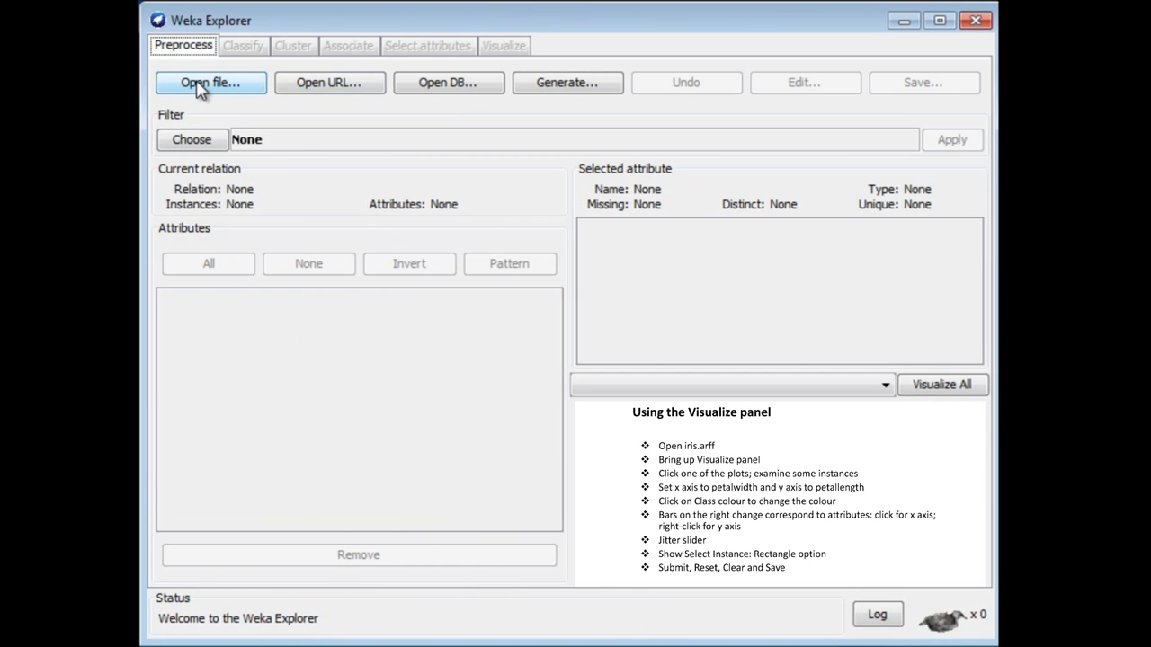
- Load iris.arff from the Weka datasets folder, giving 150 instances and 5 attributes
click(210, 82)
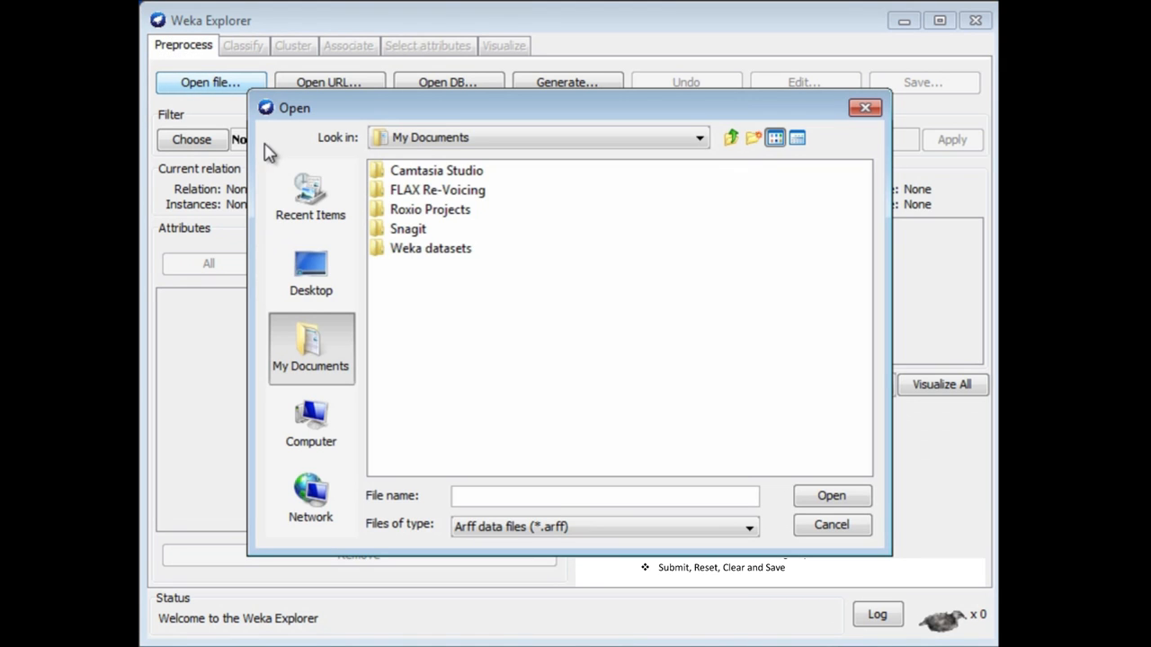
double_click(430, 248)
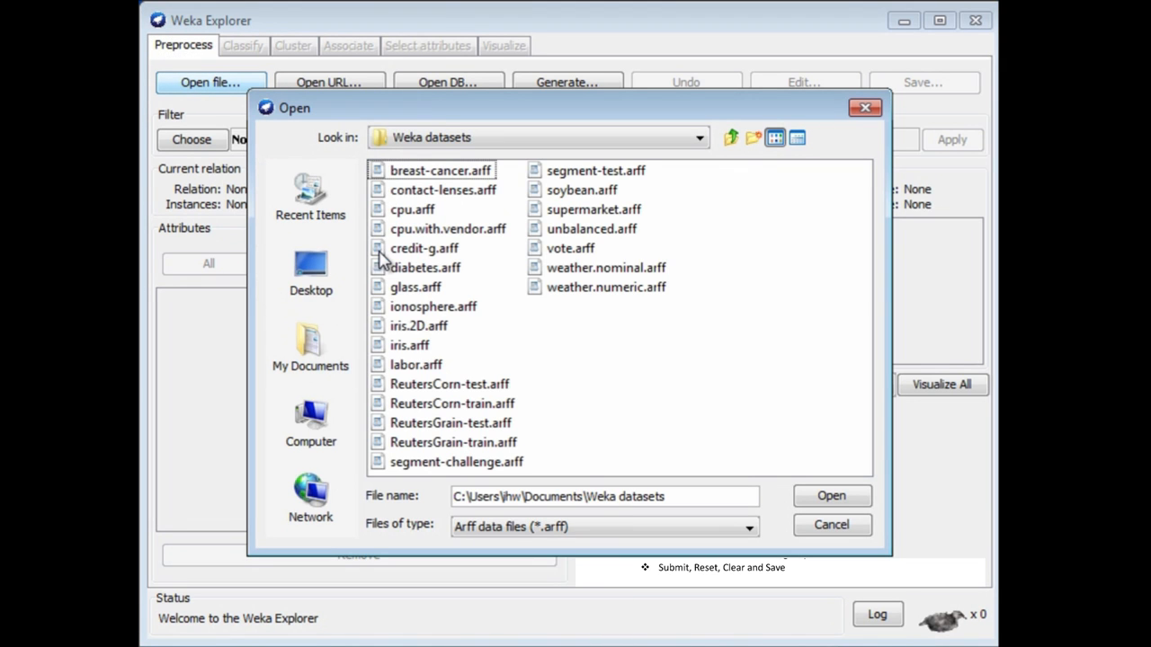
click(409, 344)
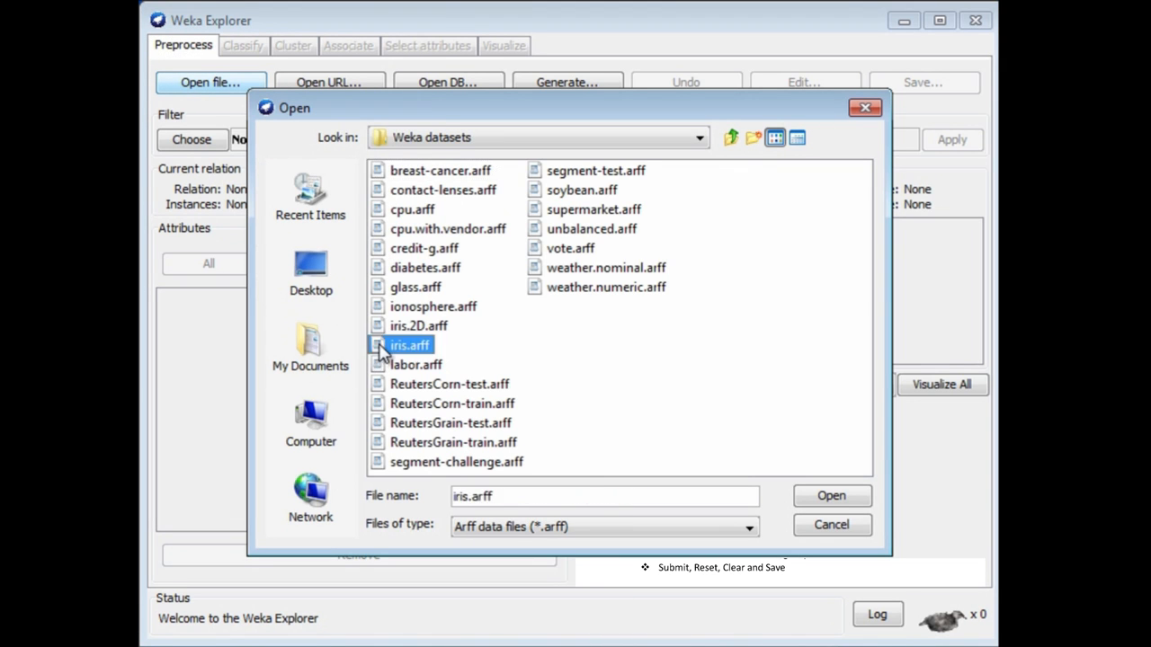
click(830, 495)
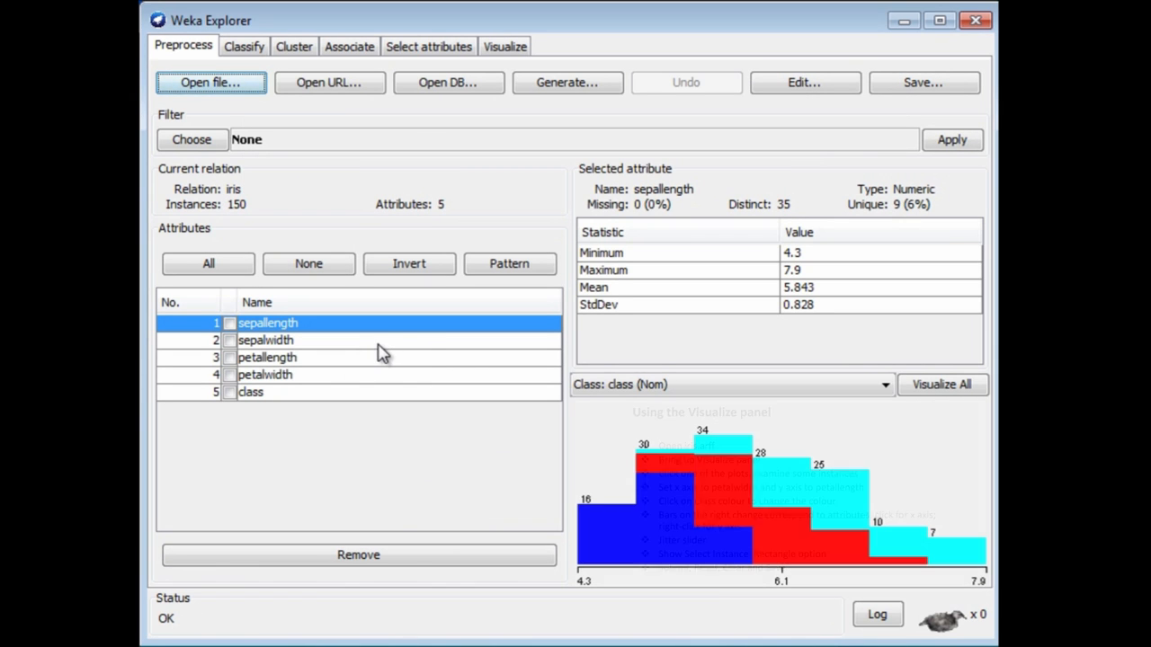
mouse_move(340, 367)
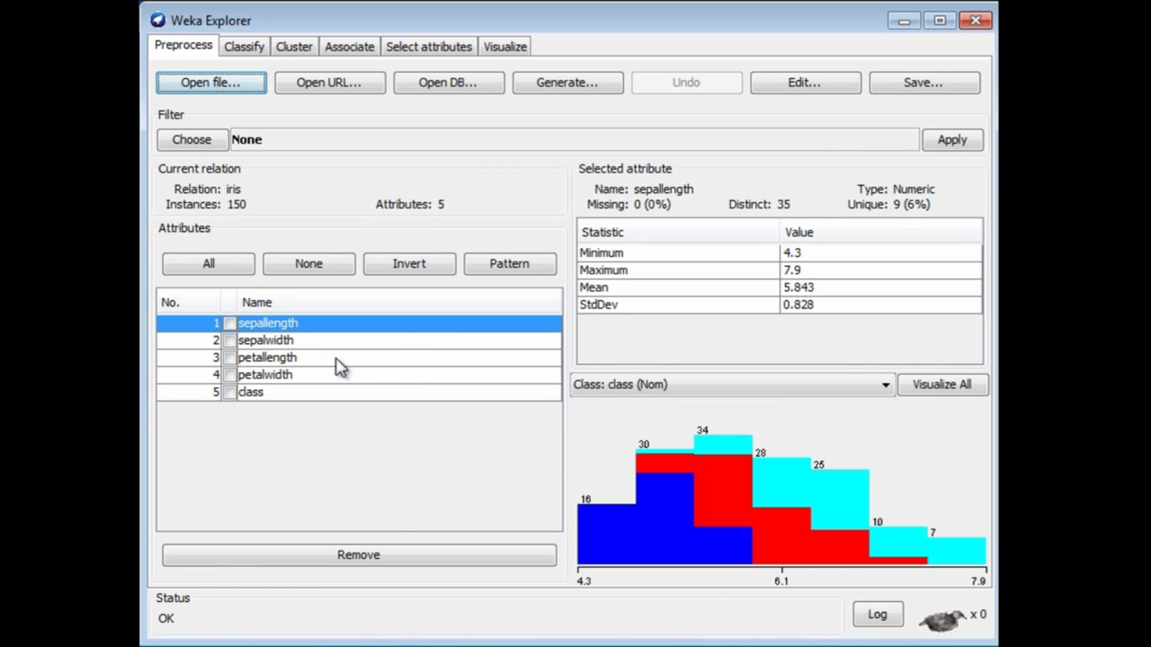
mouse_move(286, 400)
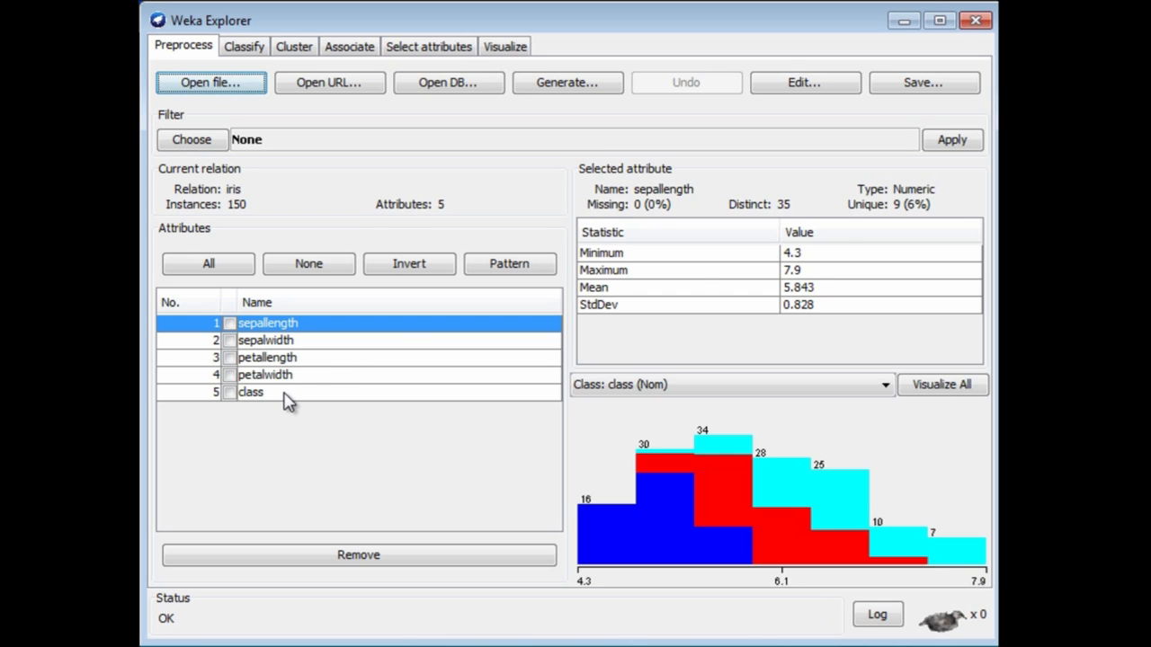
- Select the class attribute to see three iris species of 50 instances each
click(252, 392)
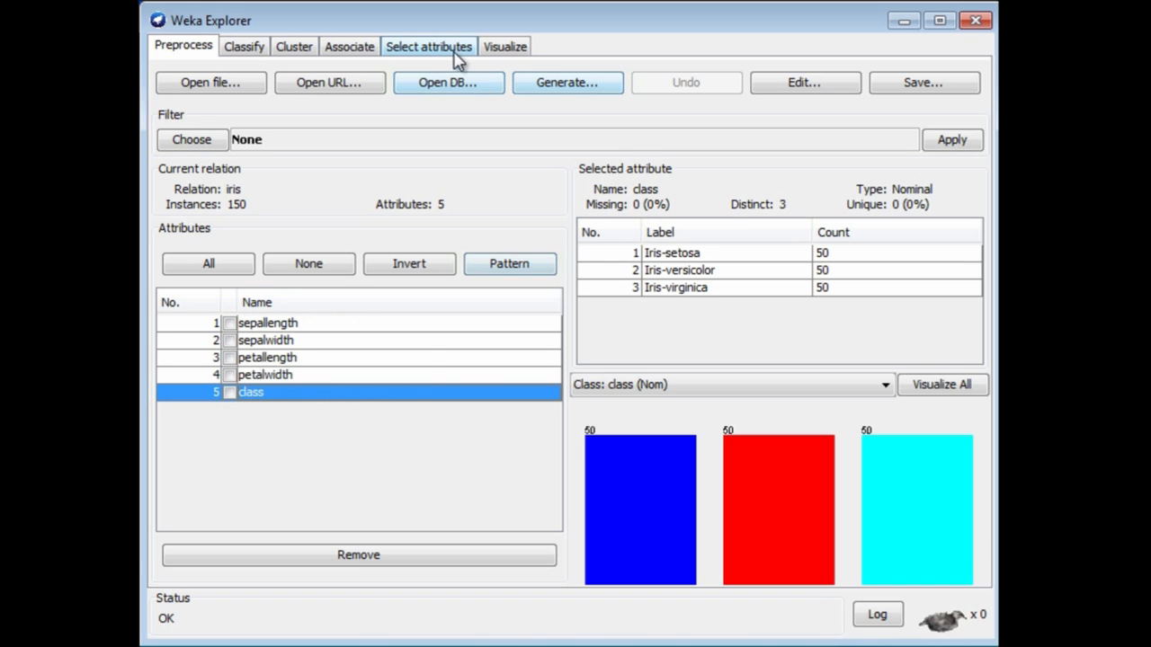
- Switch to the Visualize tab to see the species-coloured scatter plot matrix
click(503, 46)
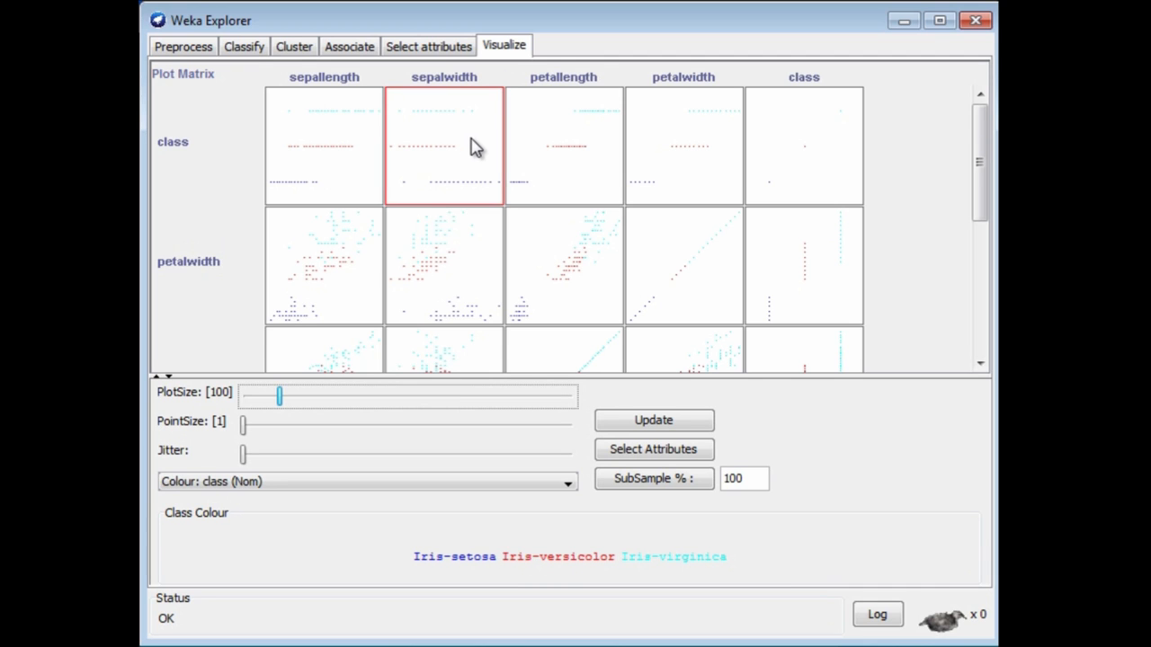
mouse_move(476, 149)
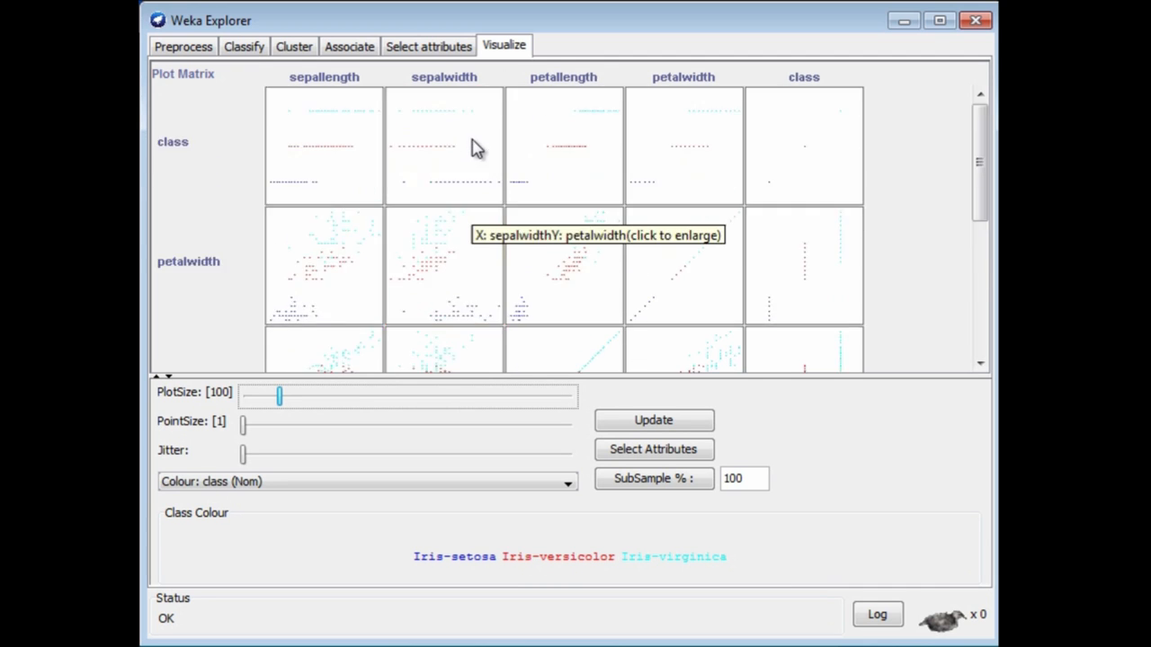
mouse_move(449, 274)
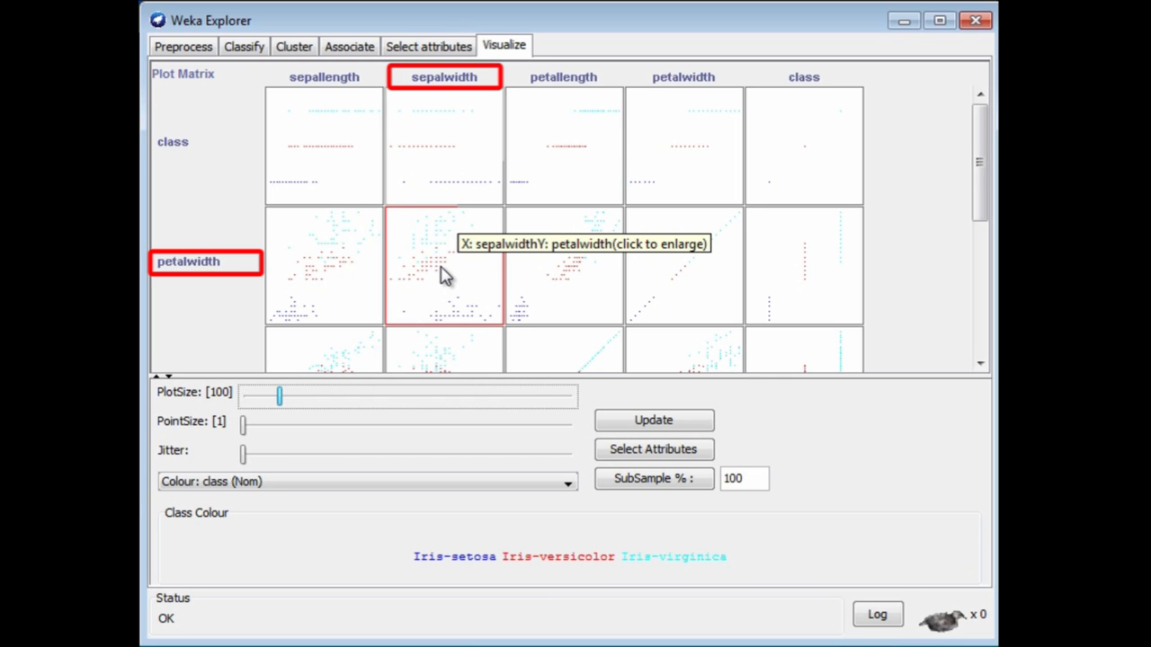
mouse_move(449, 261)
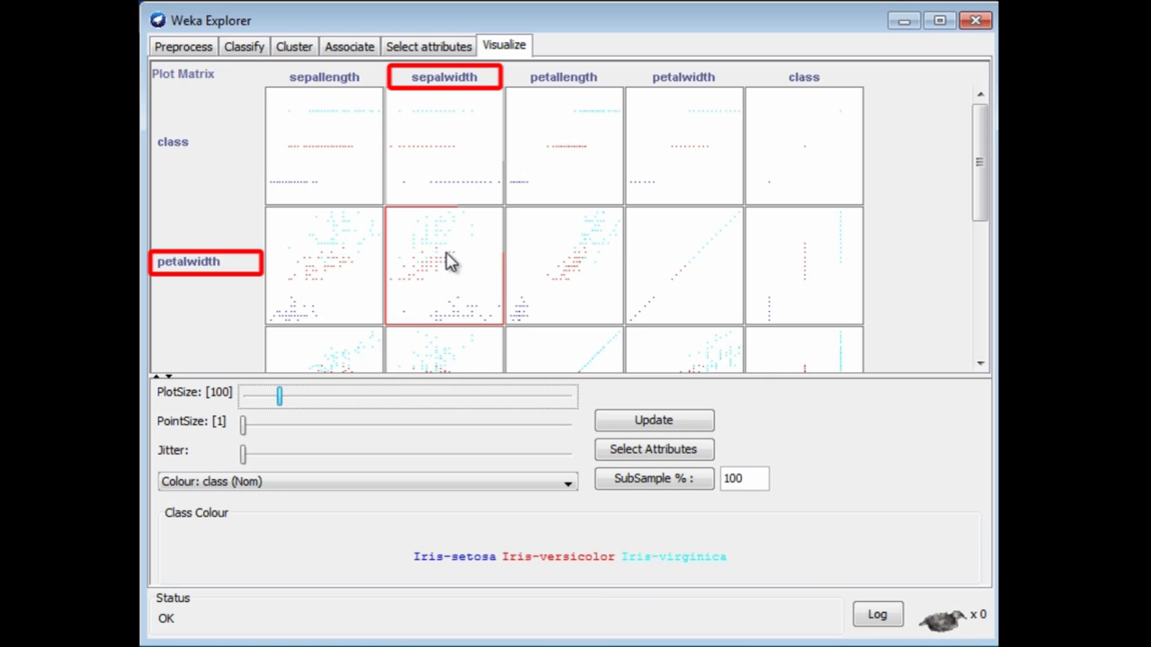
mouse_move(443, 281)
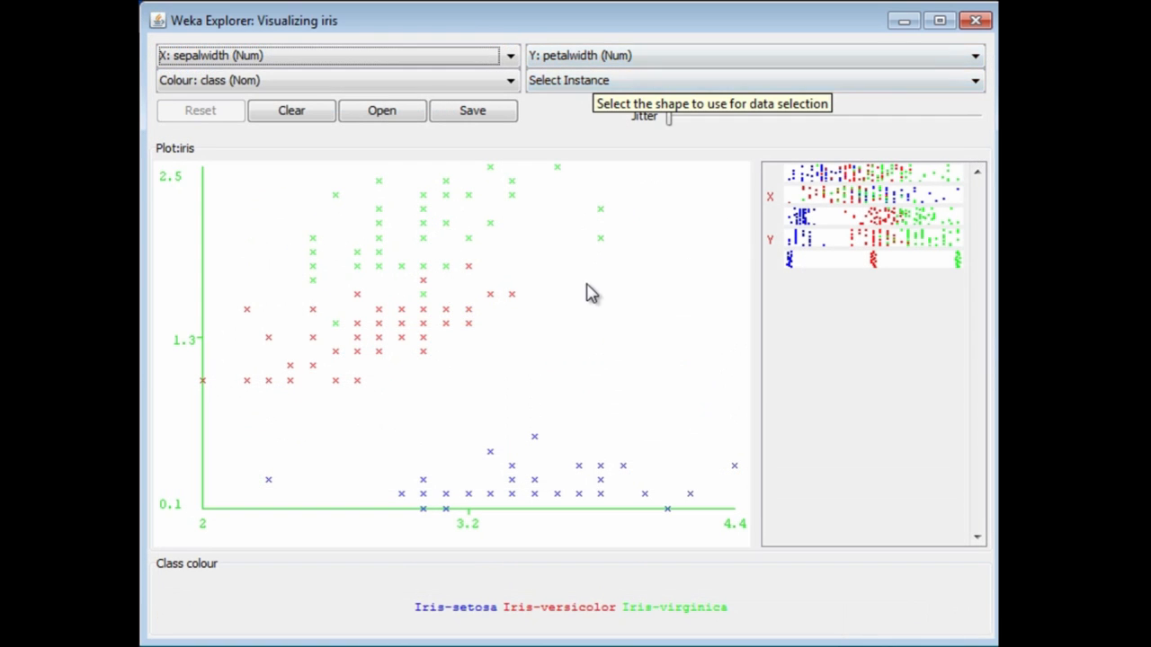
mouse_move(605, 308)
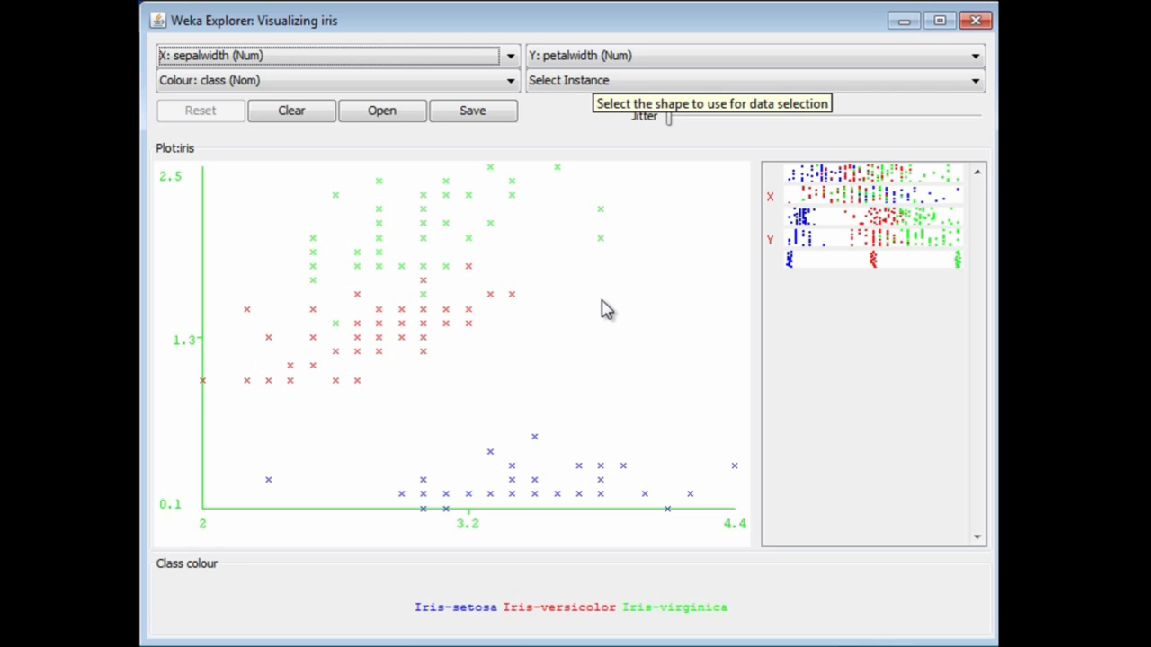
mouse_move(538, 265)
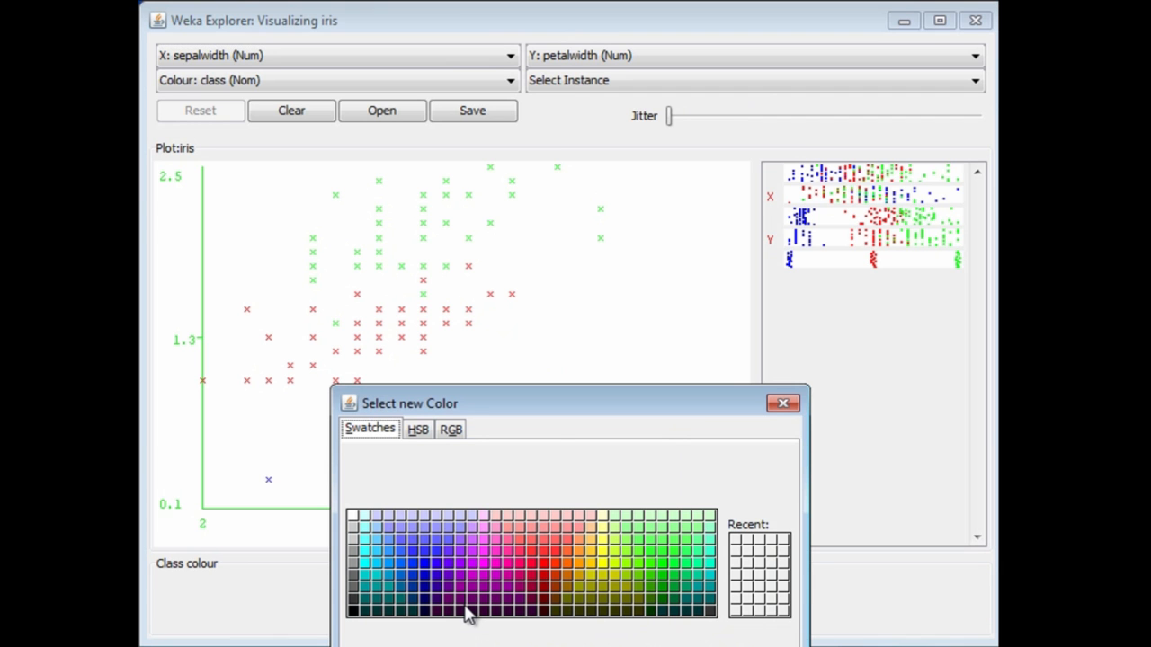
mouse_move(782, 404)
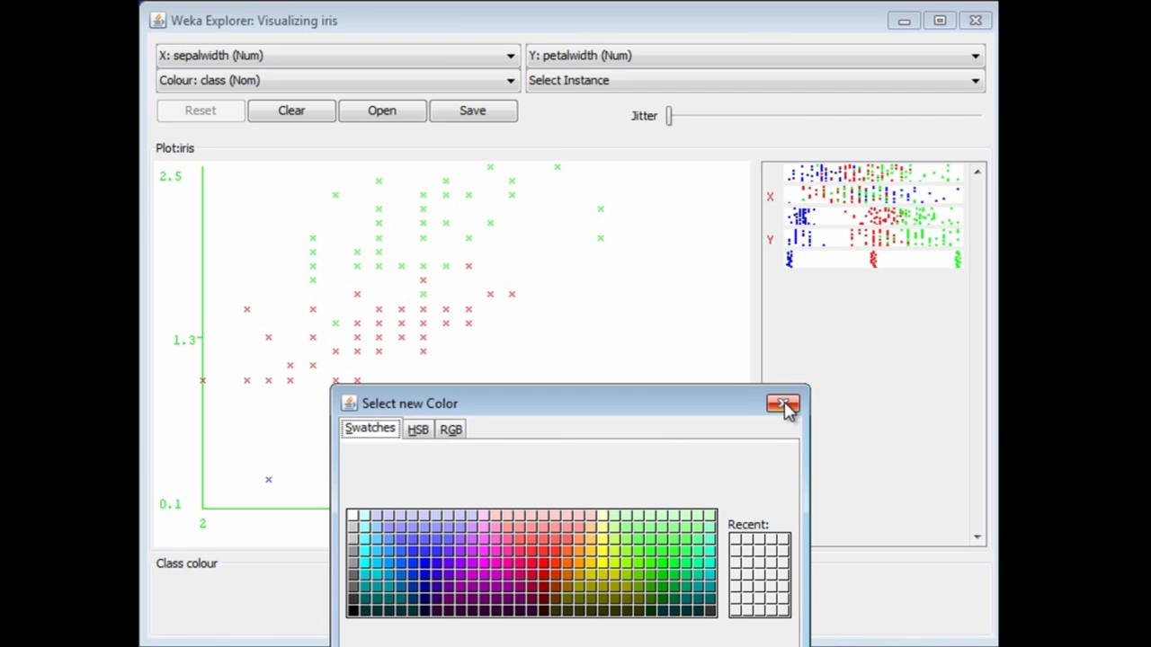
- Dismiss the Select new Color dialog without changing any colours
click(780, 403)
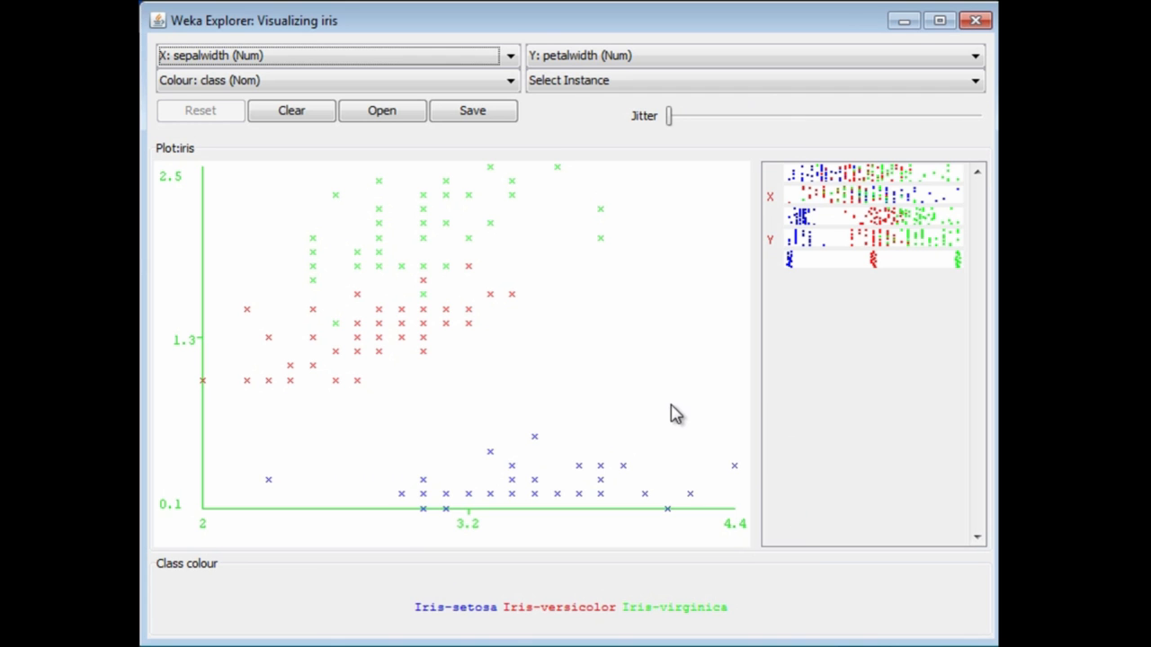
mouse_move(517, 304)
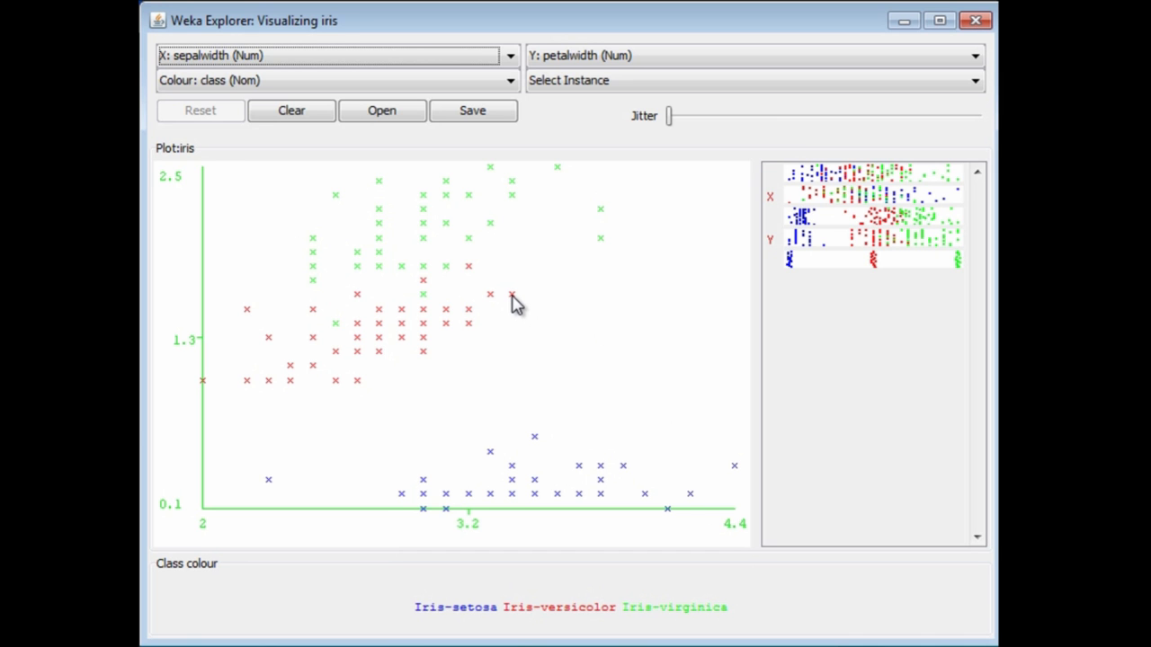
click(513, 294)
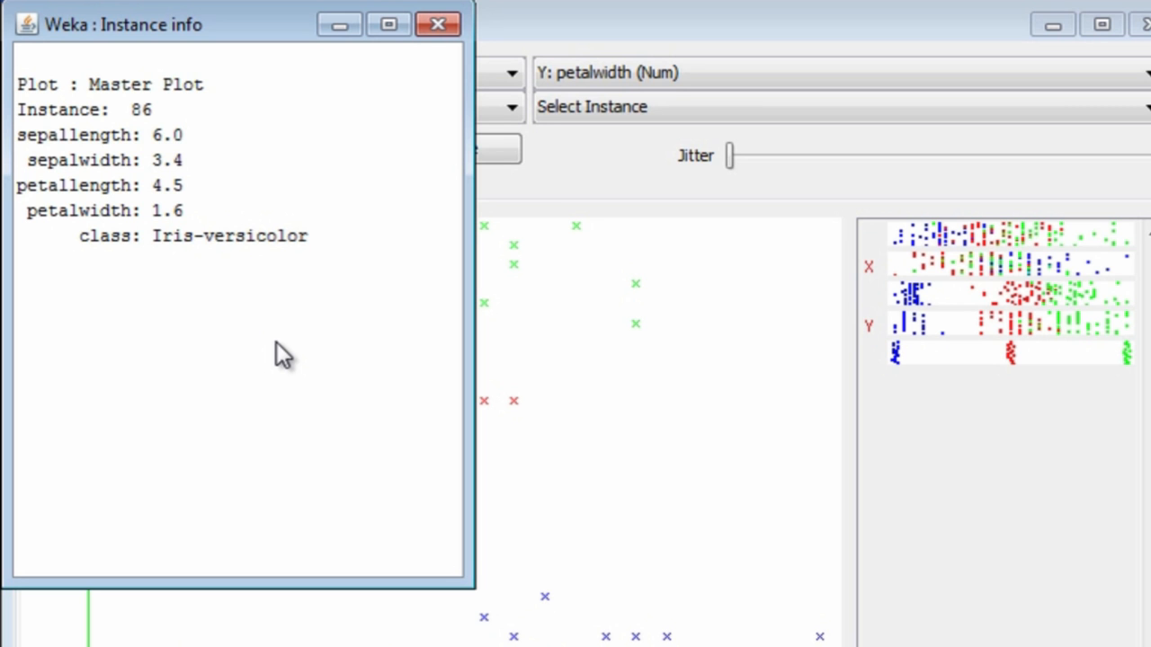
mouse_move(355, 337)
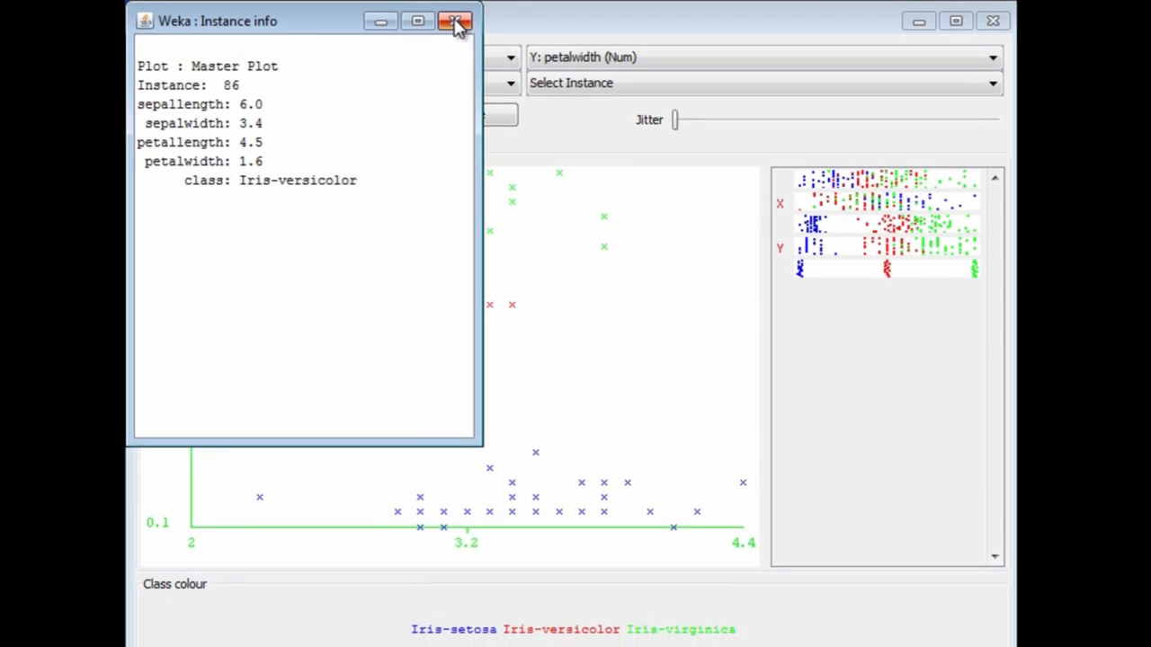
click(455, 21)
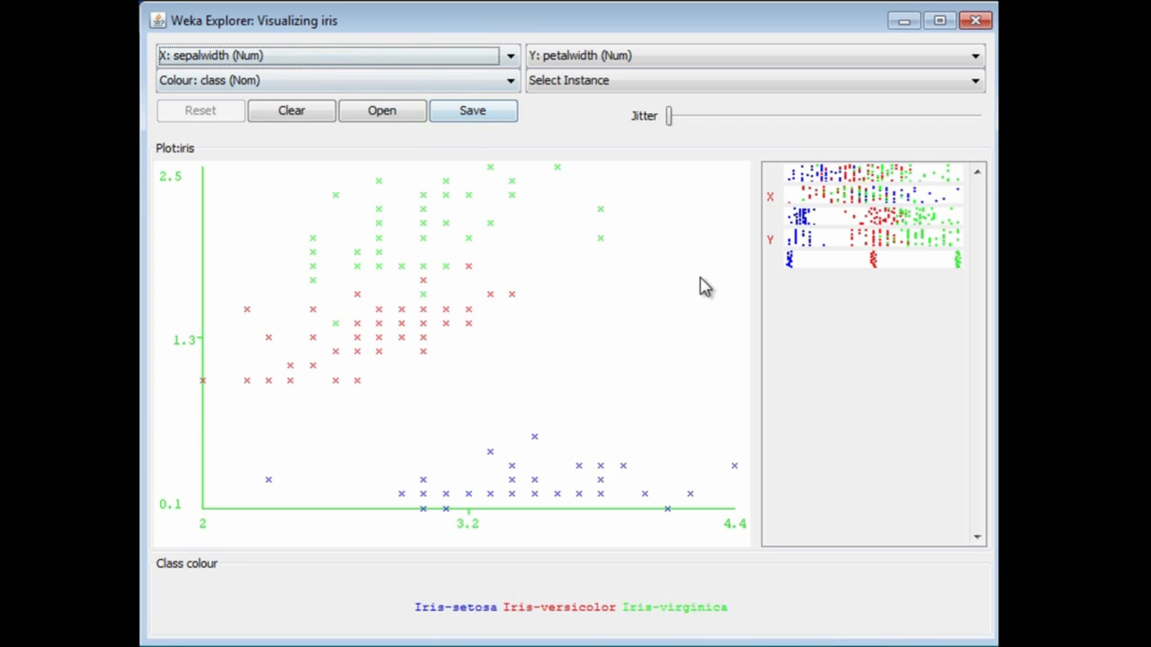
mouse_move(571, 149)
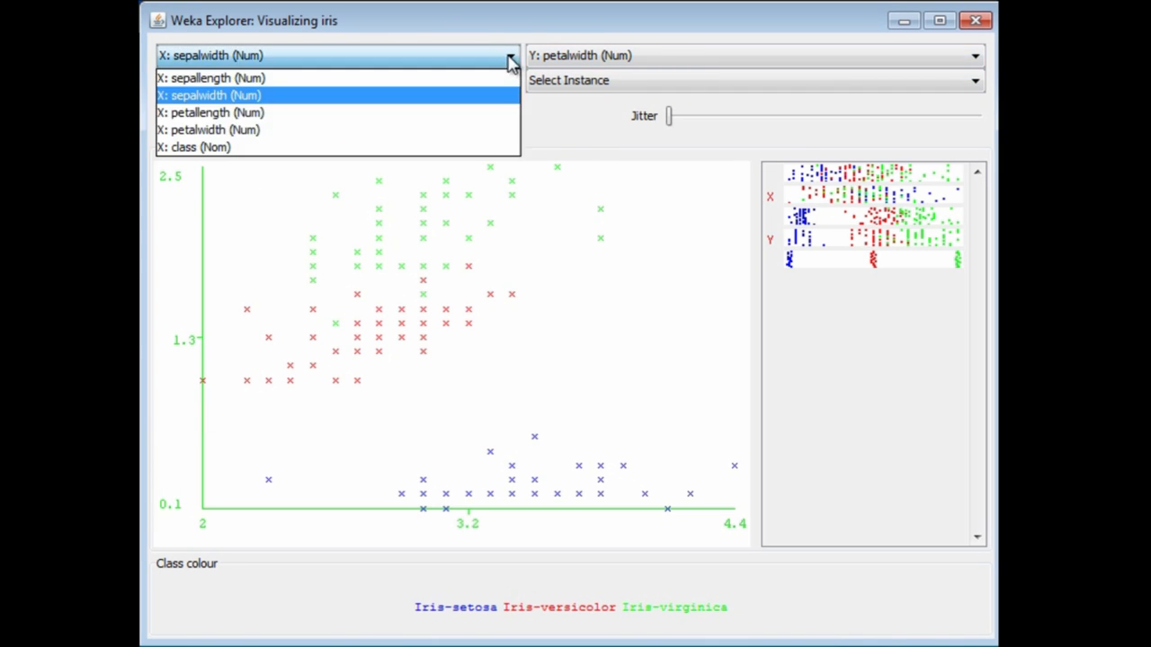
click(211, 94)
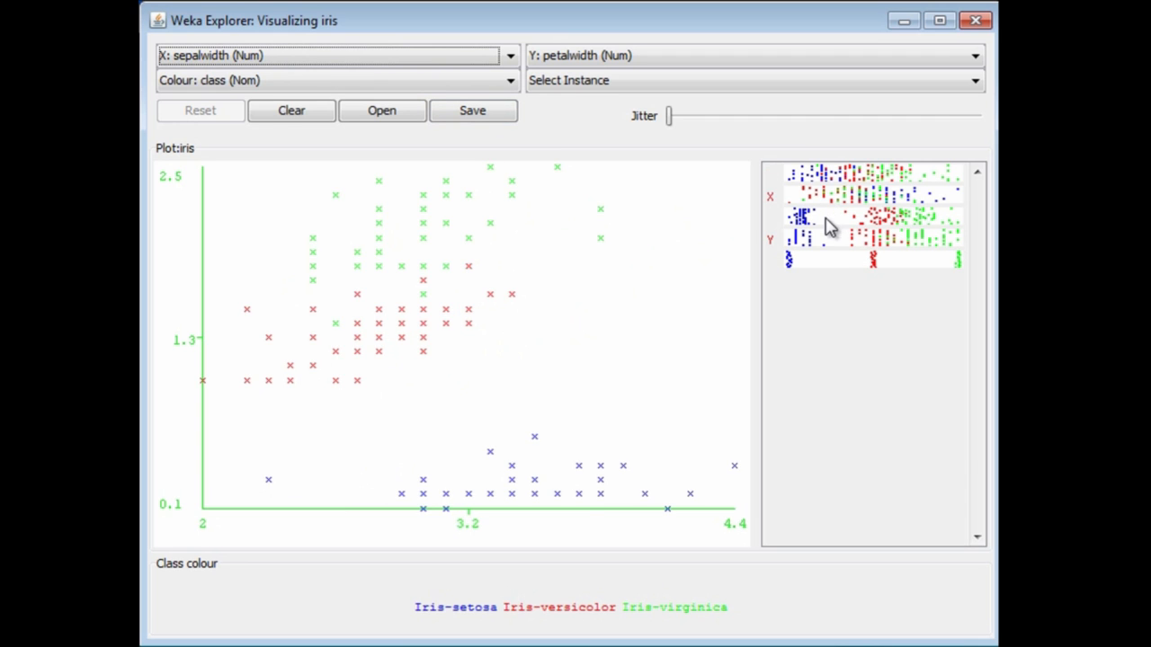
click(332, 55)
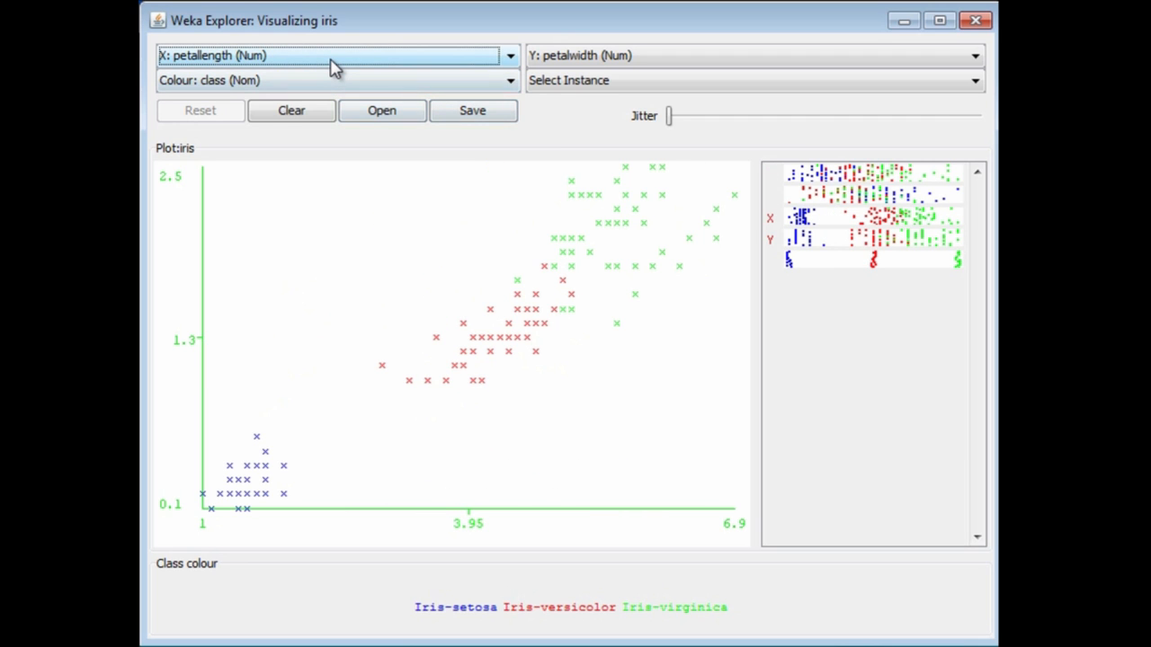
mouse_move(854, 199)
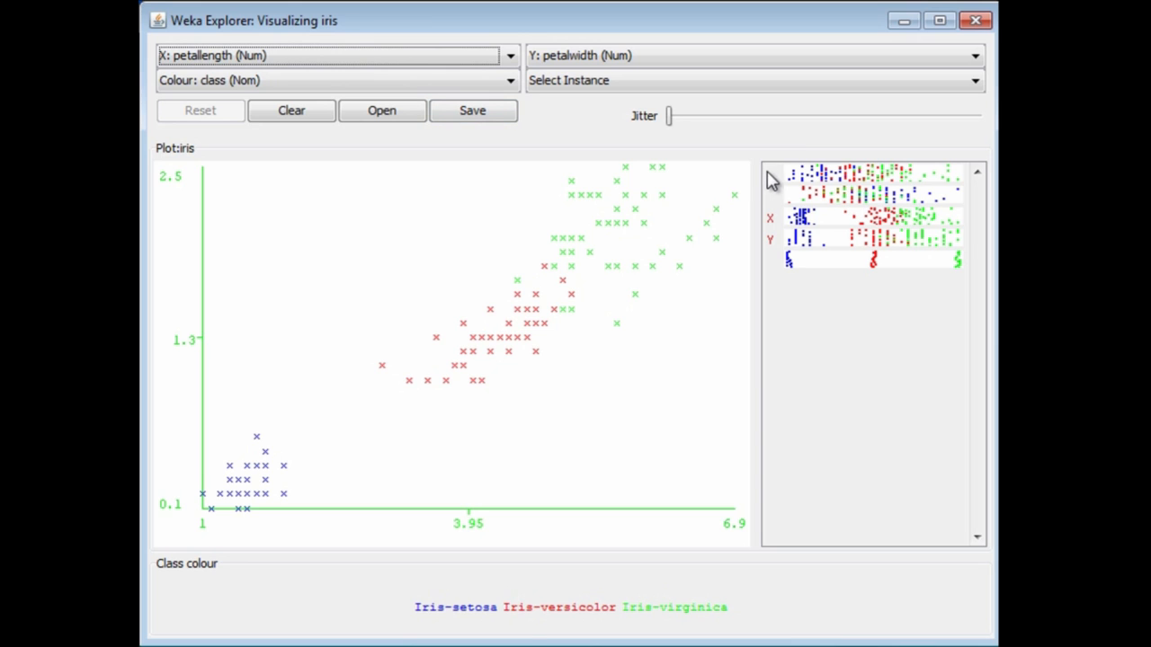
mouse_move(796, 185)
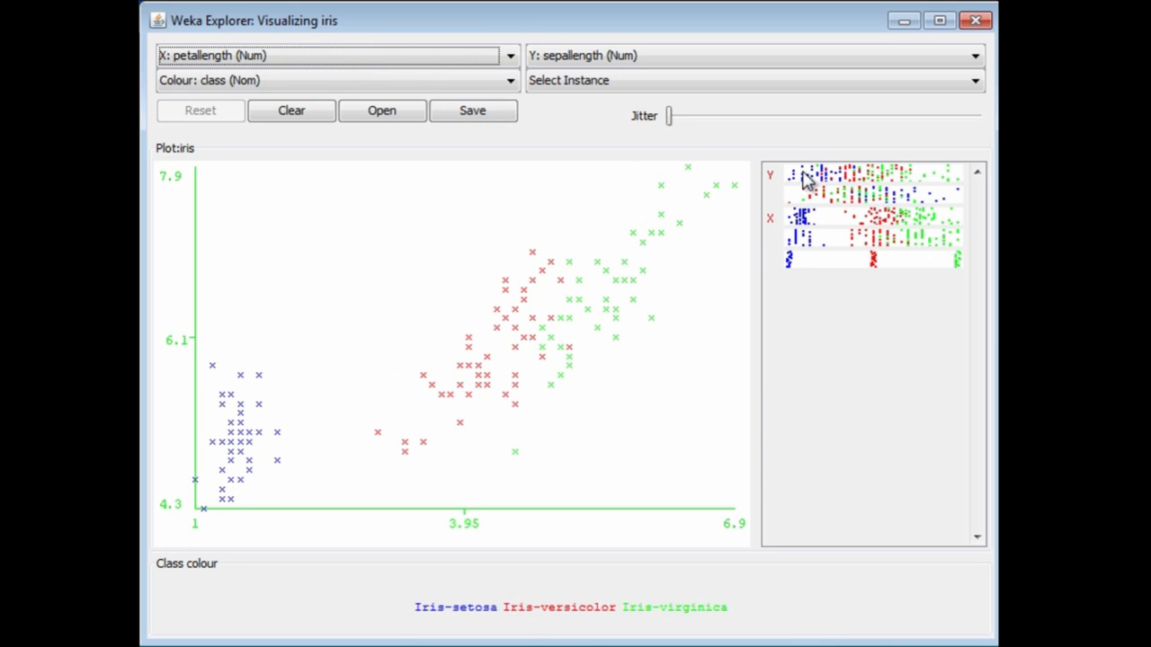
mouse_move(845, 264)
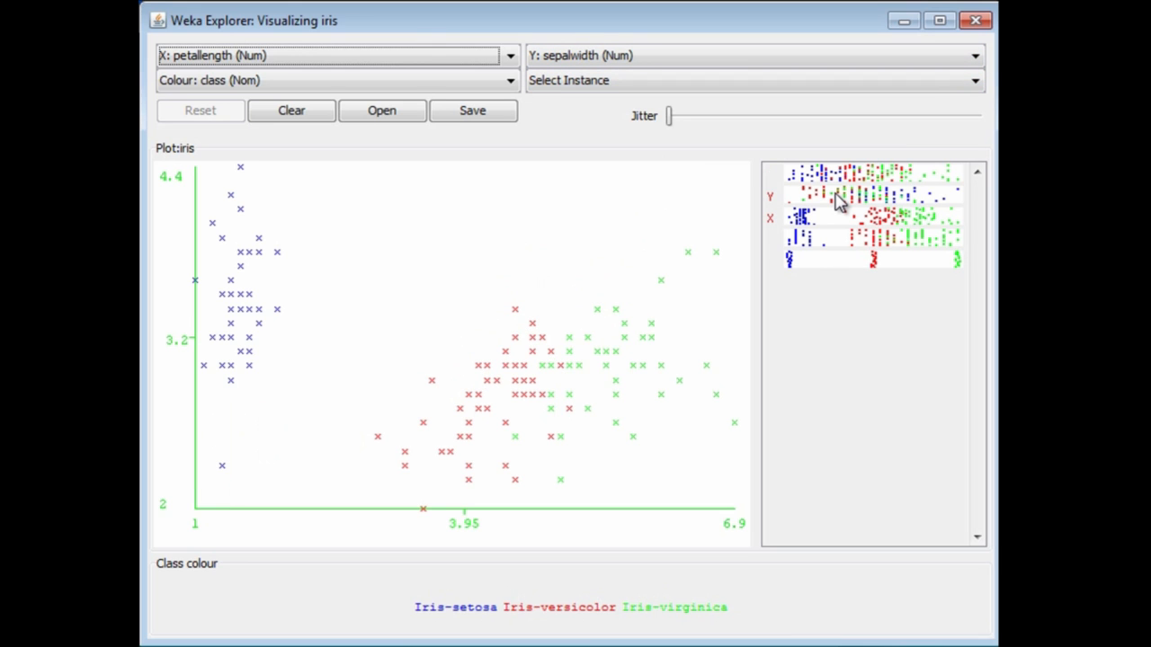
mouse_move(838, 199)
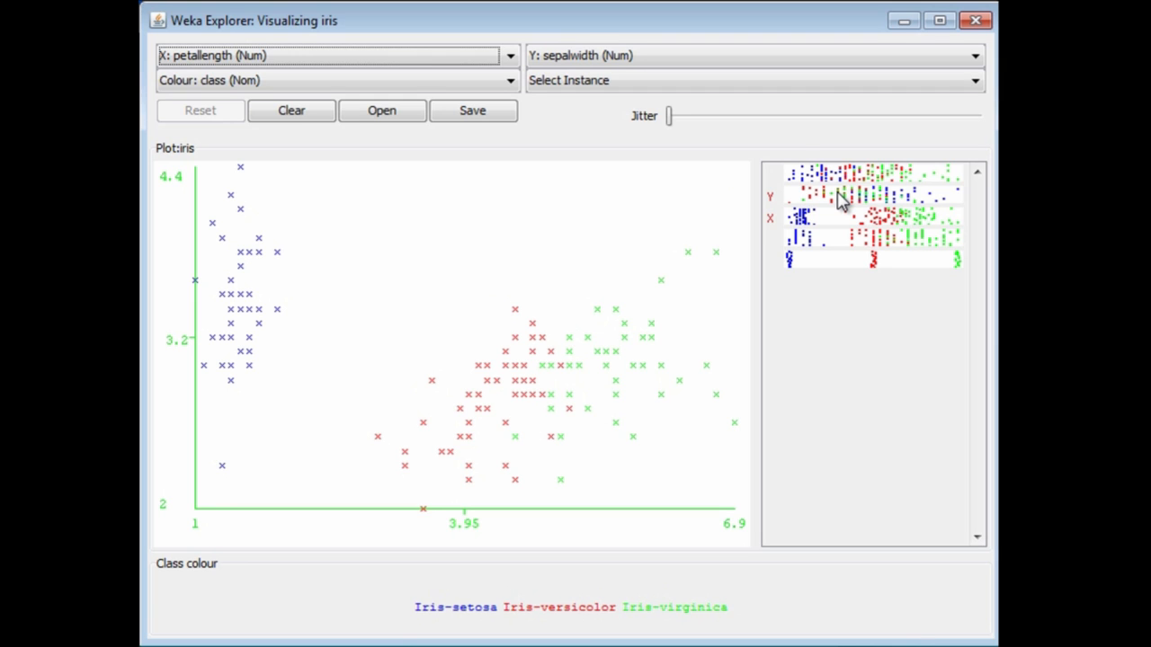
mouse_move(812, 190)
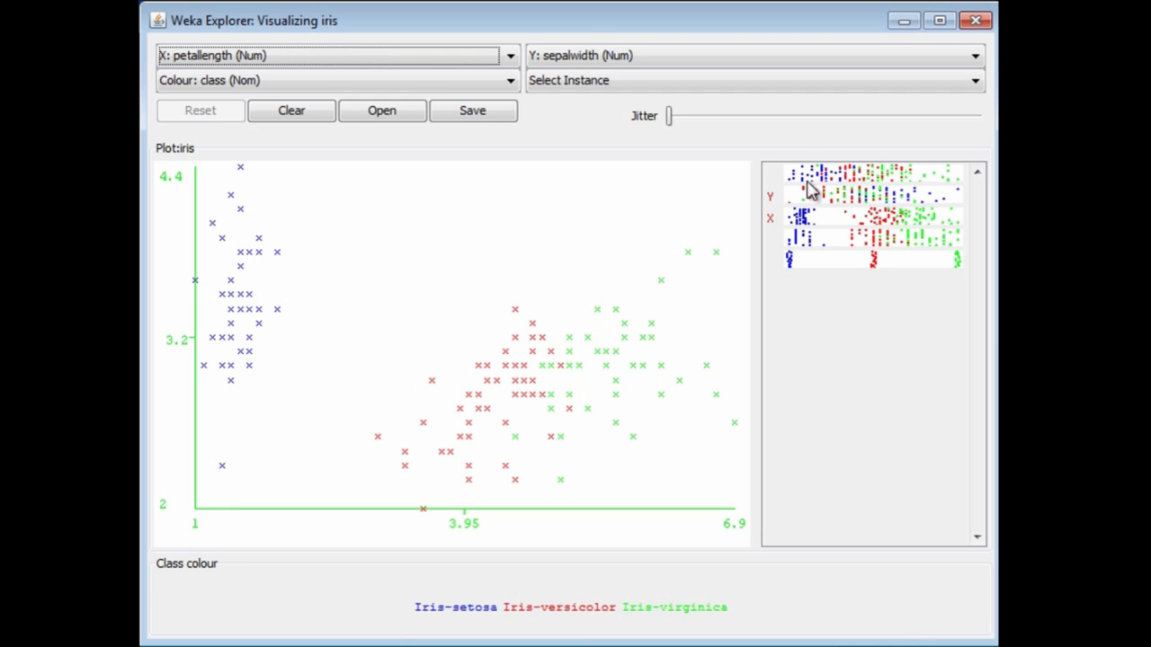
mouse_move(669, 115)
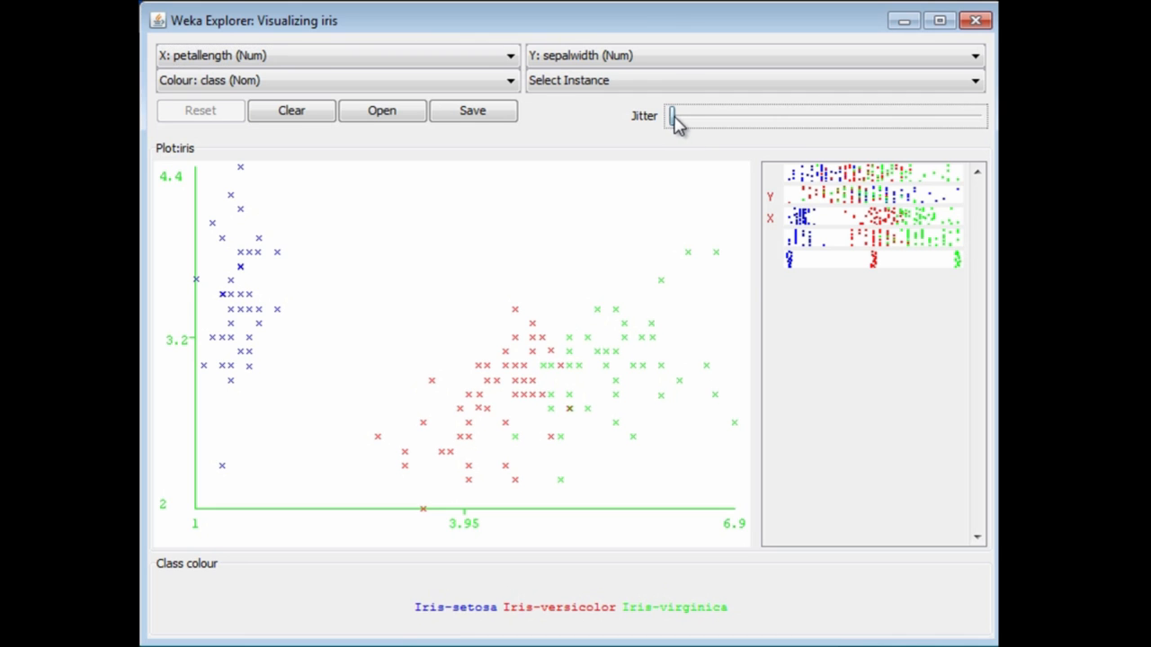
- Apply slight jitter and view details of the overlapping setosa points
drag(670, 115, 680, 115)
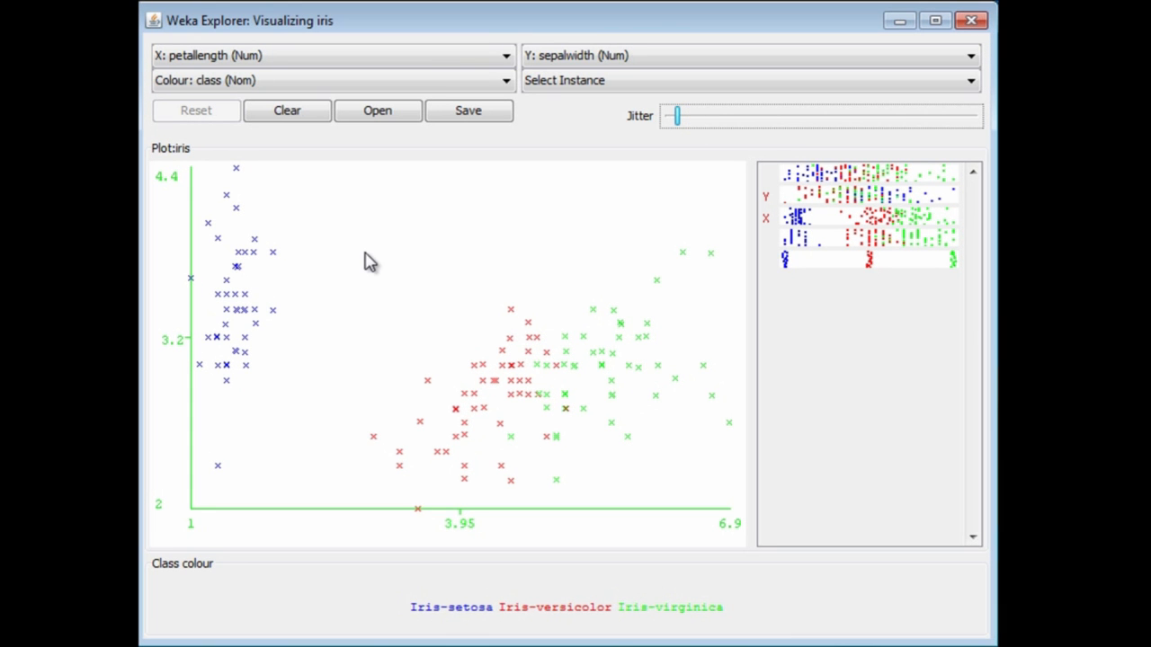
mouse_move(348, 297)
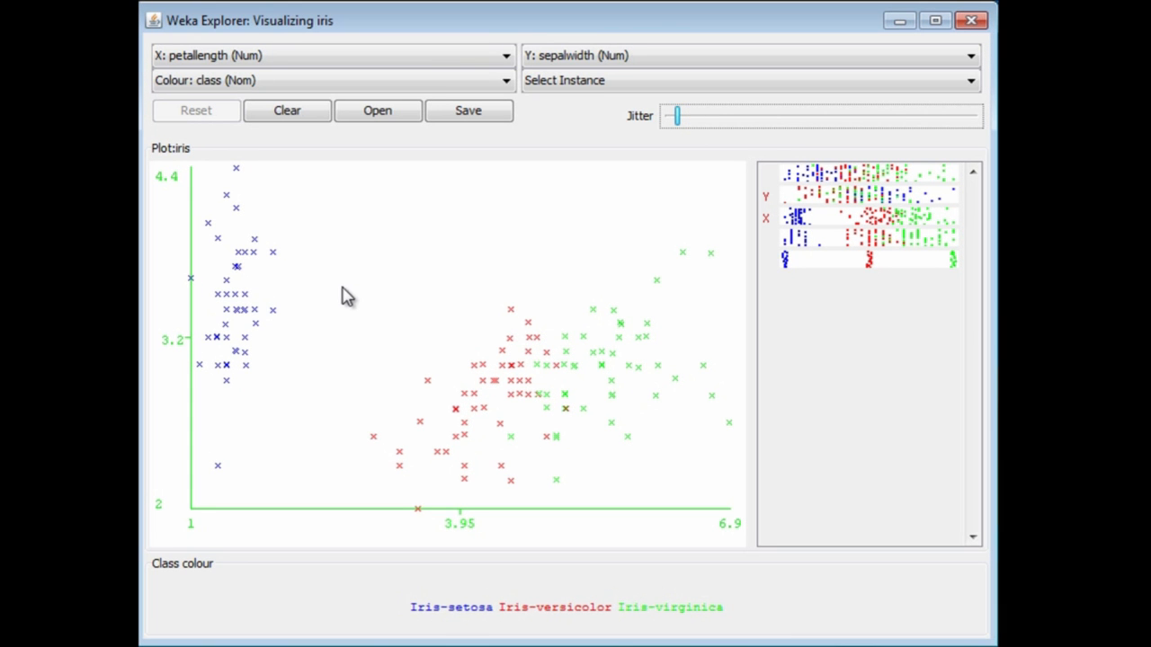
mouse_move(325, 355)
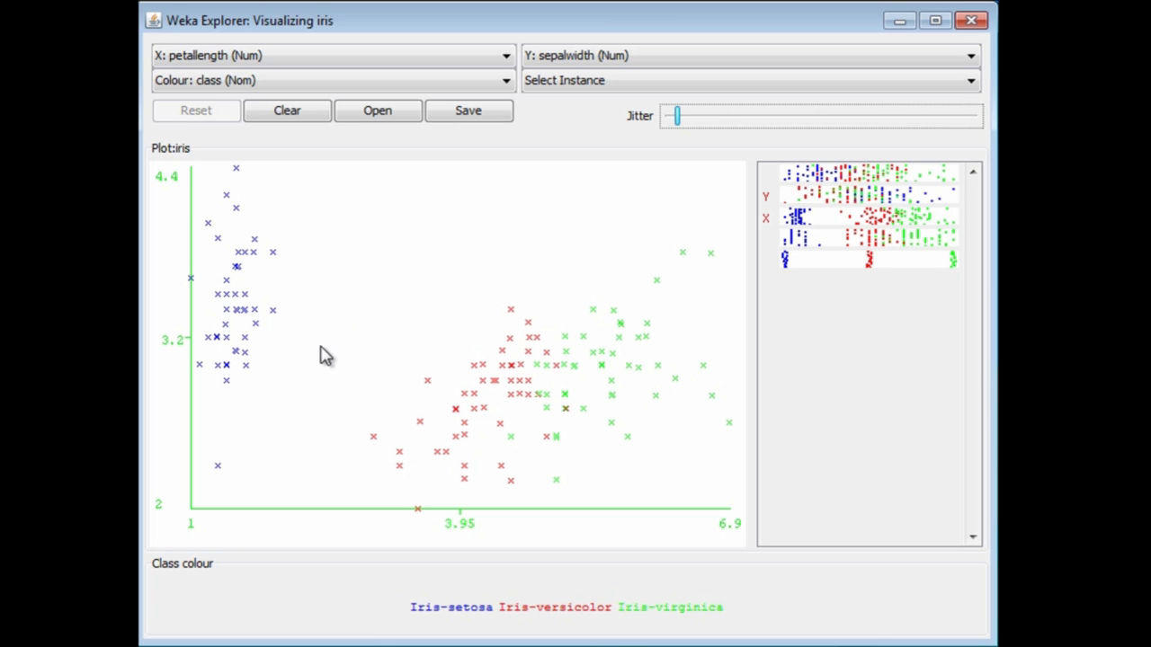
mouse_move(229, 375)
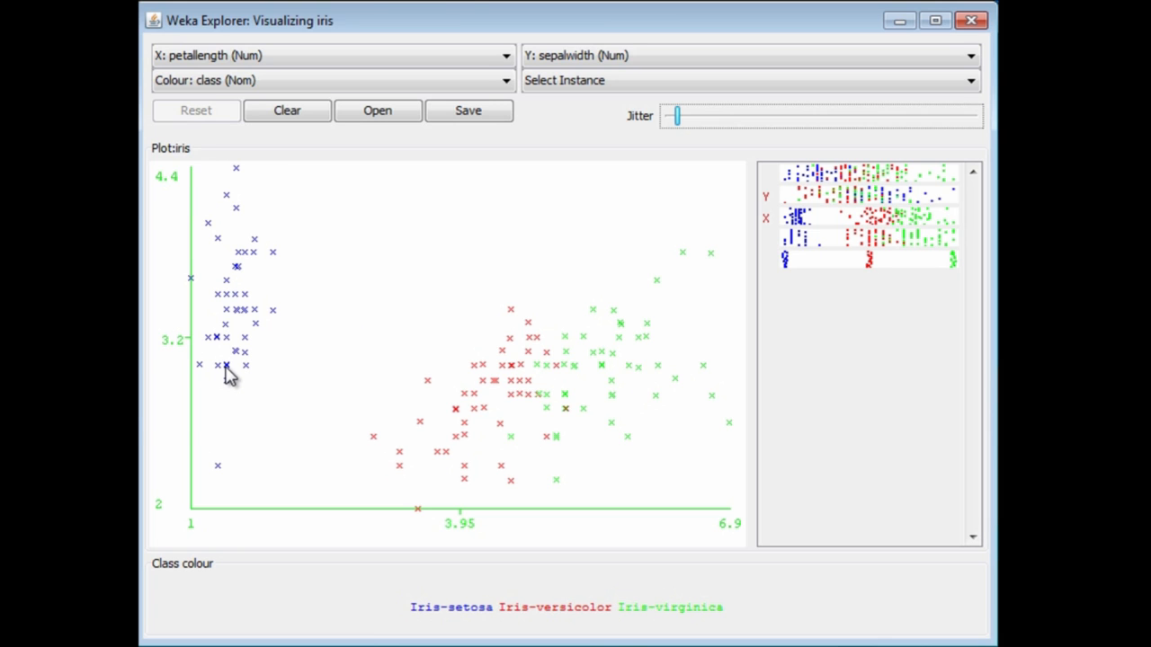
click(226, 365)
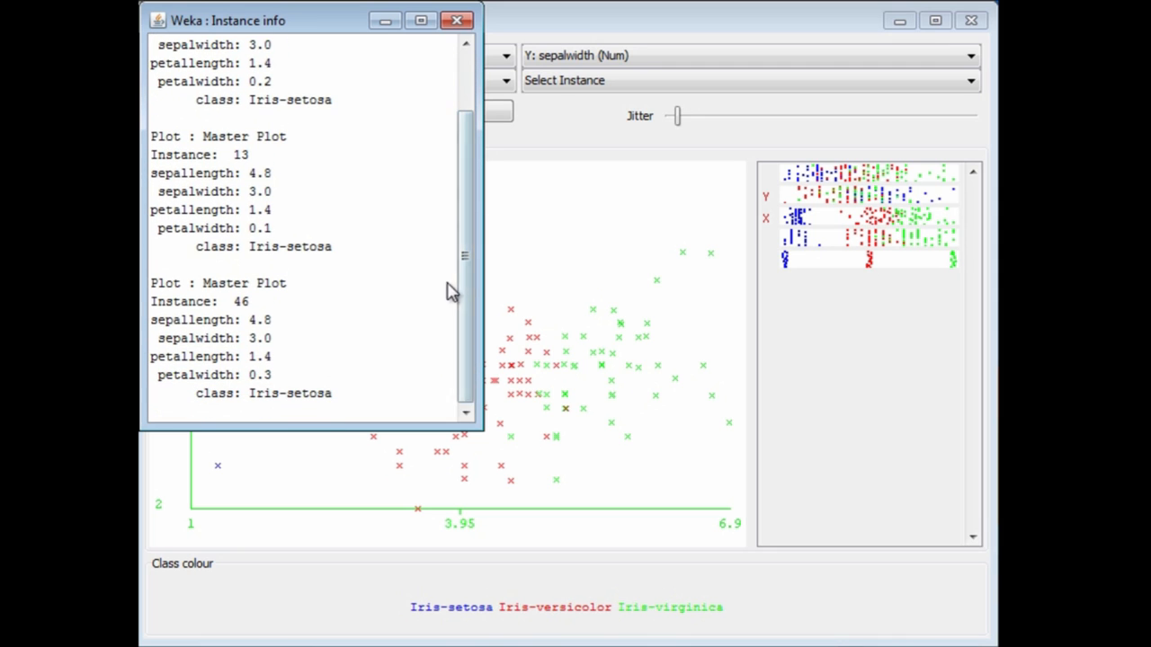
- Move and scroll the setosa instance info window, then close it
drag(228, 20, 249, 111)
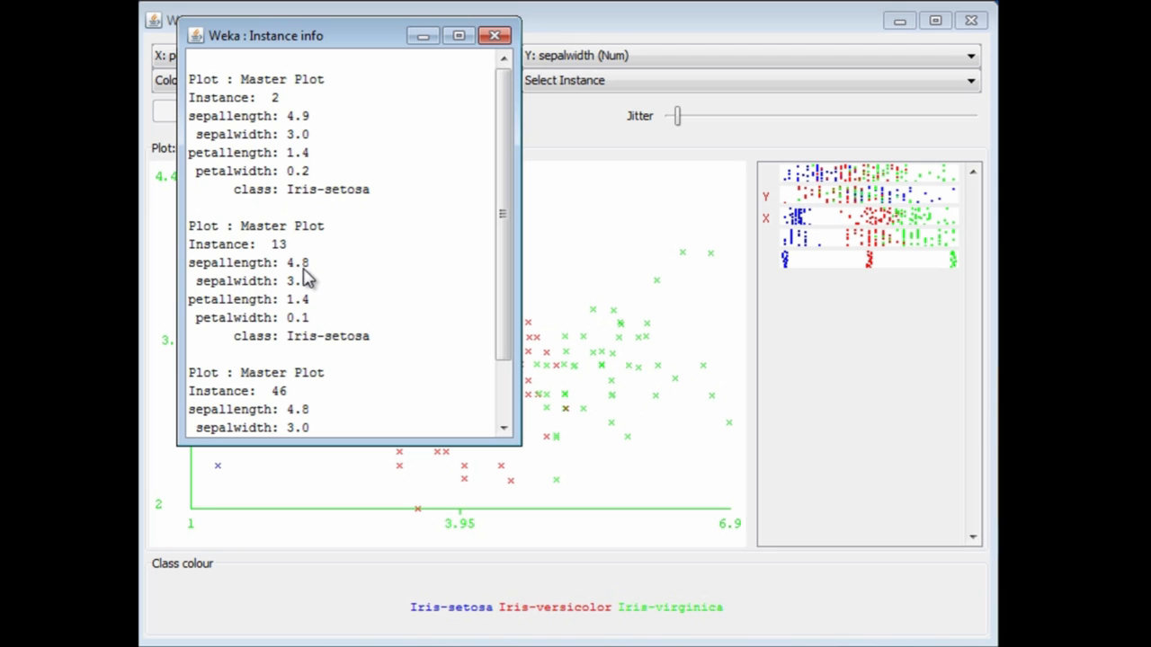
scroll(down, 3)
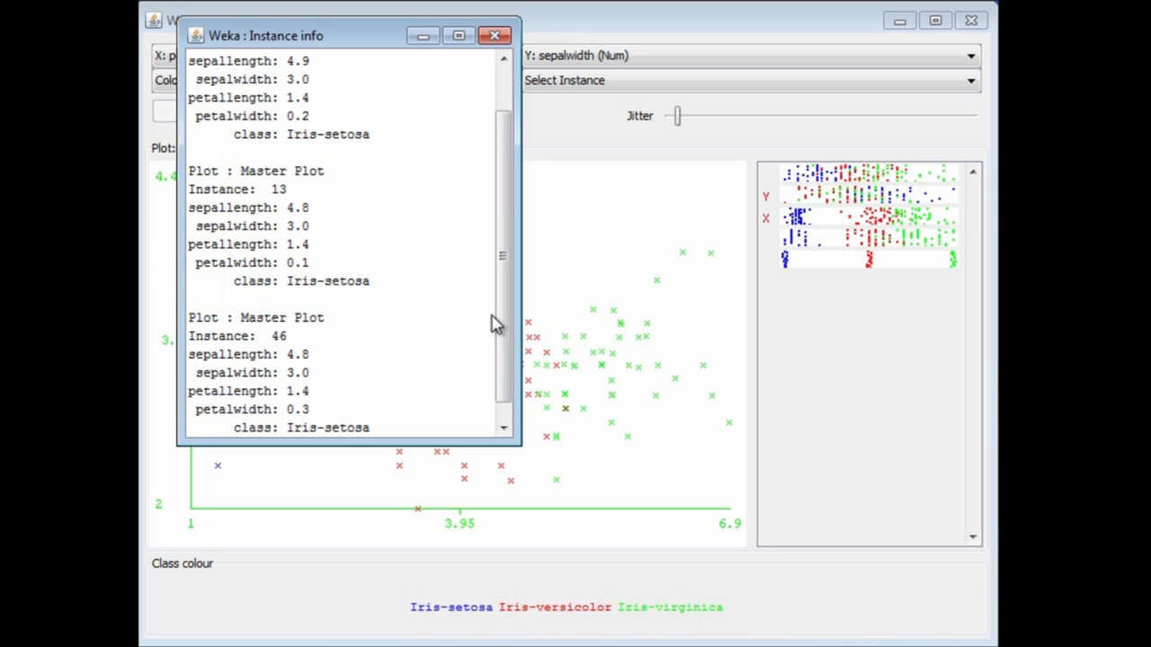
click(494, 35)
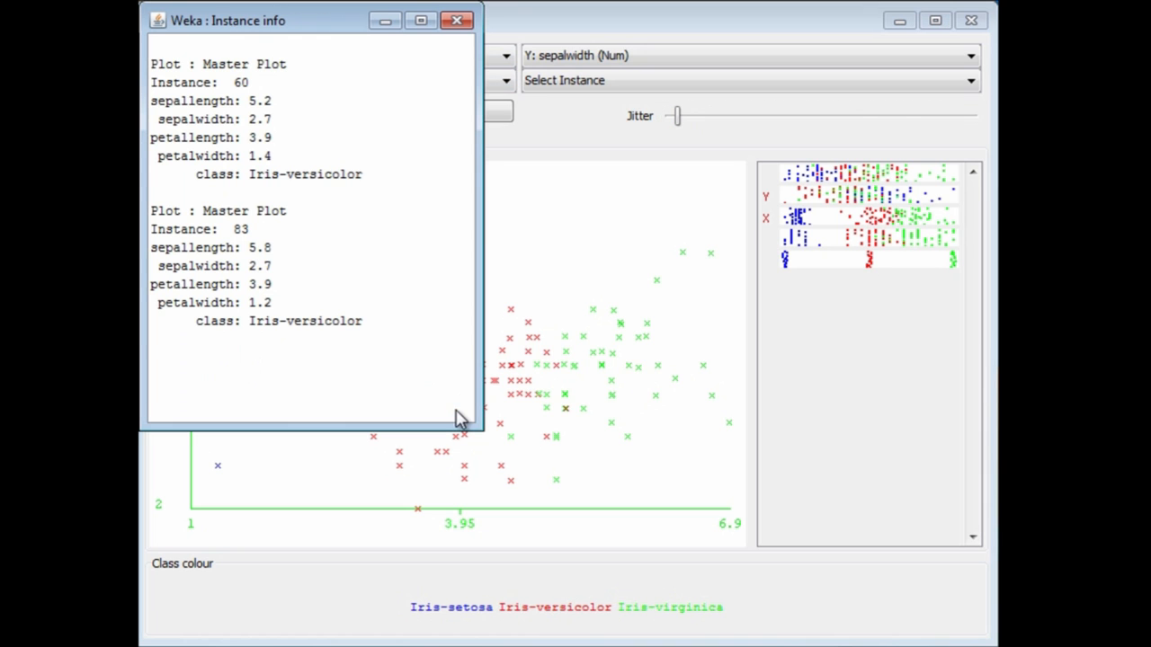
mouse_move(442, 351)
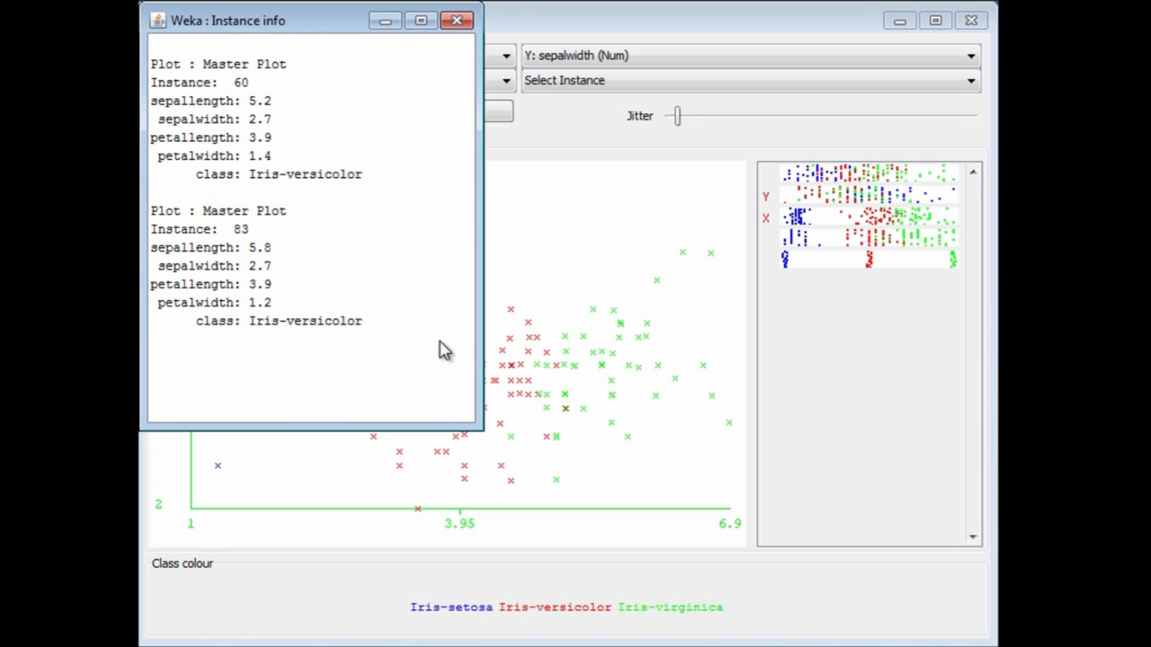
mouse_move(431, 392)
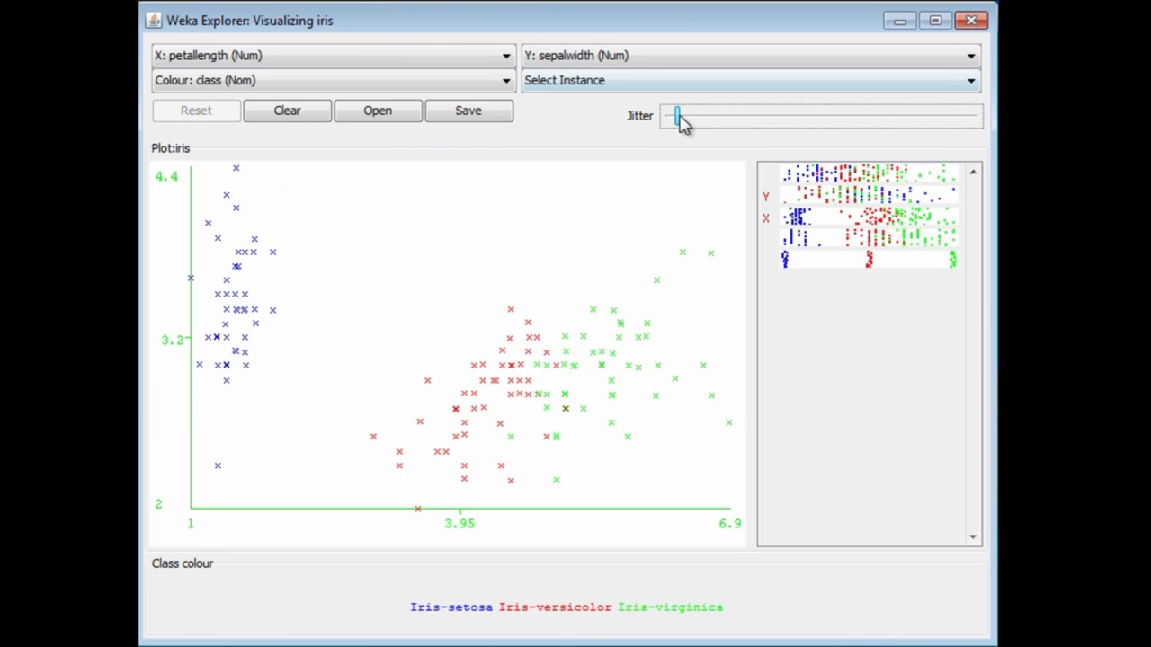
- Return the Jitter slider to zero so points sit at exact positions
drag(679, 117, 664, 117)
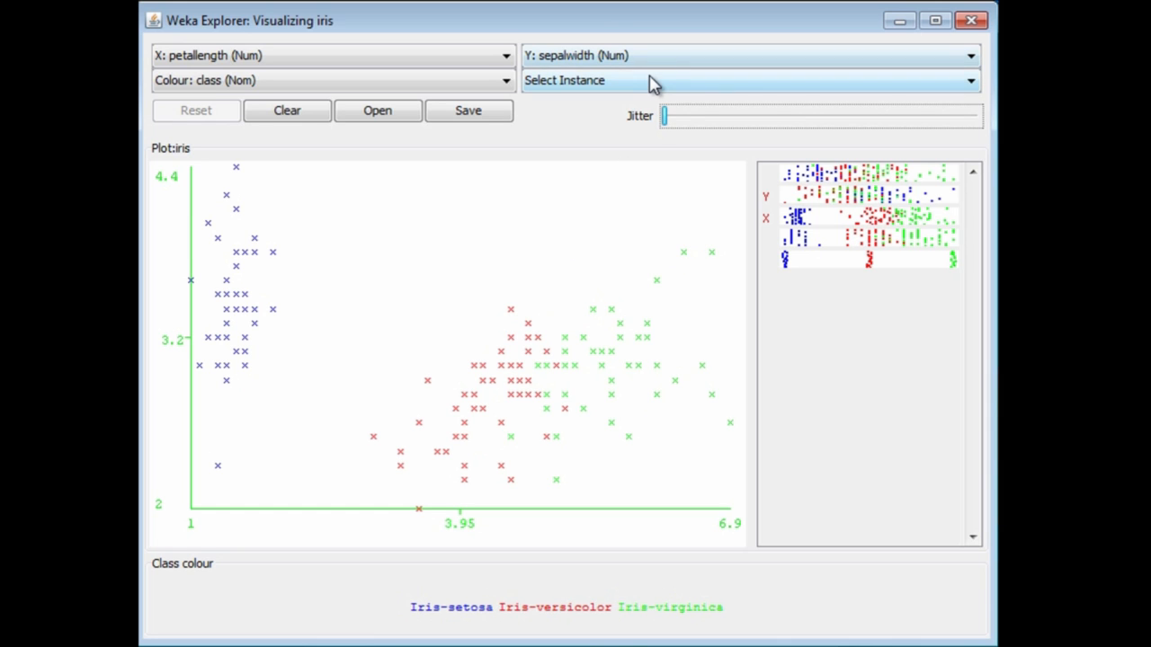
- Draw a Rectangle selection around the overlapping versicolor and virginica points
click(746, 80)
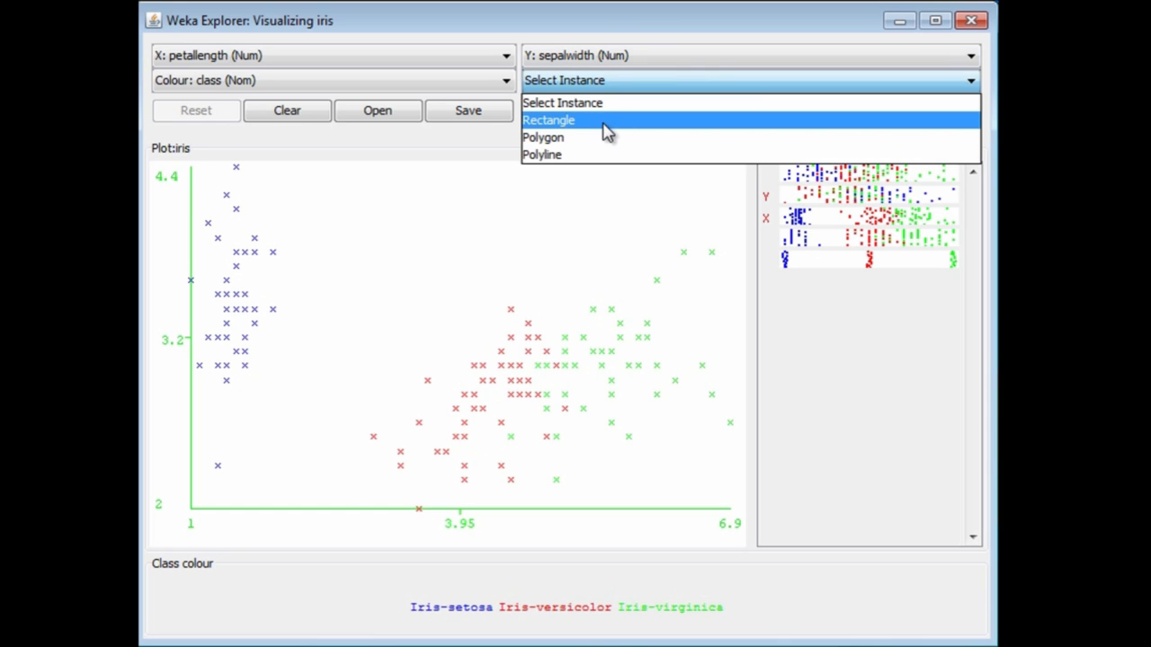
click(549, 120)
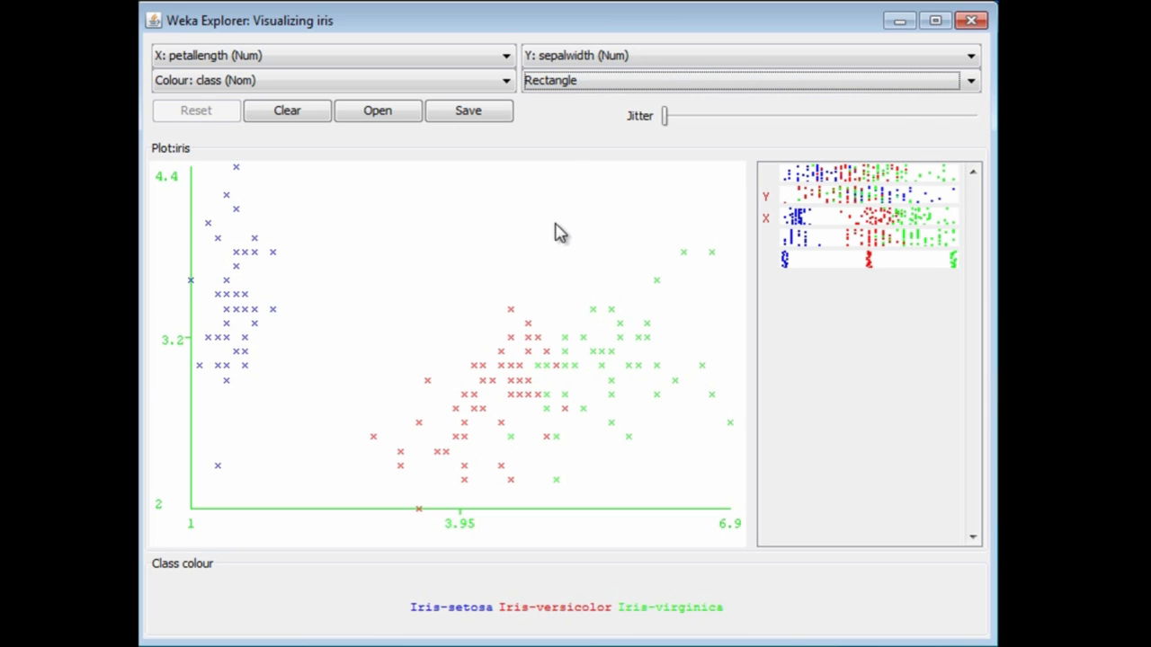
drag(468, 290, 576, 369)
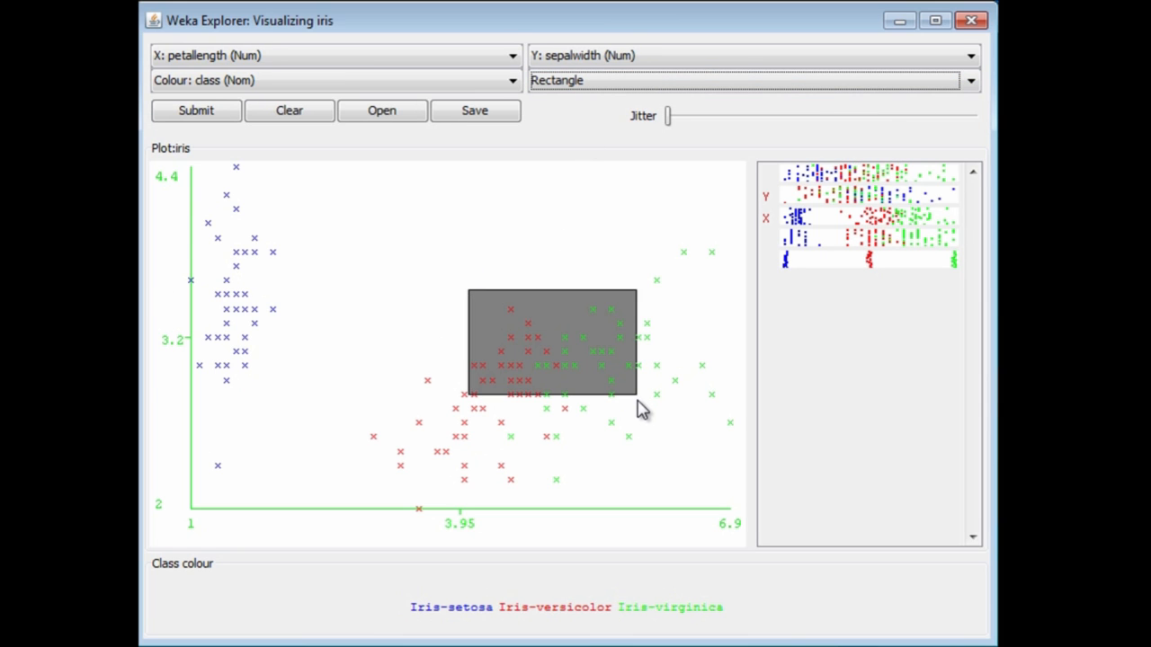
mouse_move(634, 391)
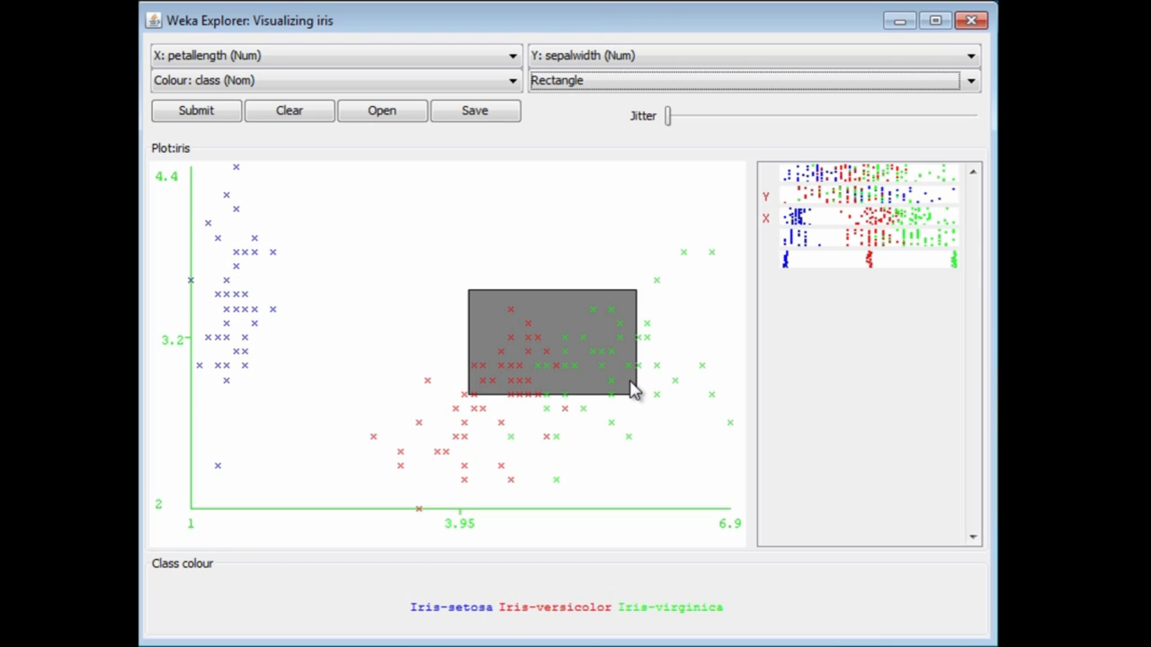
mouse_move(515, 369)
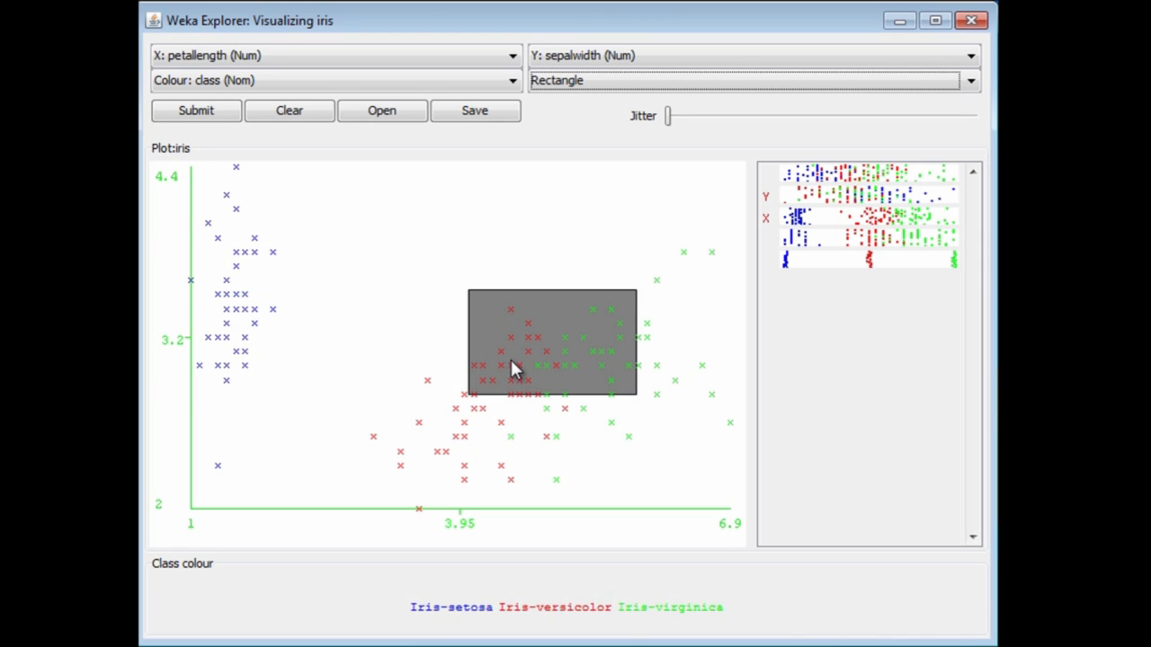
mouse_move(479, 337)
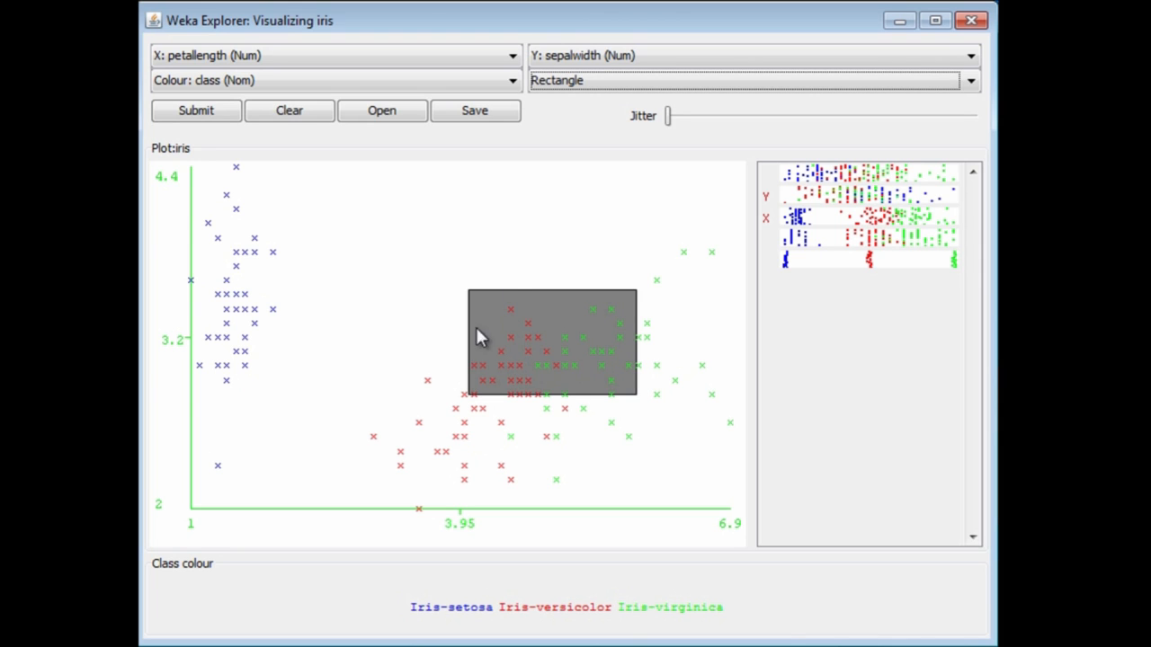
mouse_move(562, 339)
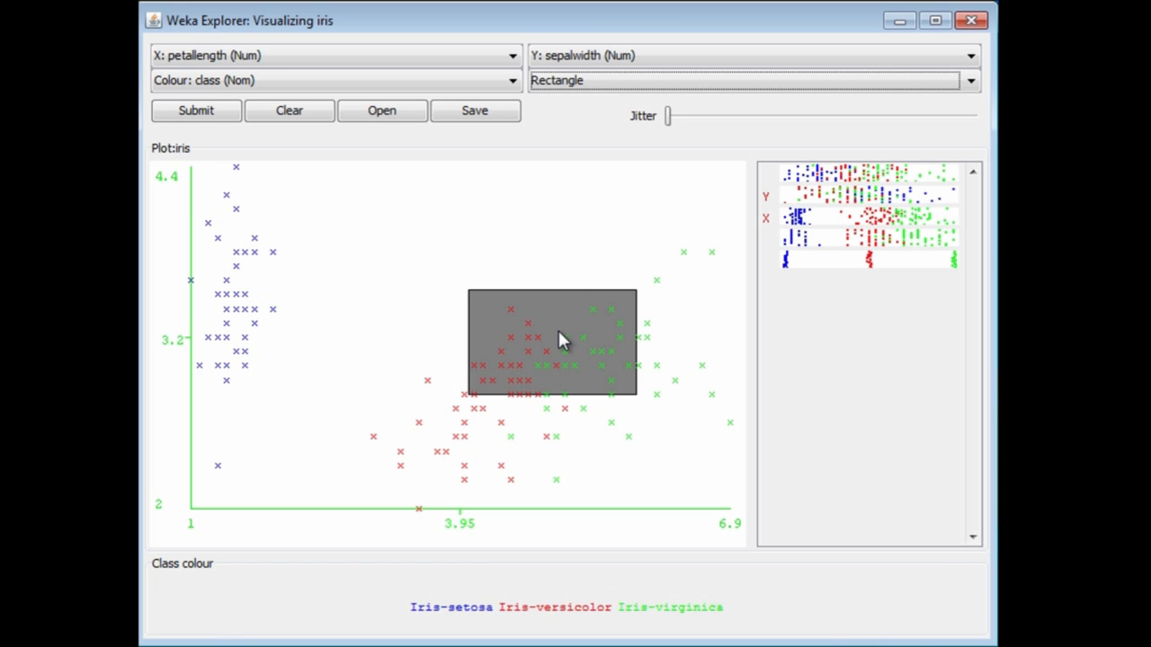
click(195, 109)
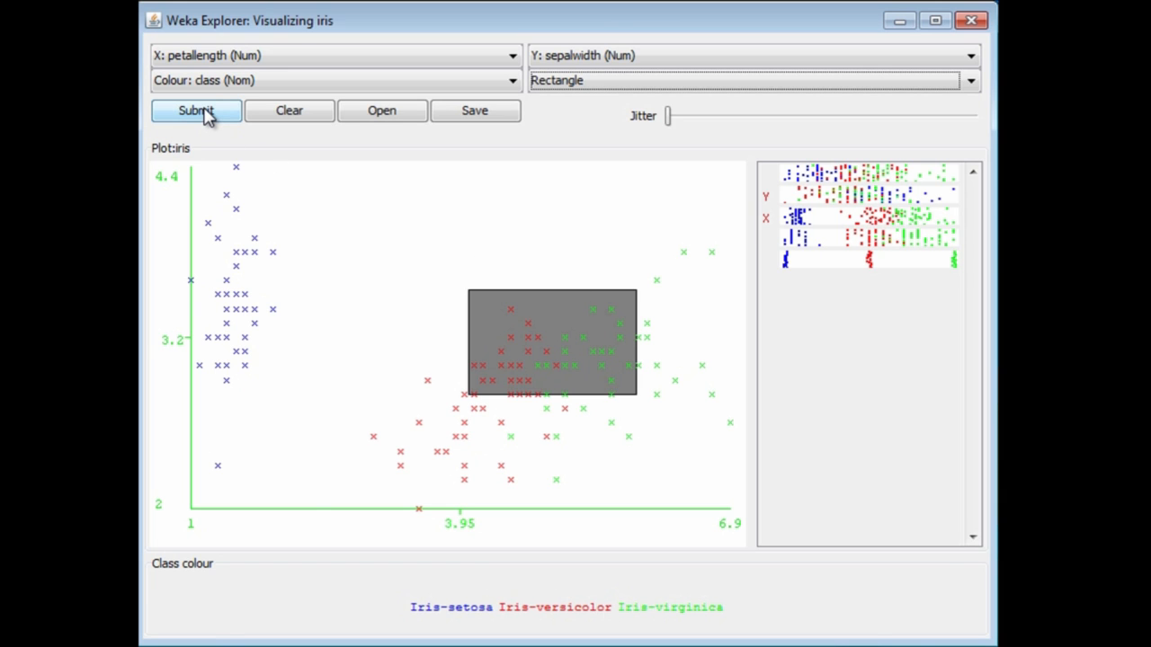
- Submit the rectangle so only the enclosed versicolor and virginica points remain
click(196, 109)
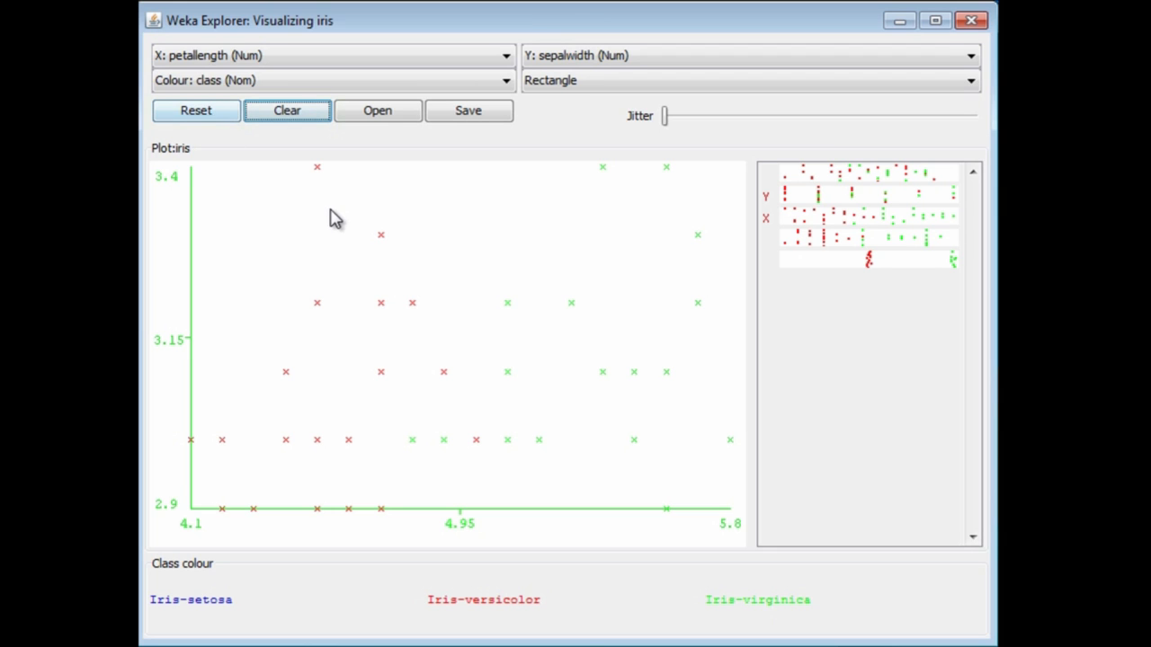
mouse_move(477, 291)
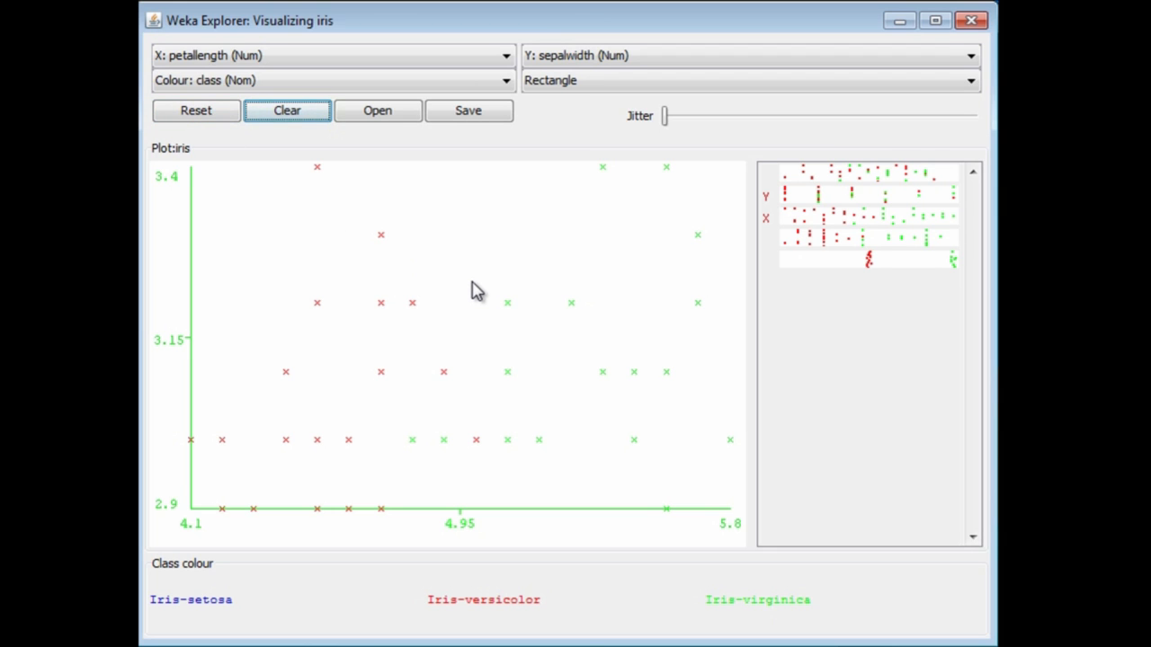
mouse_move(354, 187)
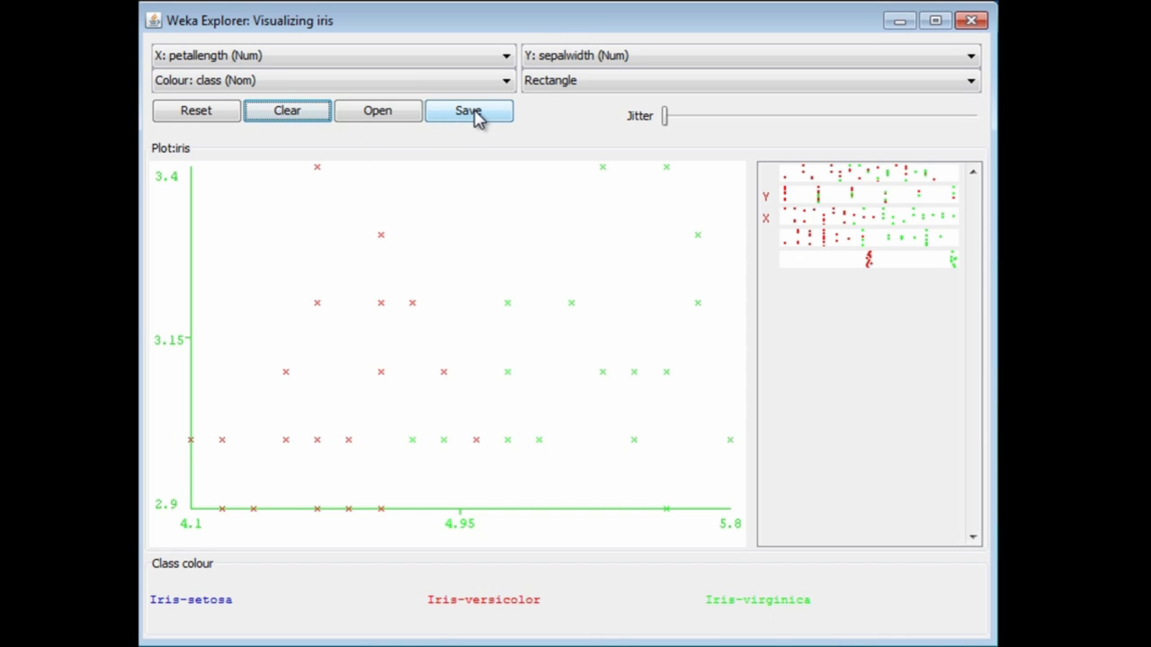
mouse_move(469, 111)
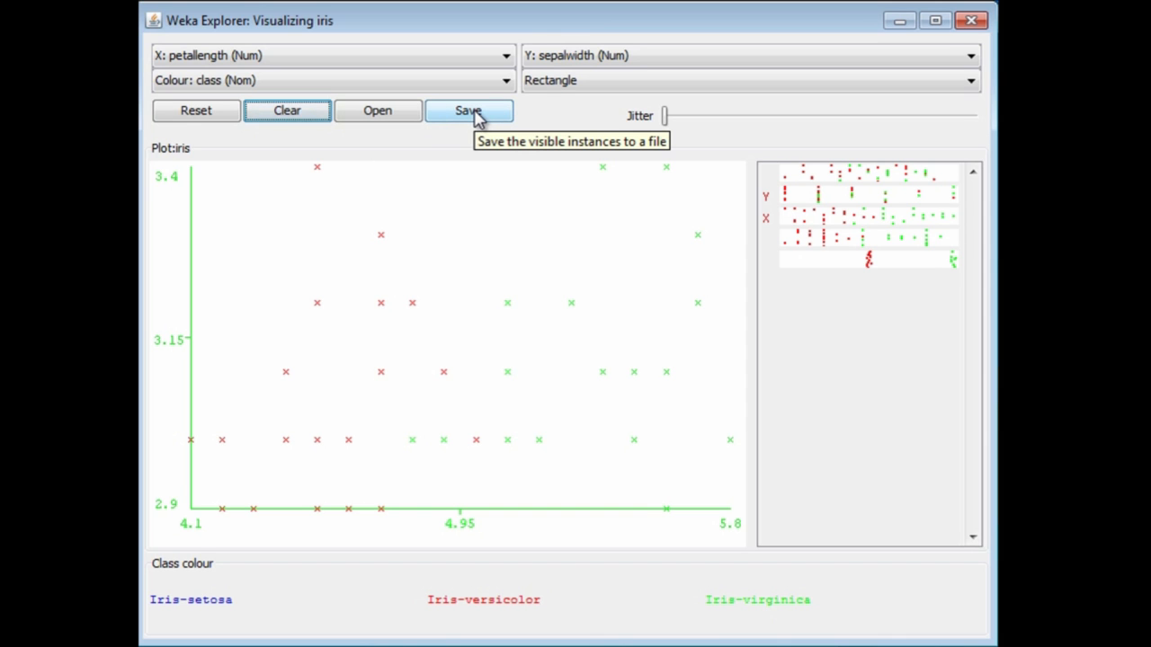
mouse_move(196, 109)
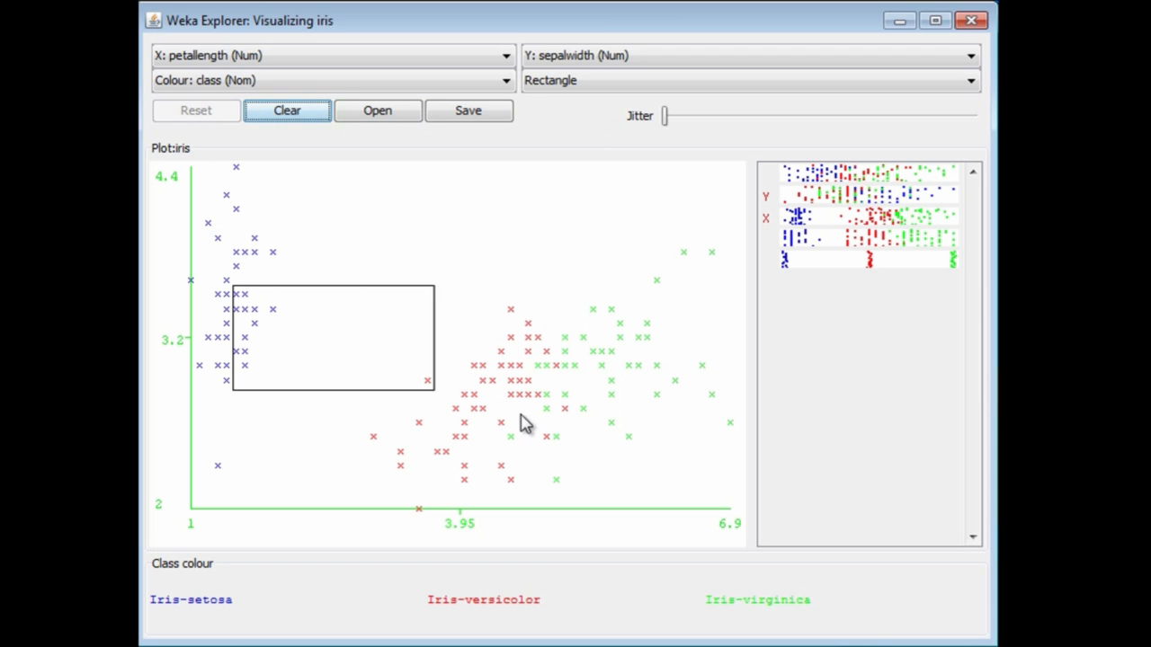
- Outline a second rectangular region, then restore the full 150-point plot
drag(427, 380, 578, 416)
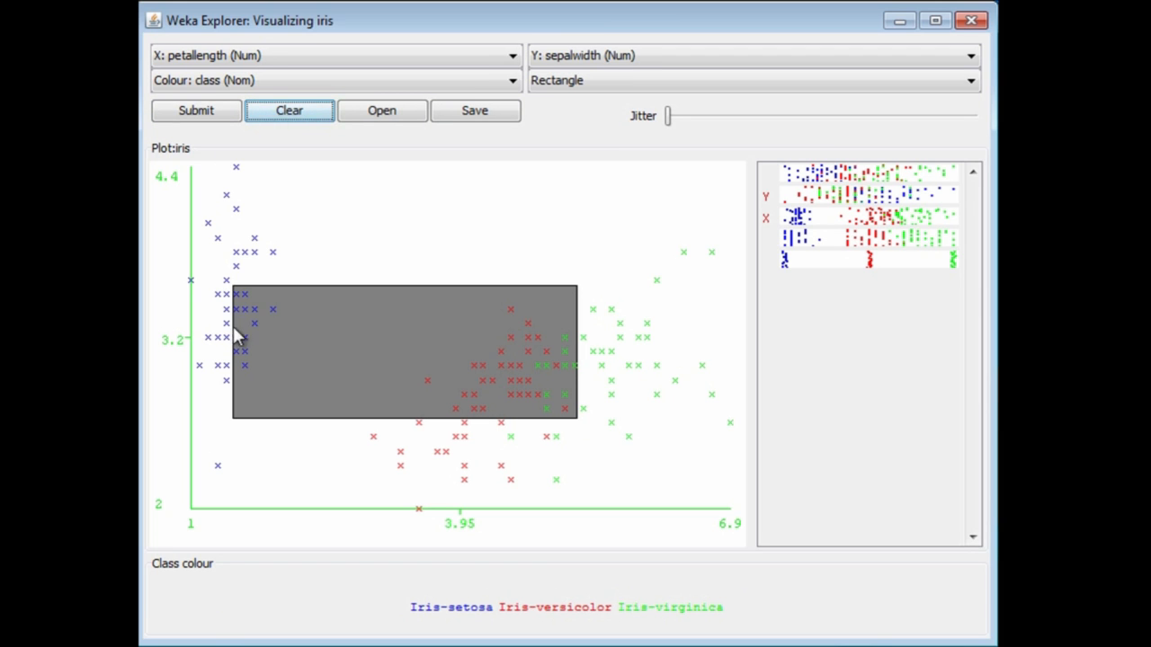
mouse_move(315, 155)
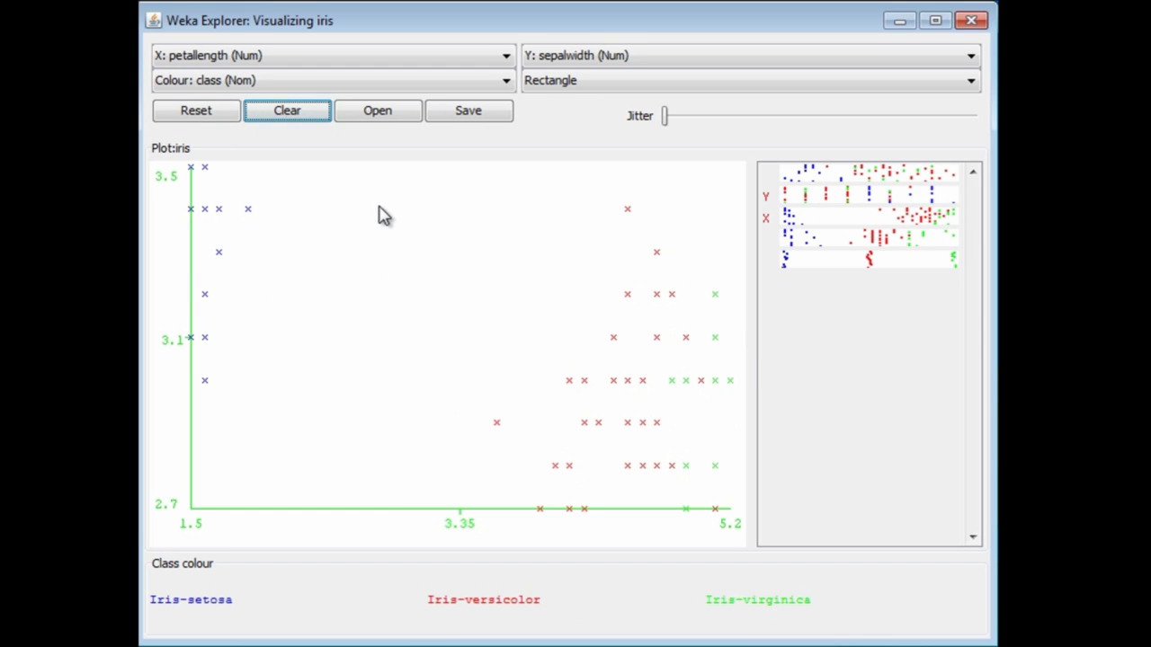
click(195, 109)
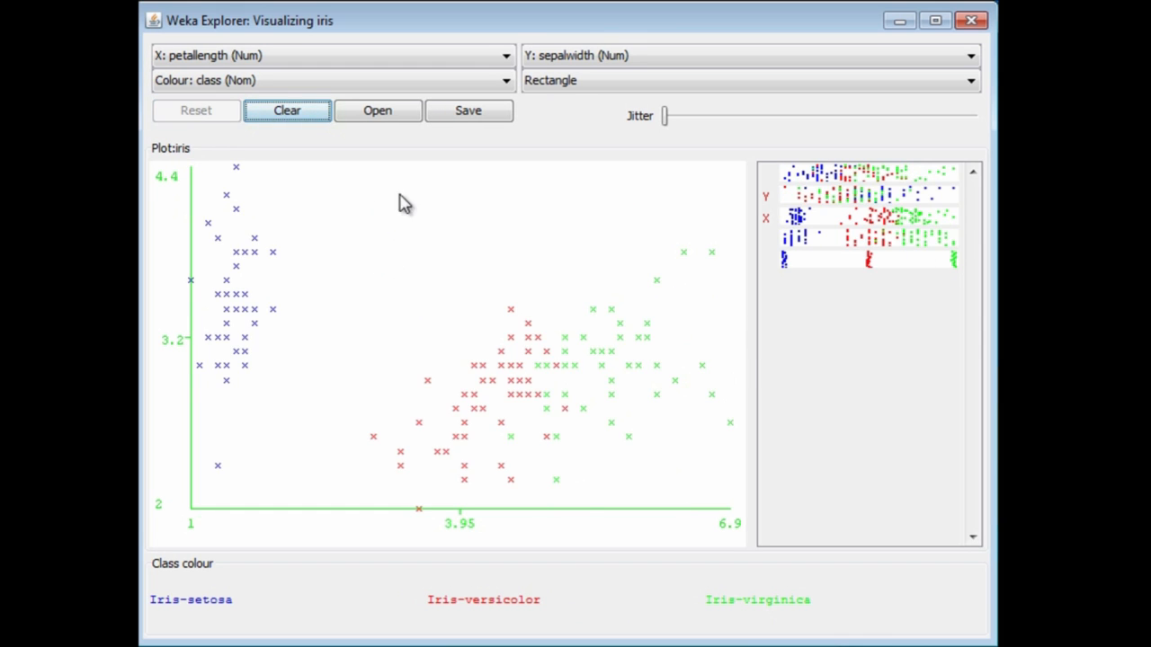
mouse_move(502, 266)
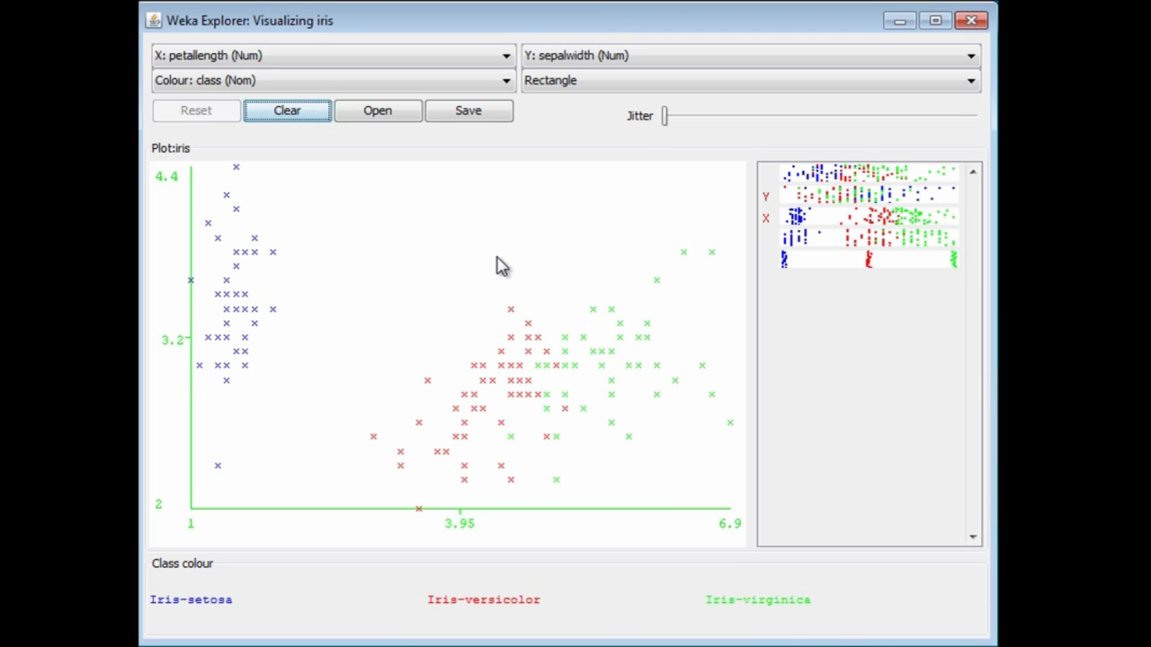
mouse_move(522, 270)
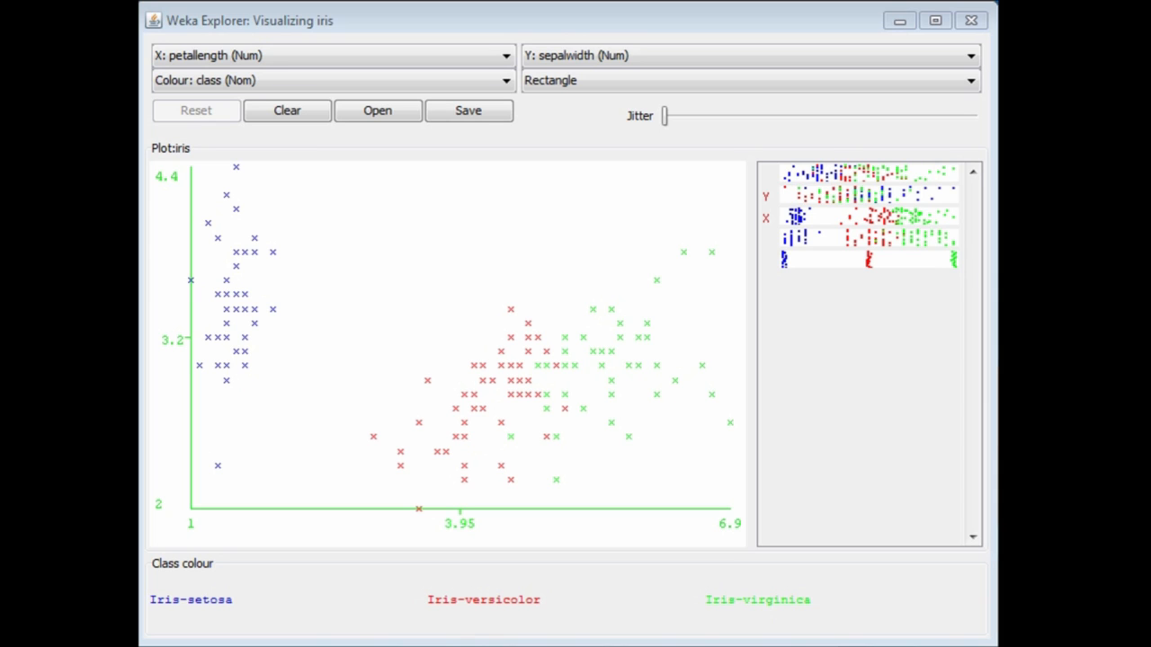
mouse_move(888, 401)
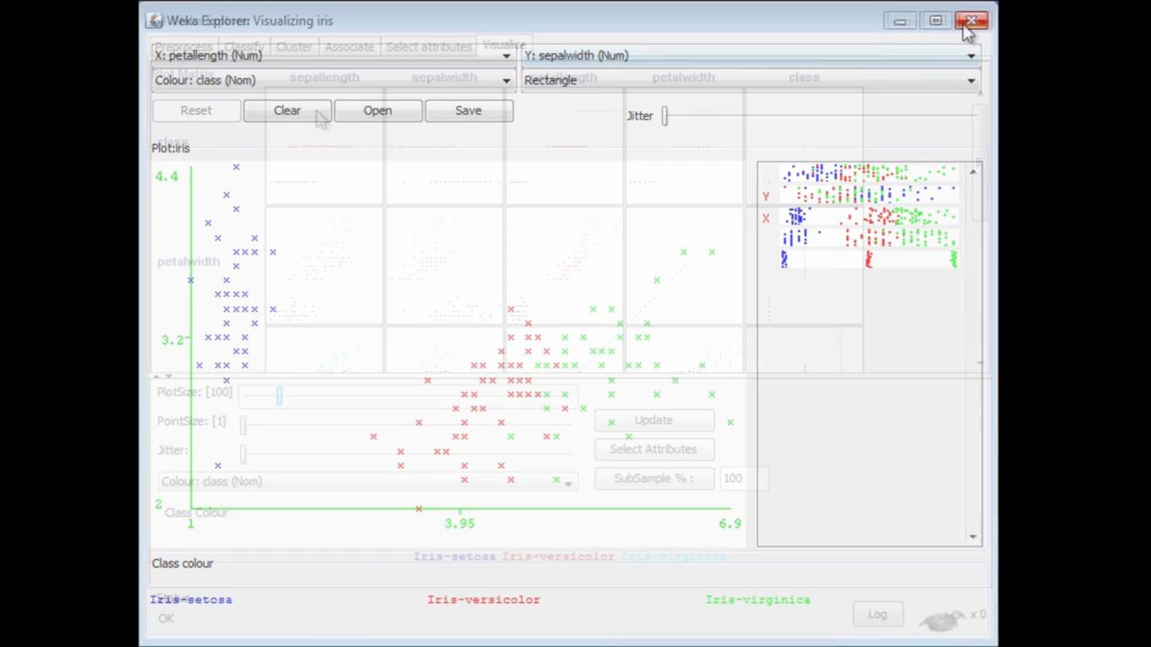
- Return to the iris data overview in Preprocess, then switch to the Classify panel
click(971, 20)
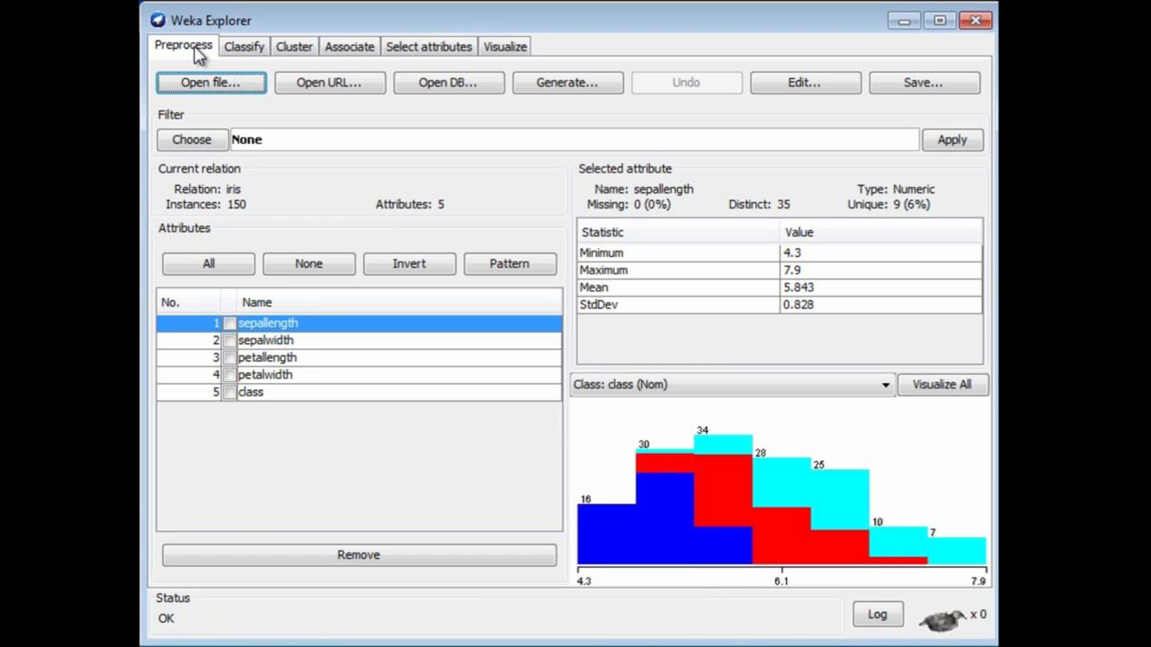
mouse_move(211, 82)
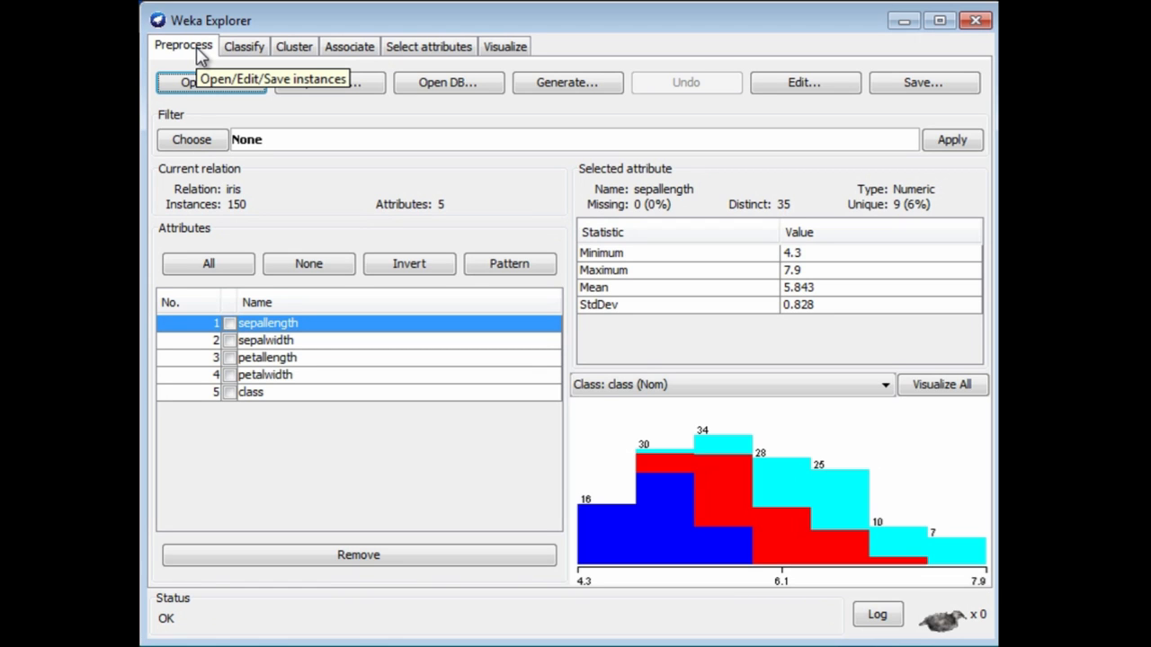
click(243, 45)
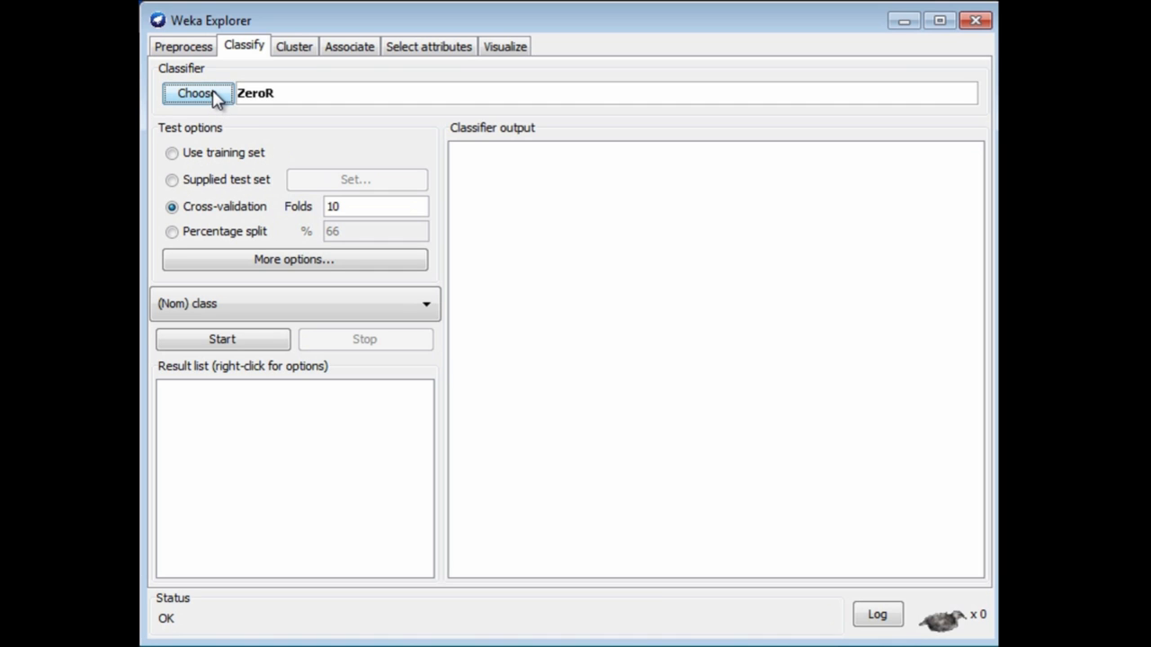
- Choose the J48 decision tree from the trees group of classifiers
click(196, 93)
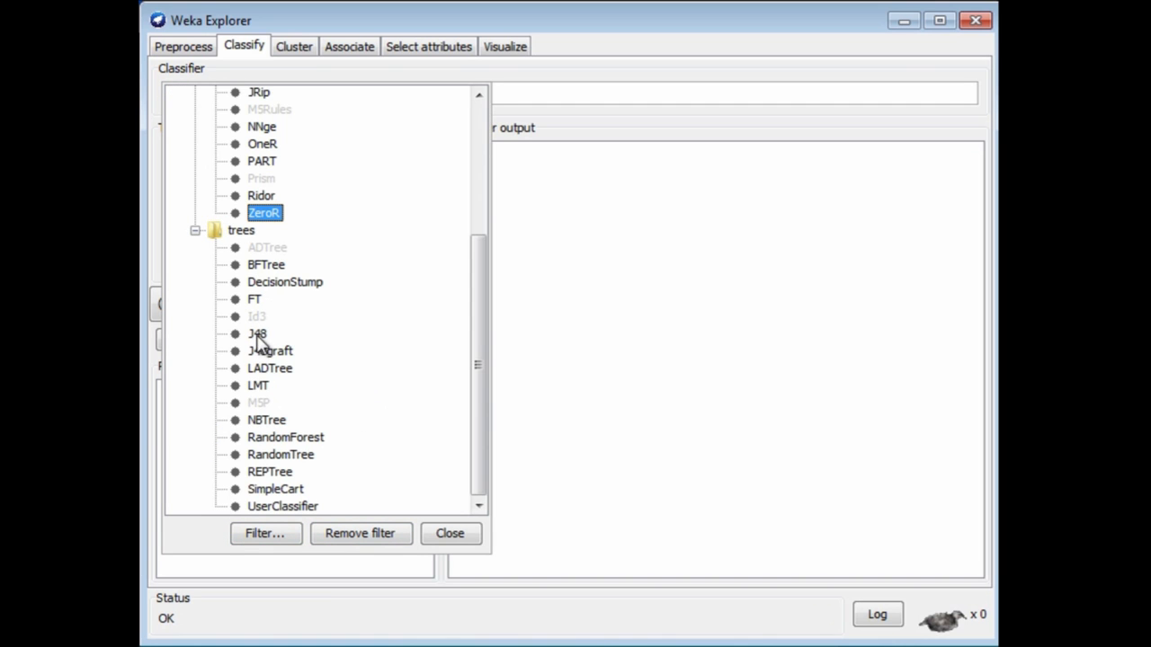
click(258, 333)
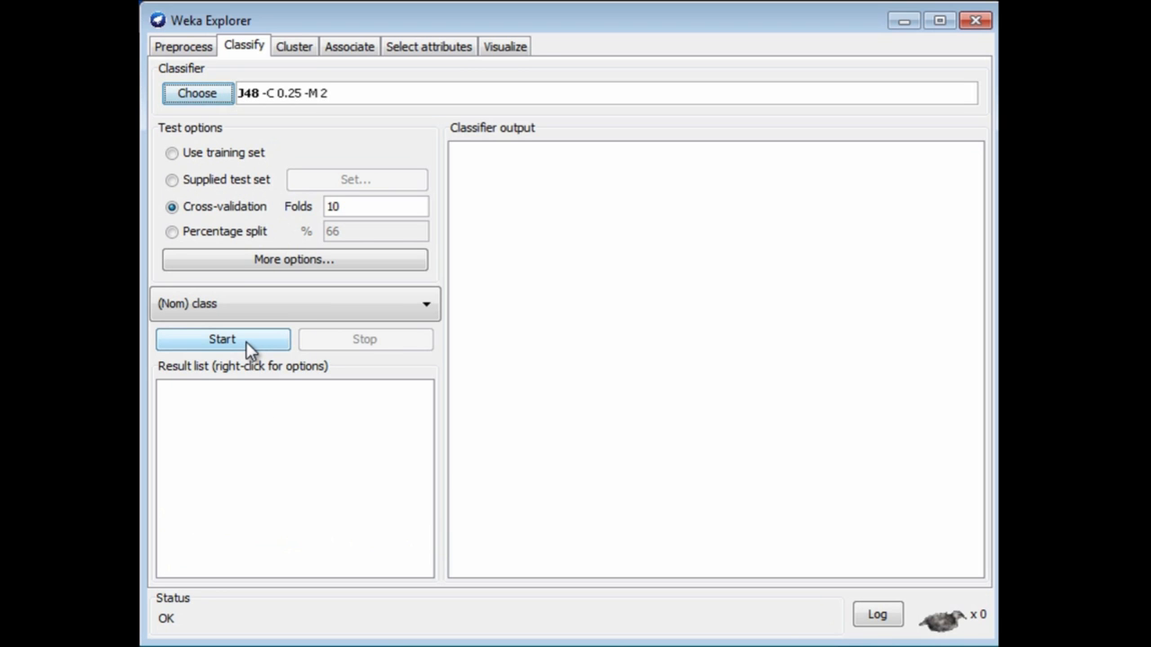
- Run J48 with 10-fold cross-validation and right-click the trees.J48 result
click(221, 339)
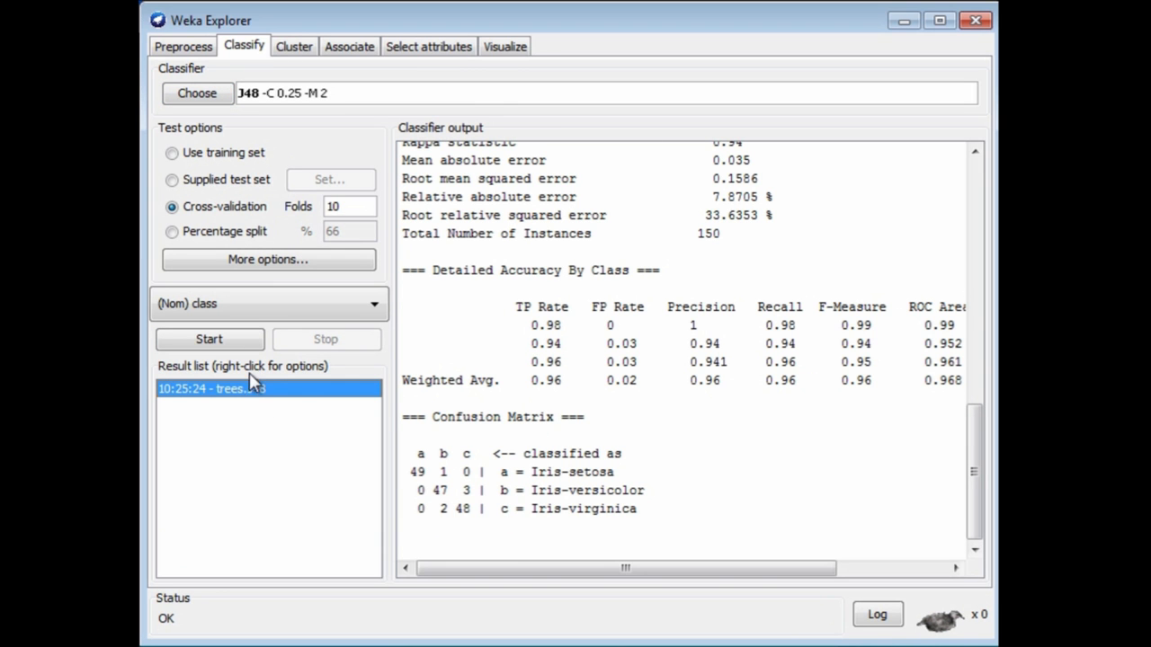
mouse_move(276, 393)
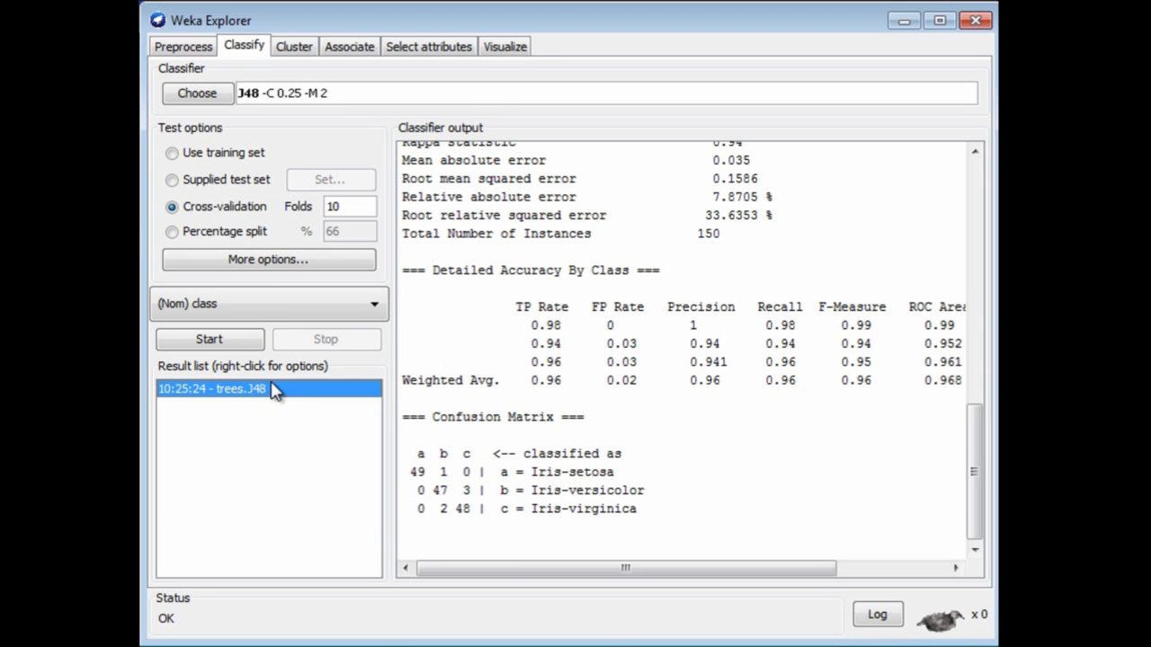
mouse_move(269, 394)
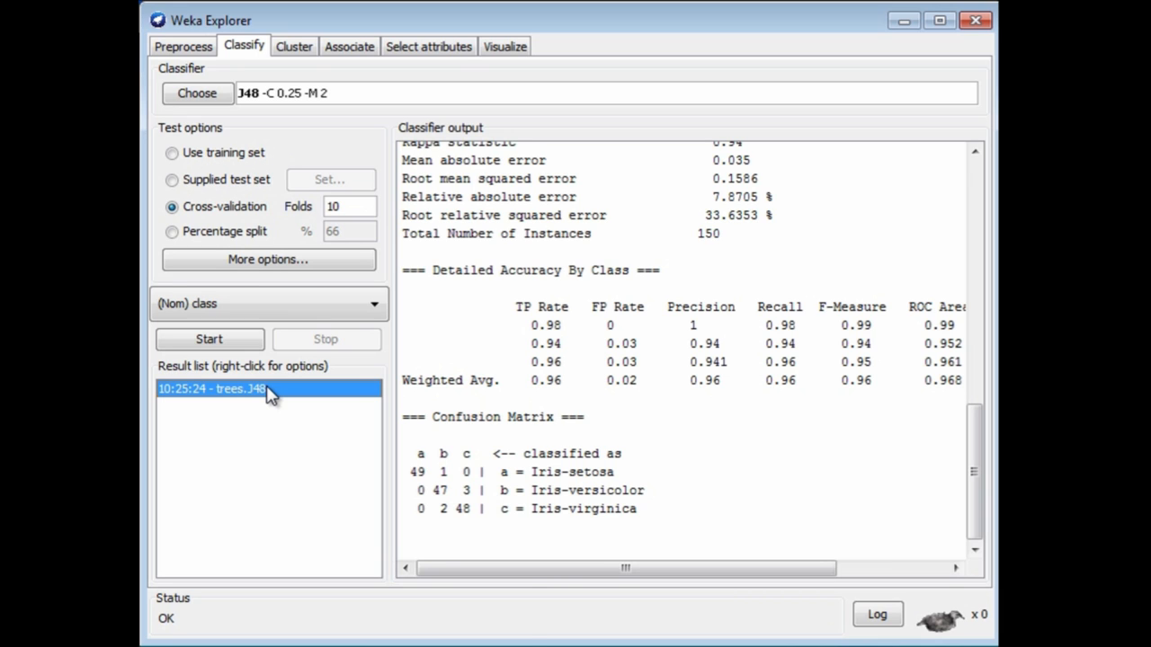
right_click(211, 389)
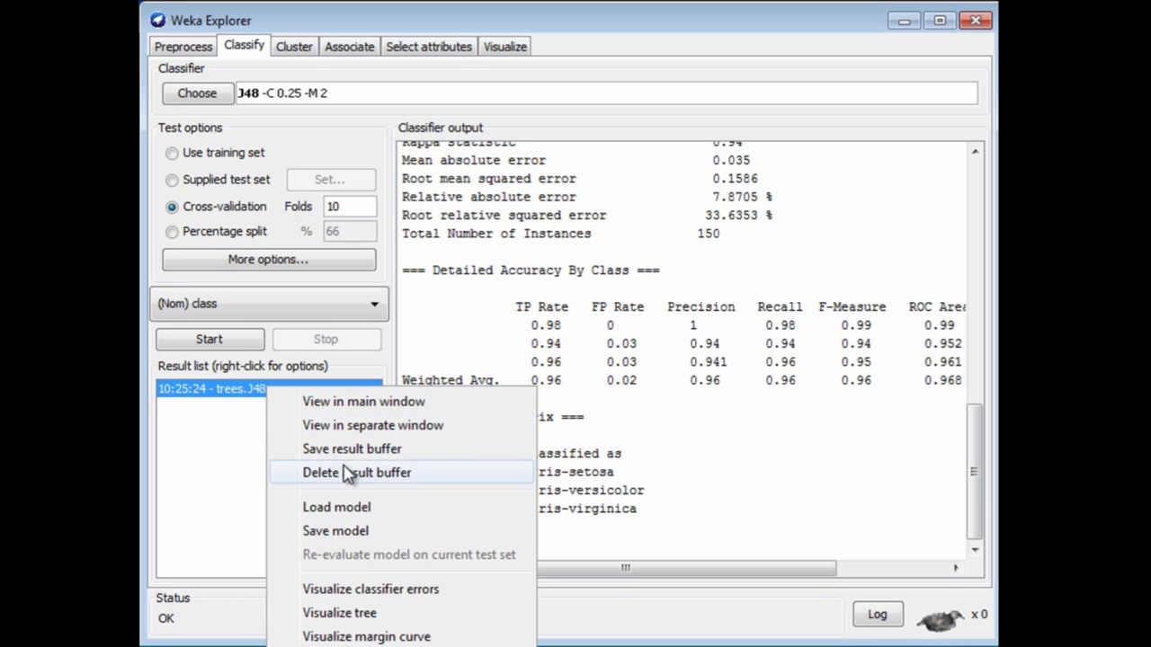
mouse_move(355, 589)
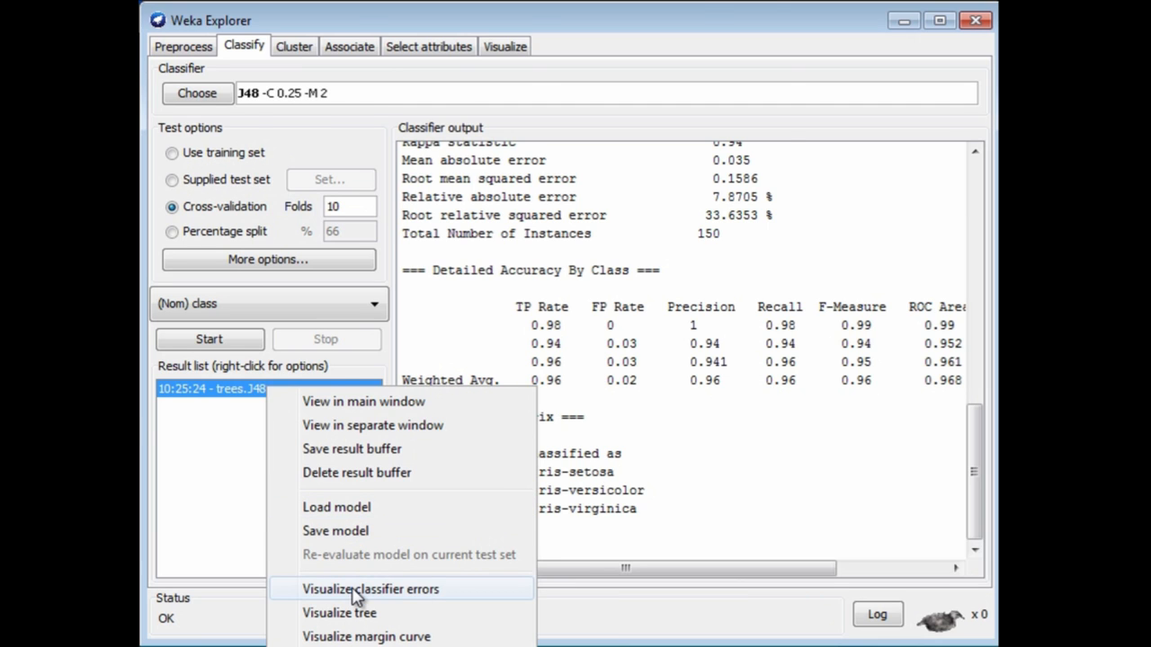
- Visualize classifier errors with predictedclass on X and actual class on Y
click(370, 589)
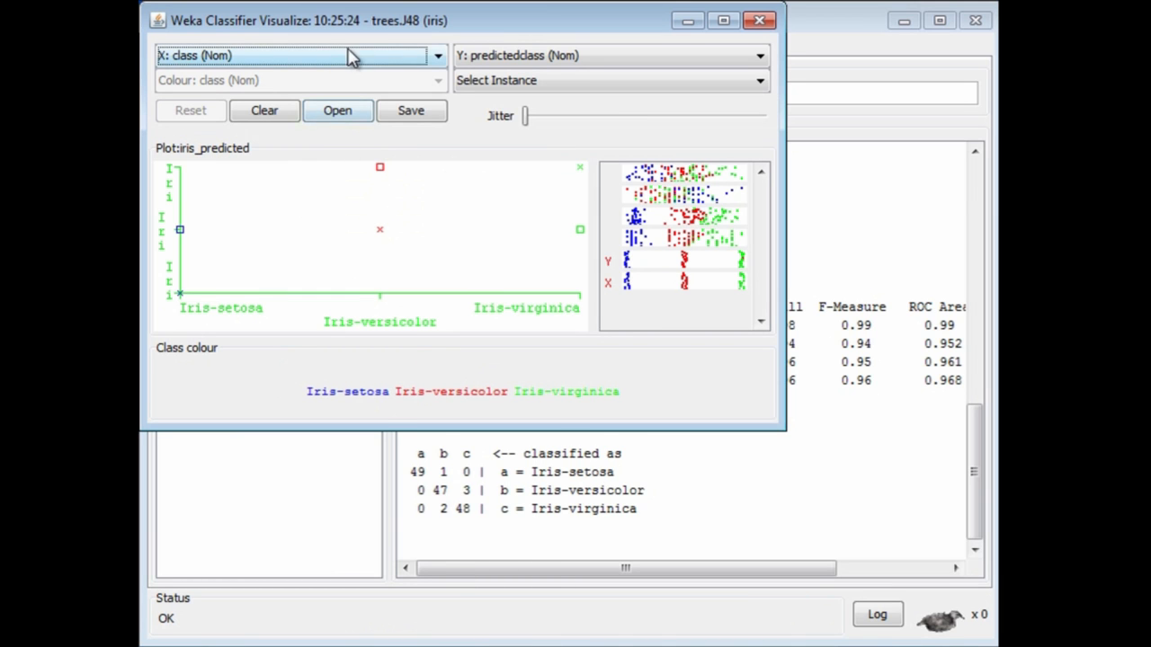
mouse_move(513, 67)
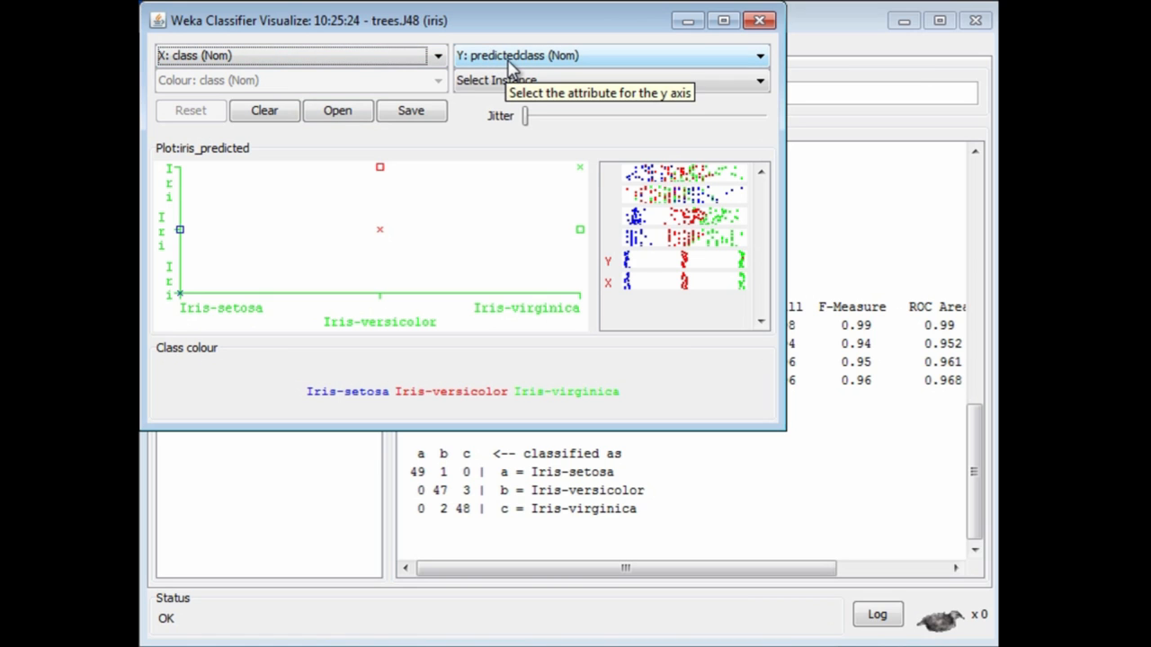
mouse_move(432, 222)
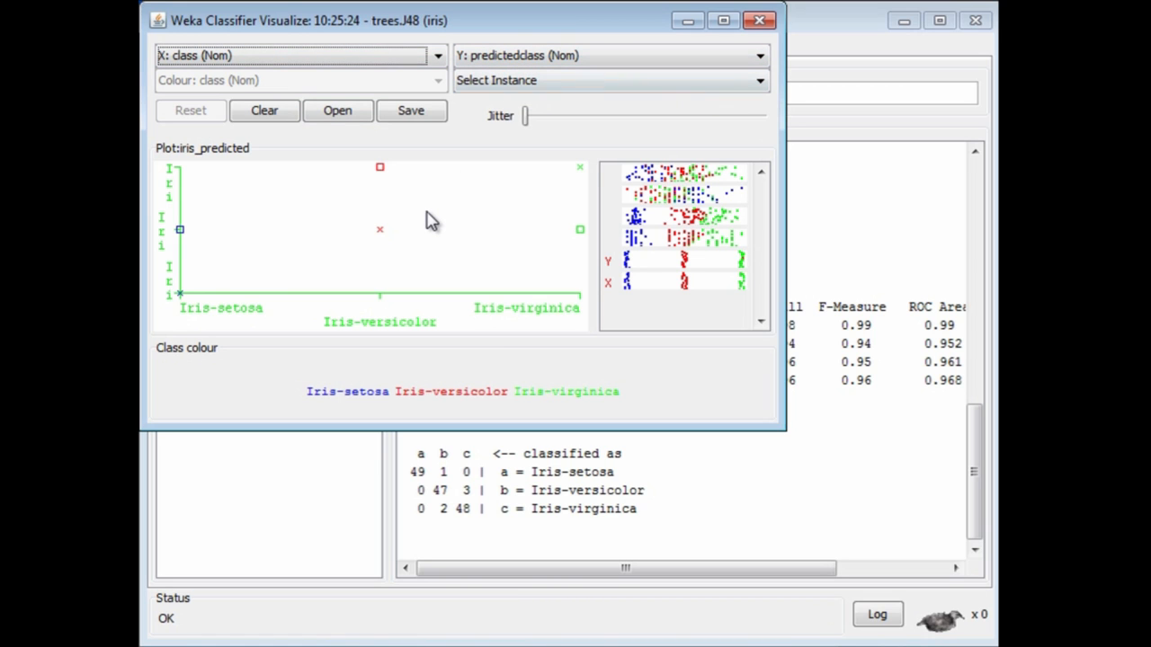
mouse_move(444, 213)
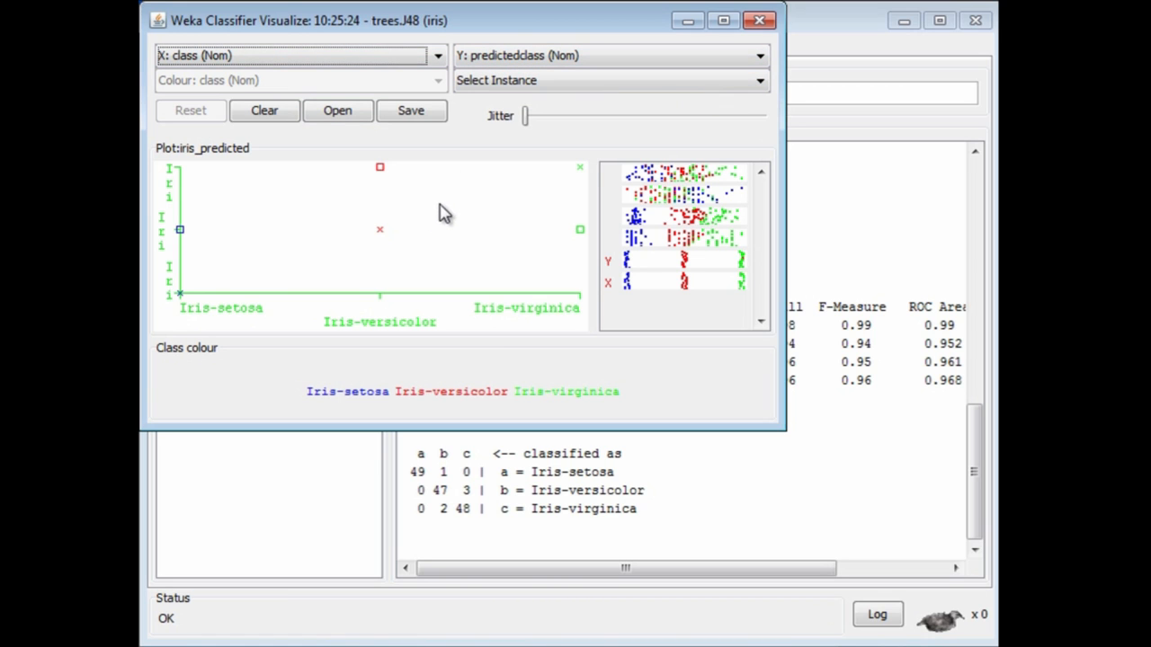
mouse_move(641, 180)
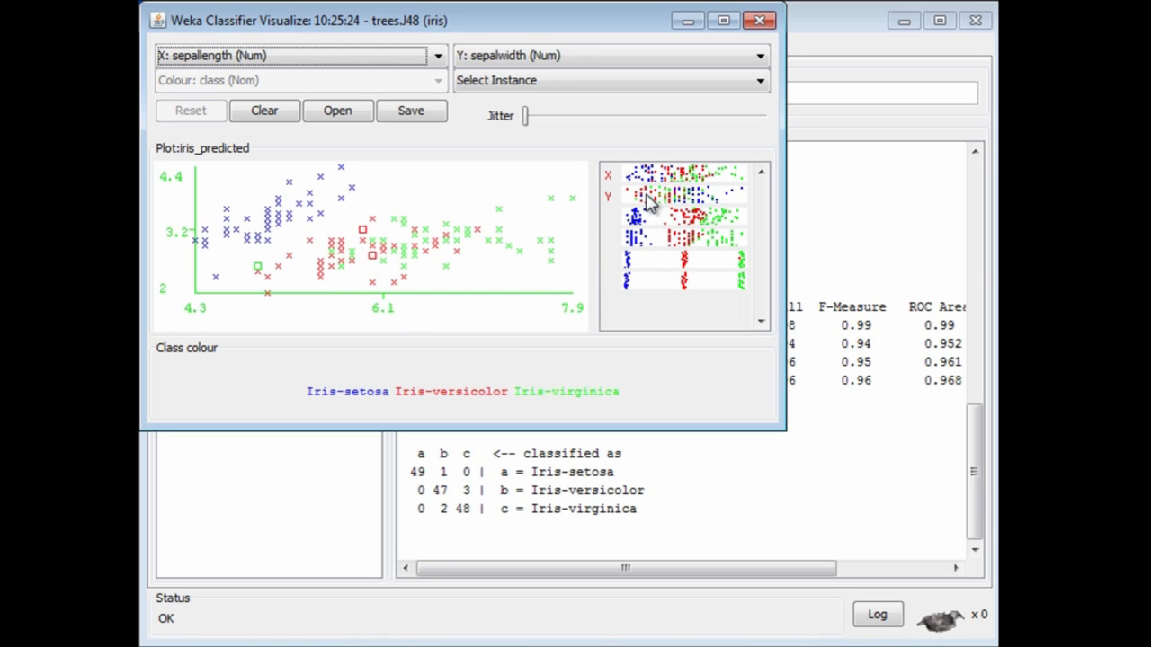
mouse_move(656, 267)
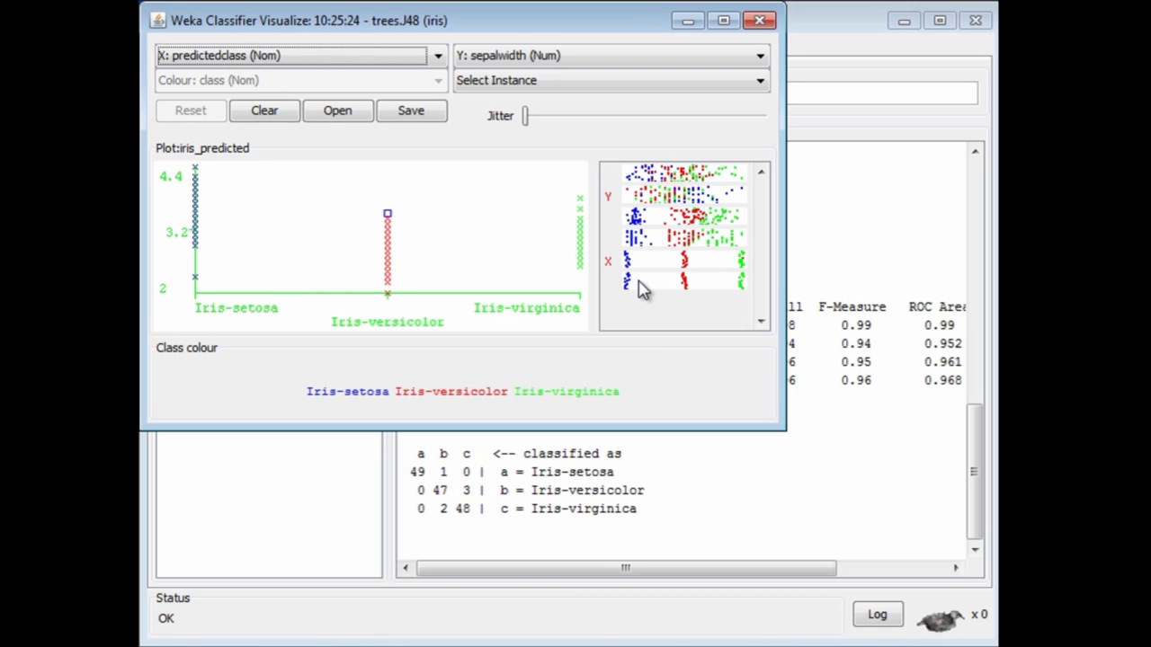
click(610, 54)
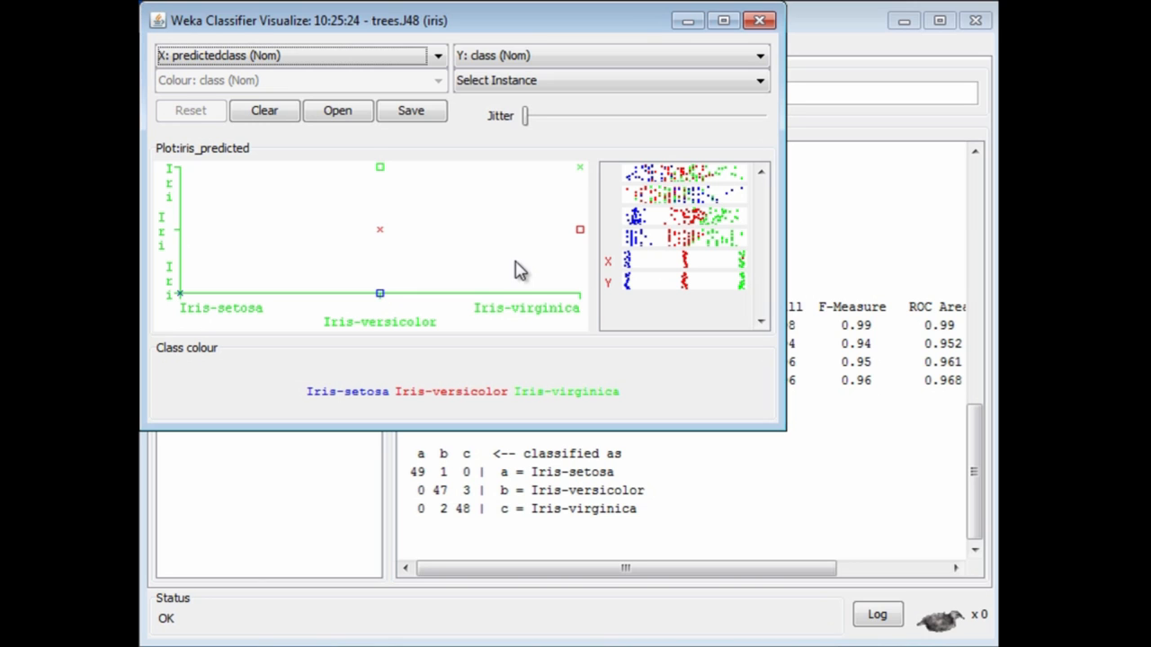
mouse_move(393, 198)
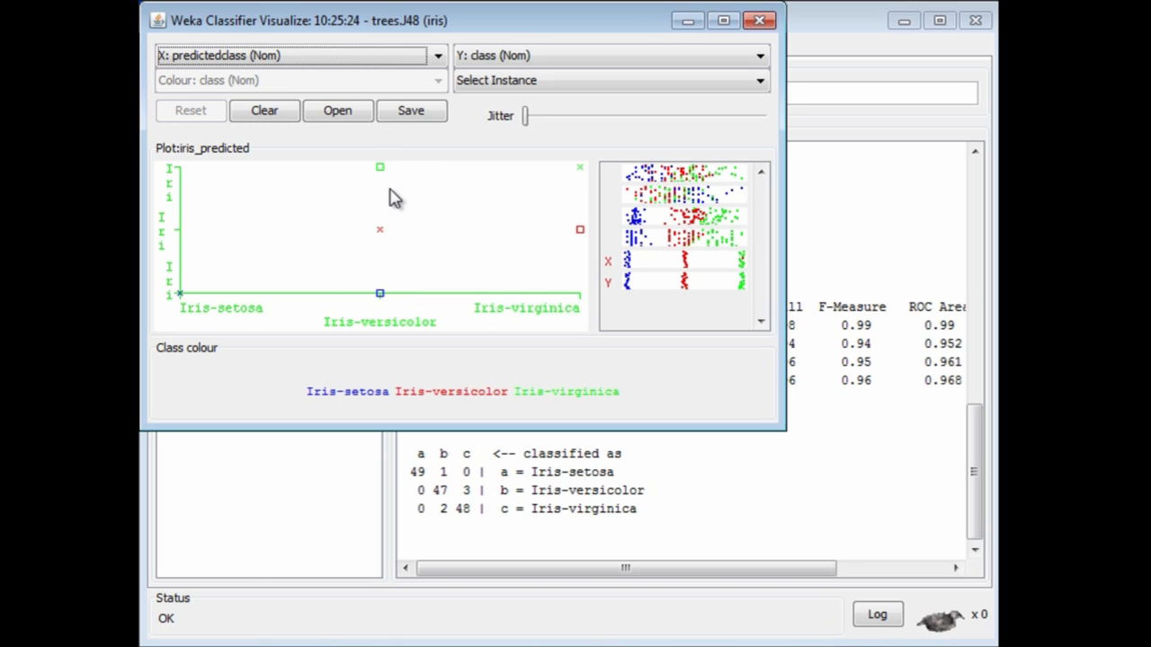
mouse_move(382, 185)
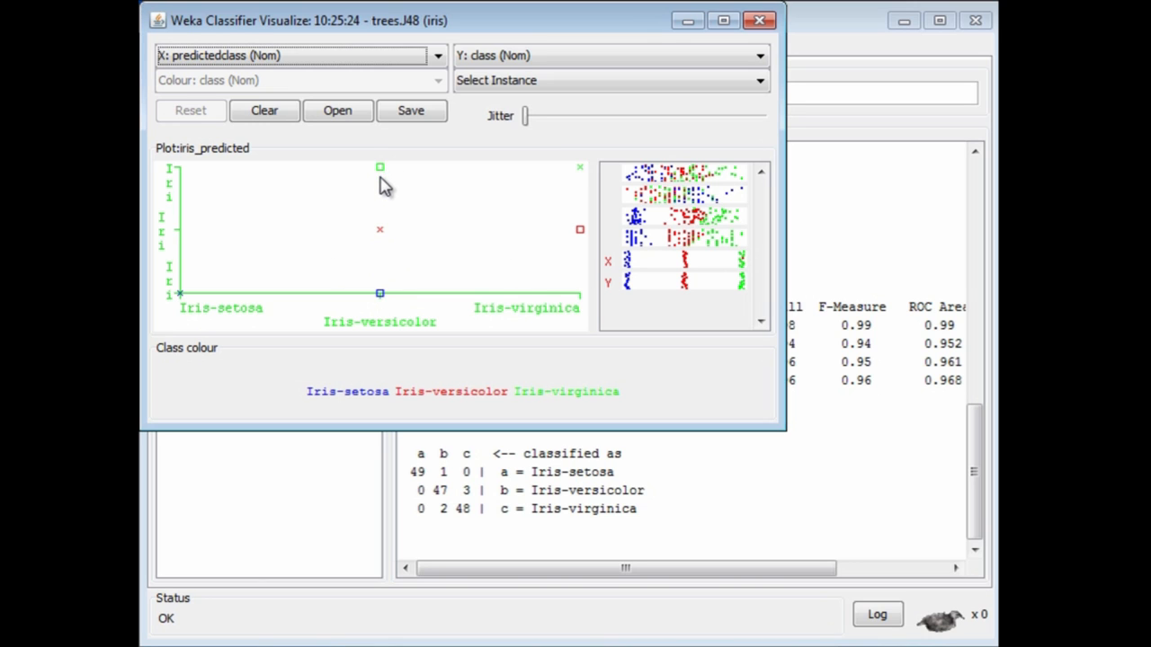
- Inspect instances 92 and 109, Iris-virginica predicted as Iris-versicolor
click(380, 167)
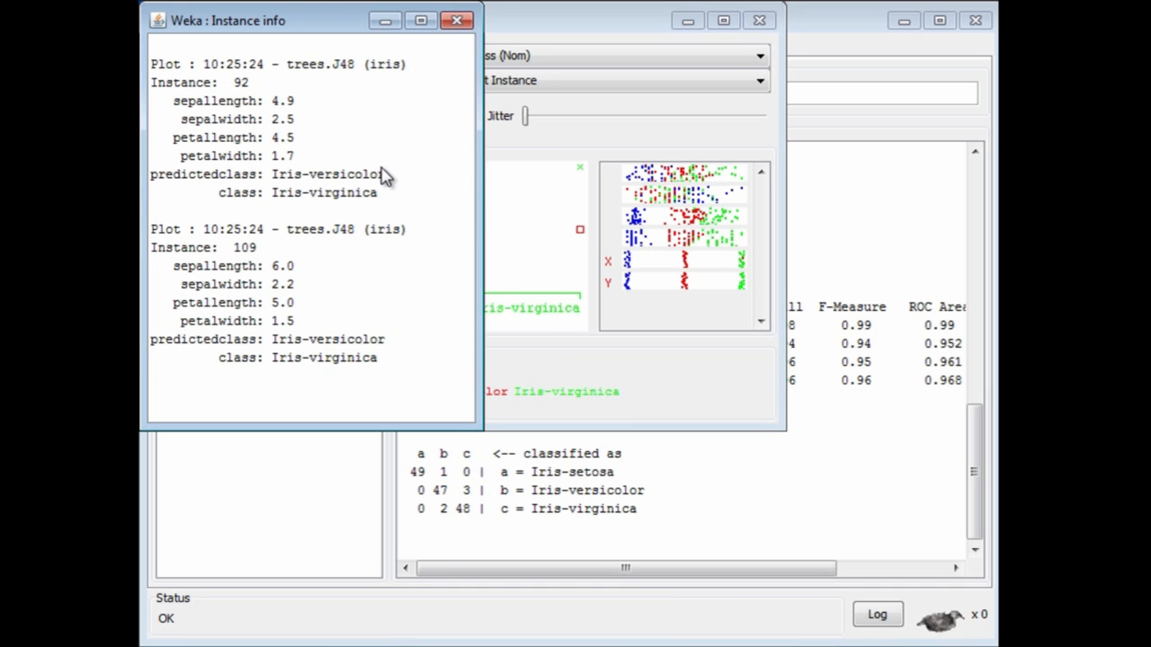
mouse_move(400, 189)
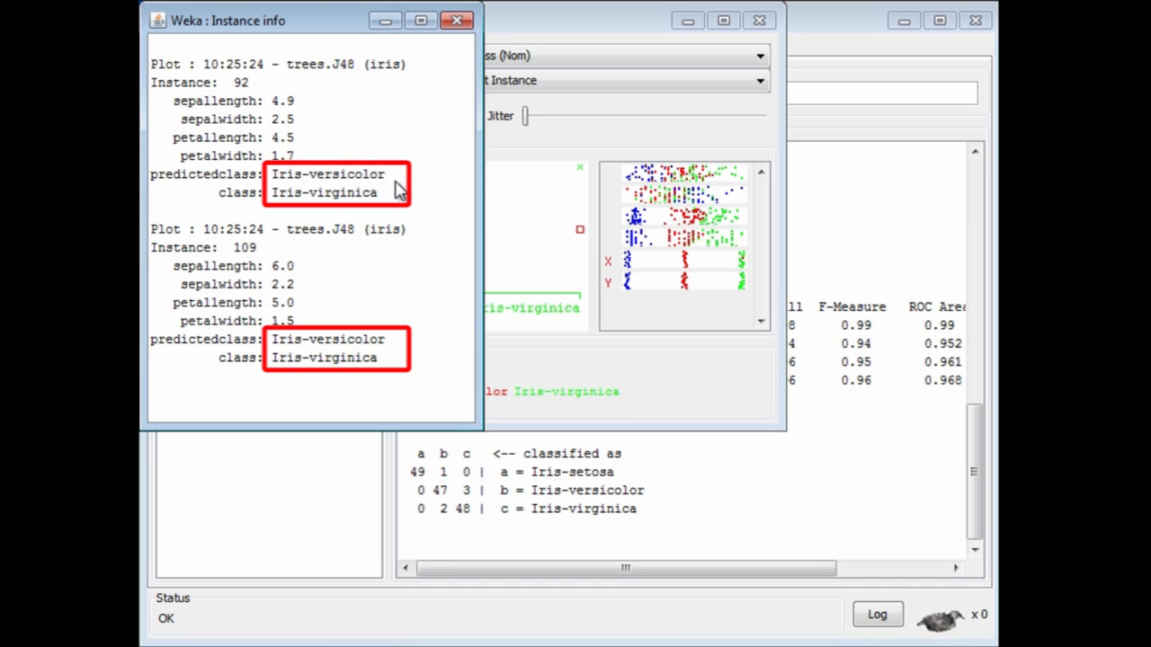
mouse_move(388, 207)
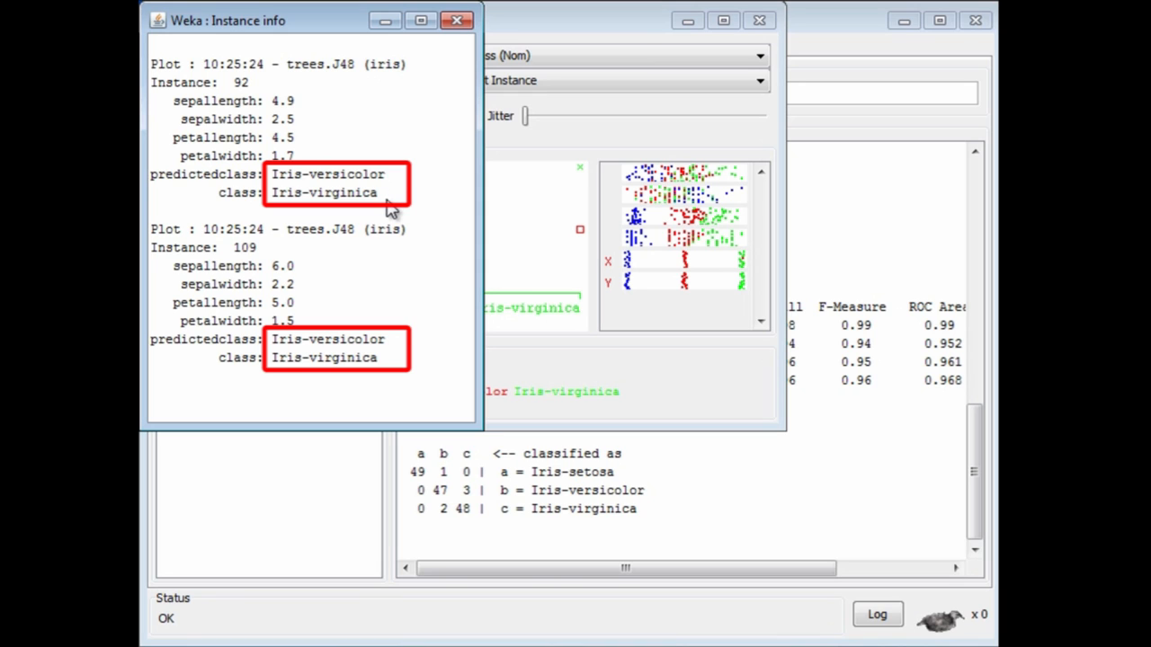
mouse_move(396, 202)
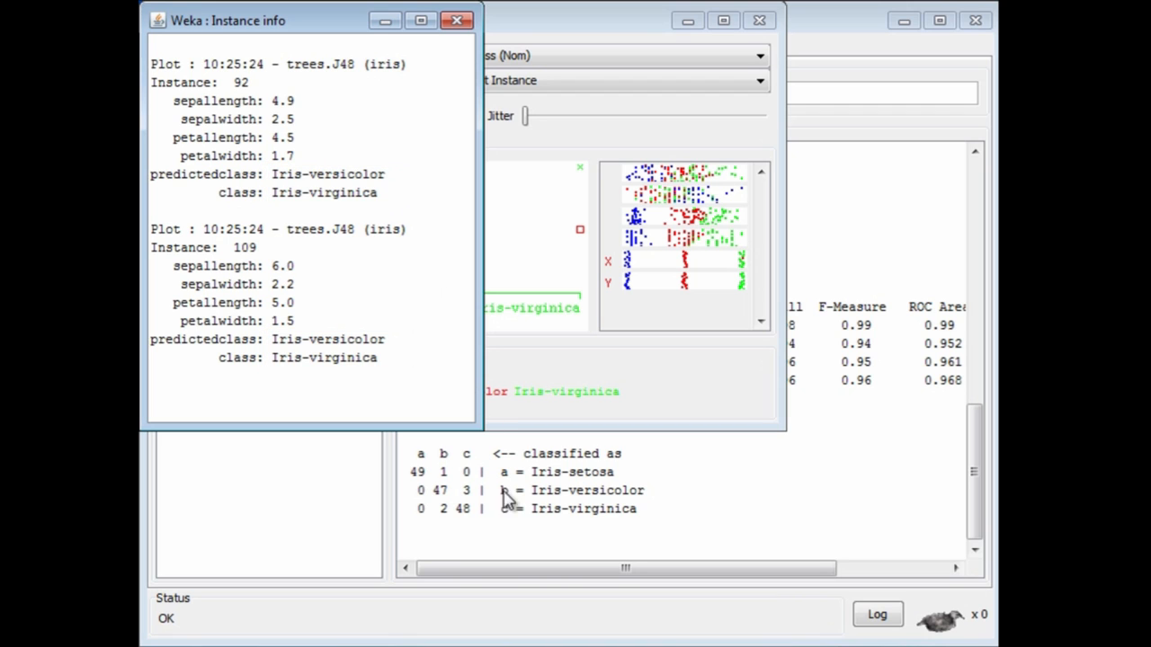
click(444, 508)
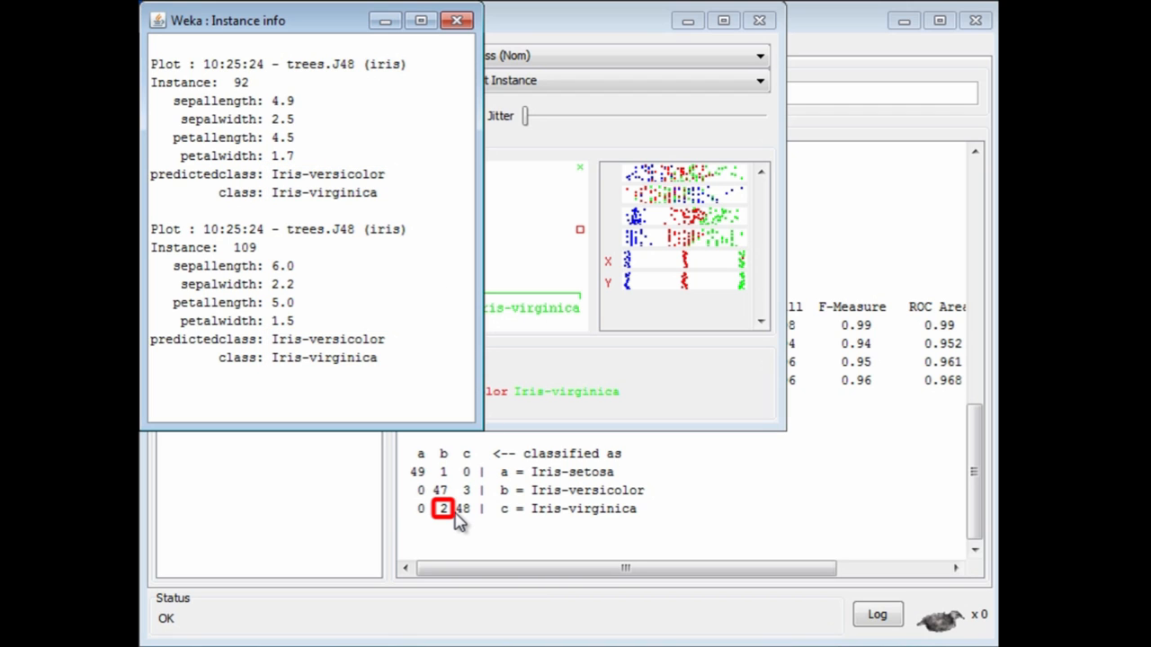
mouse_move(450, 519)
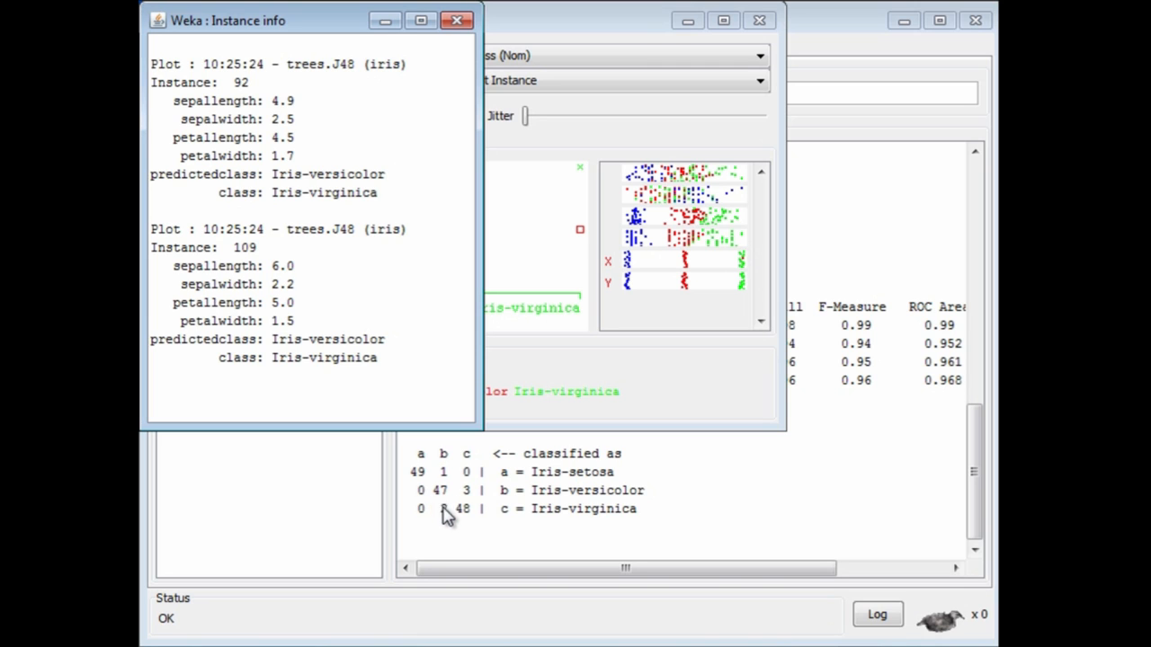
- Reopen the errors plot and inspect instance 98, Iris-setosa predicted as Iris-versicolor
click(456, 19)
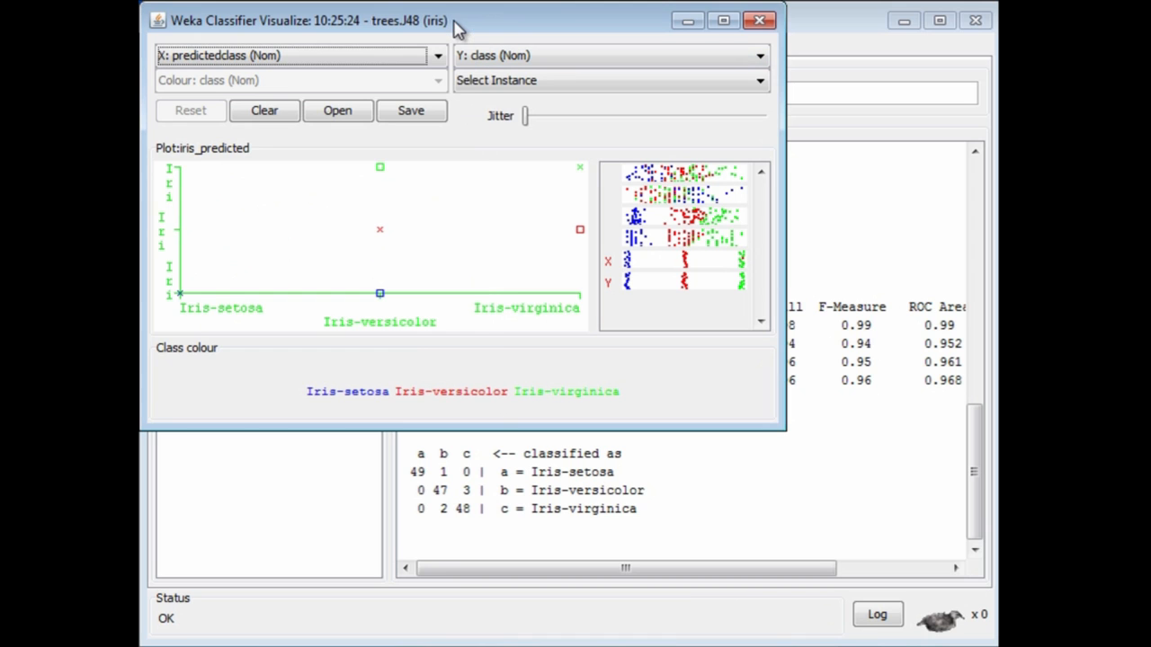
mouse_move(364, 243)
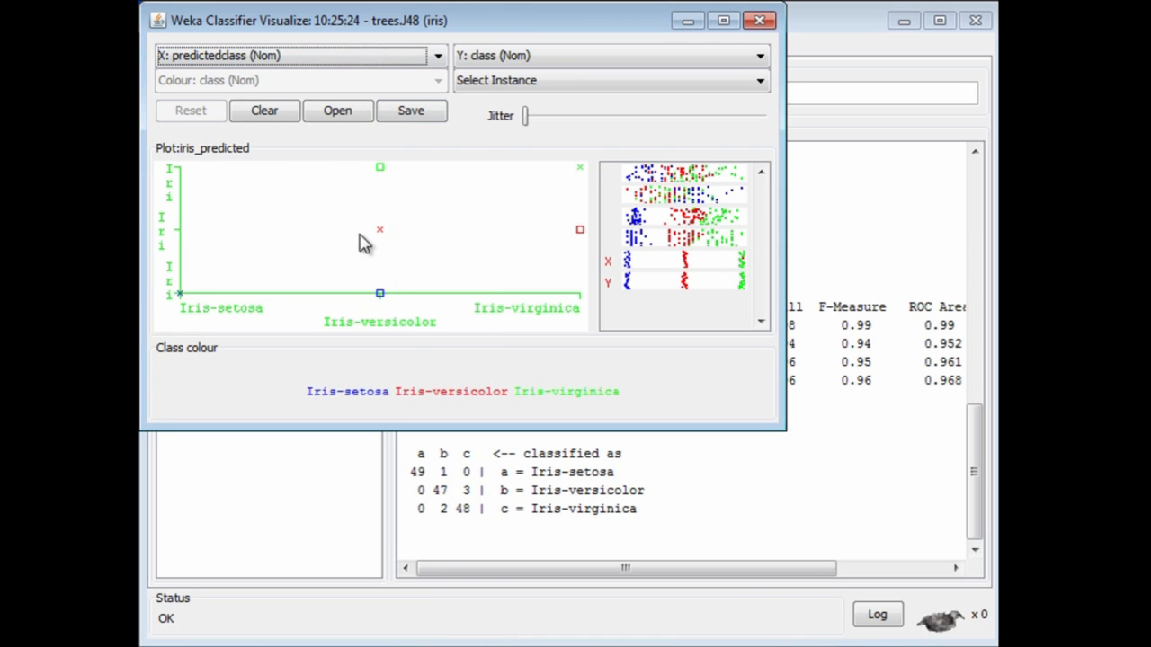
mouse_move(382, 296)
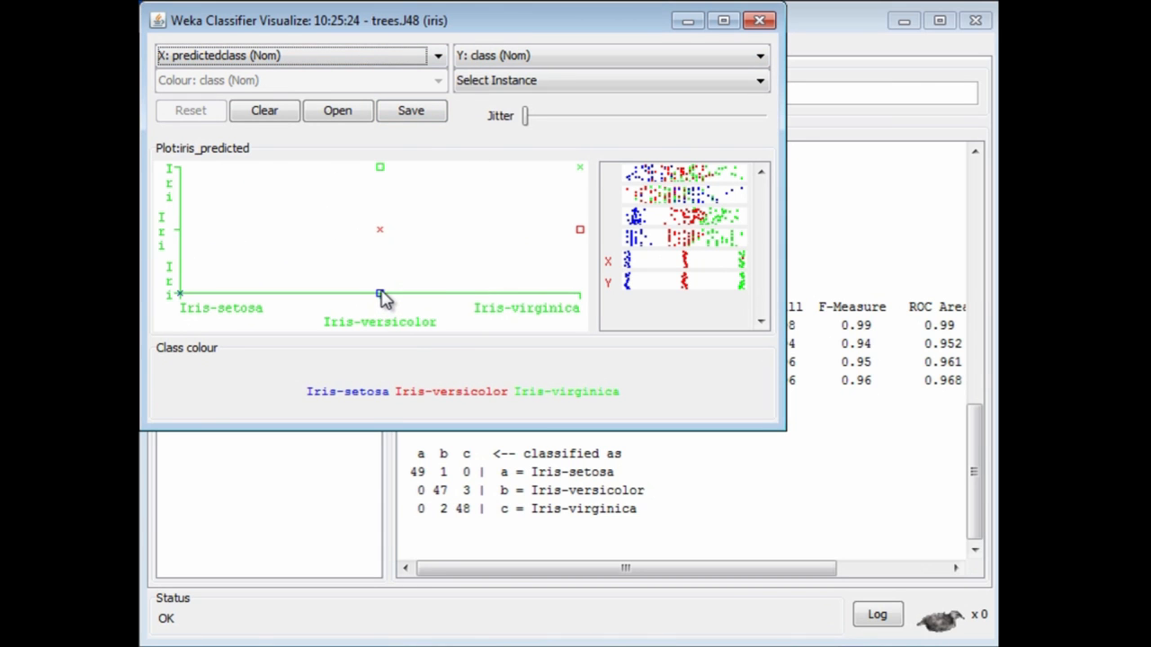
click(379, 295)
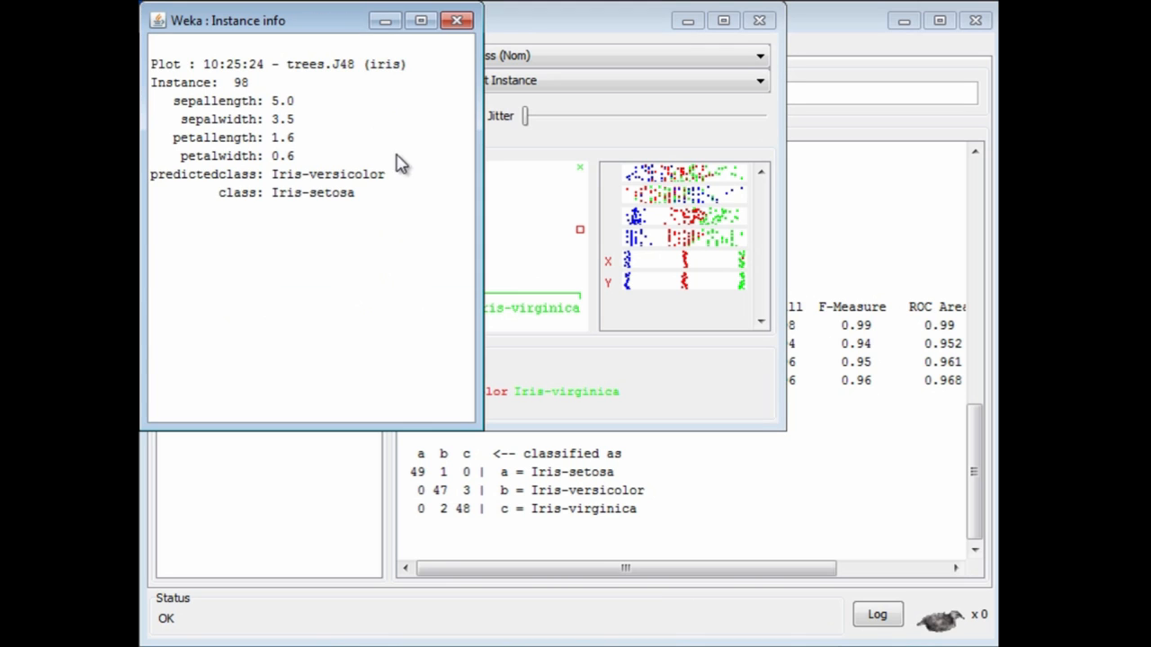
mouse_move(380, 201)
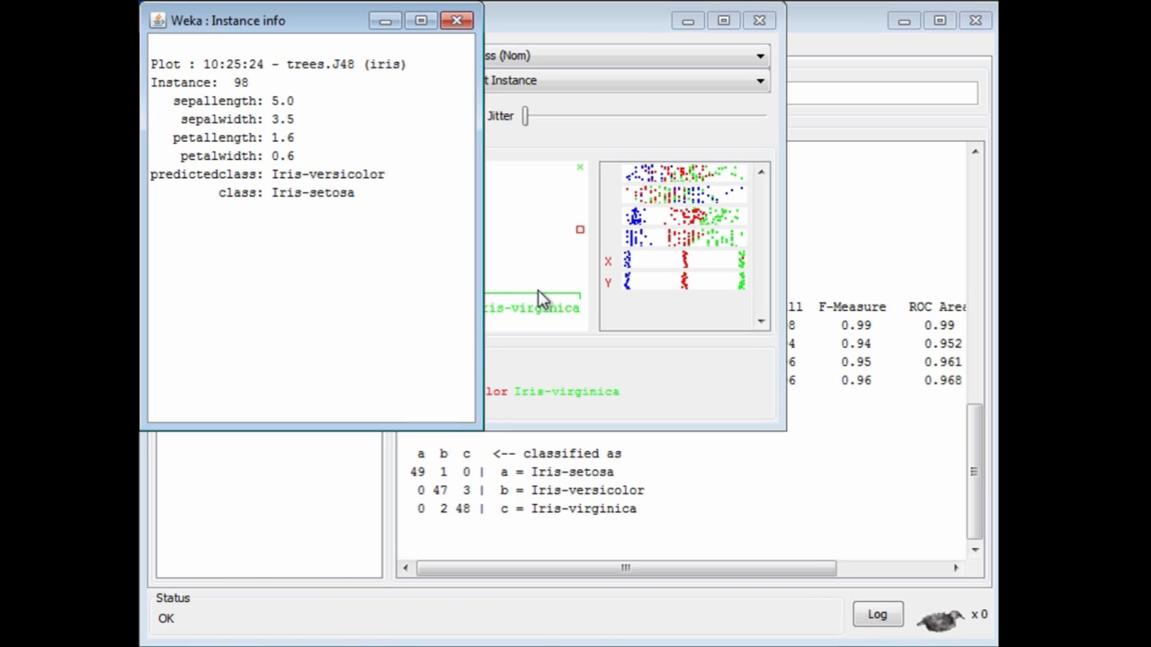
mouse_move(553, 447)
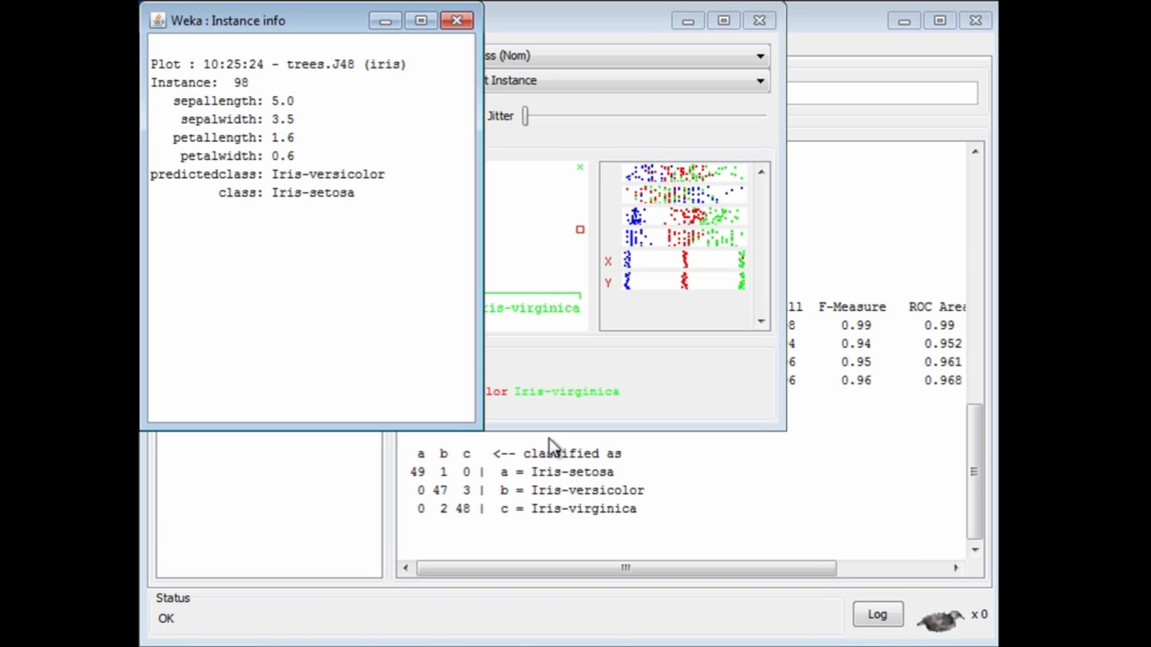
mouse_move(569, 476)
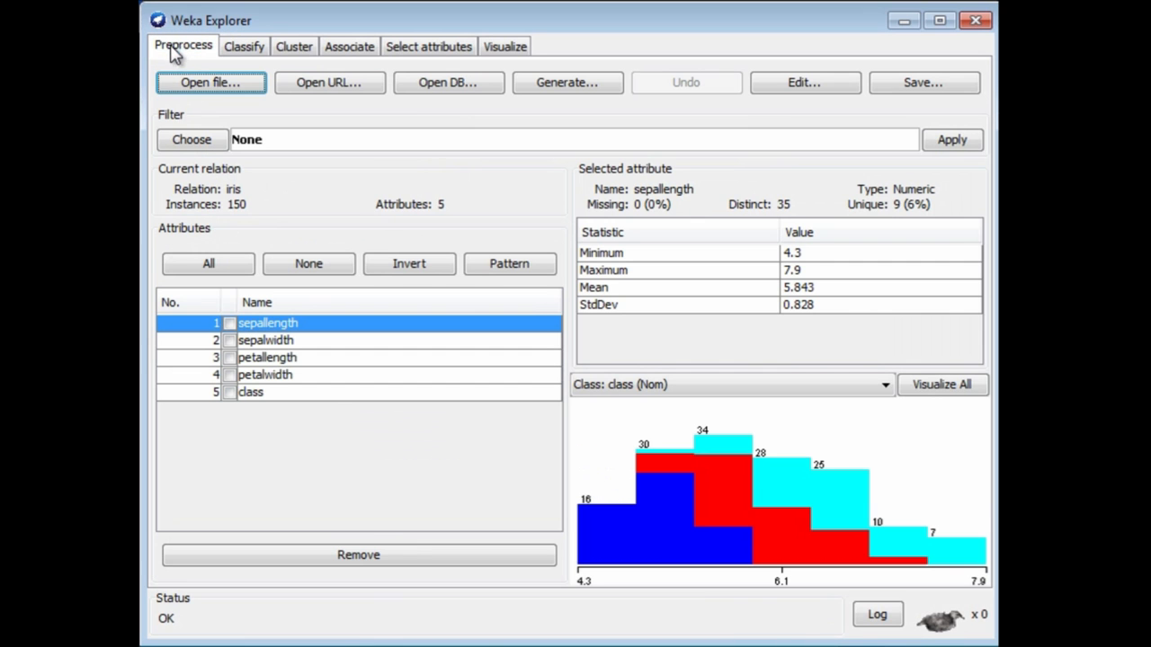
- Browse the filter list into filters > supervised > attribute
click(192, 139)
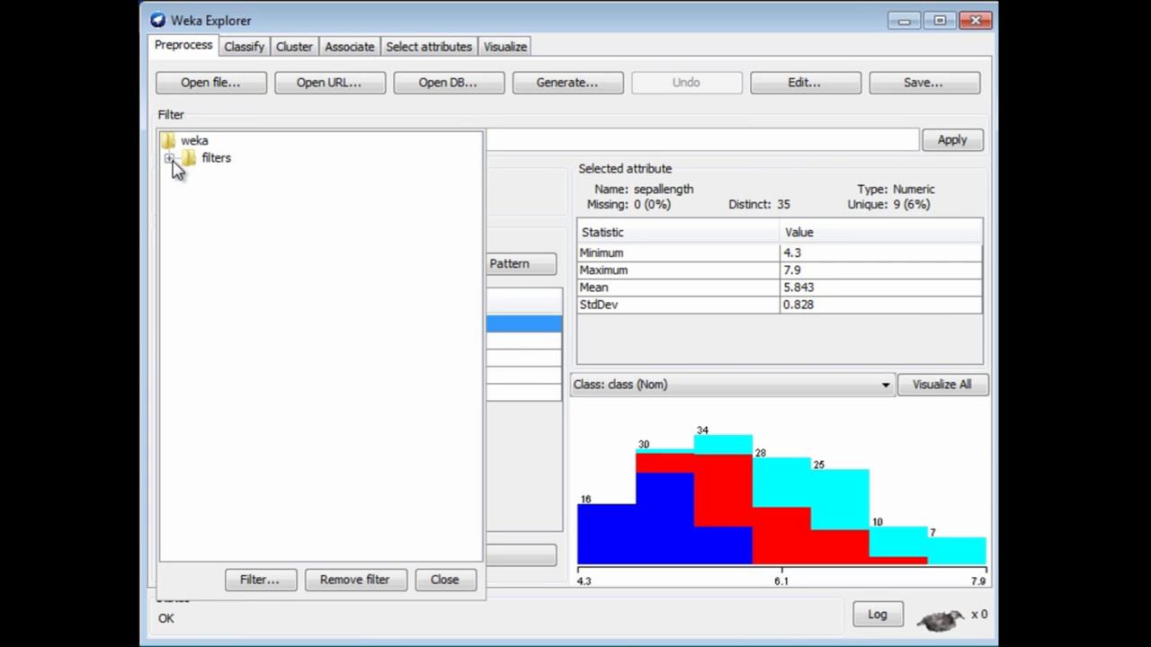
click(170, 157)
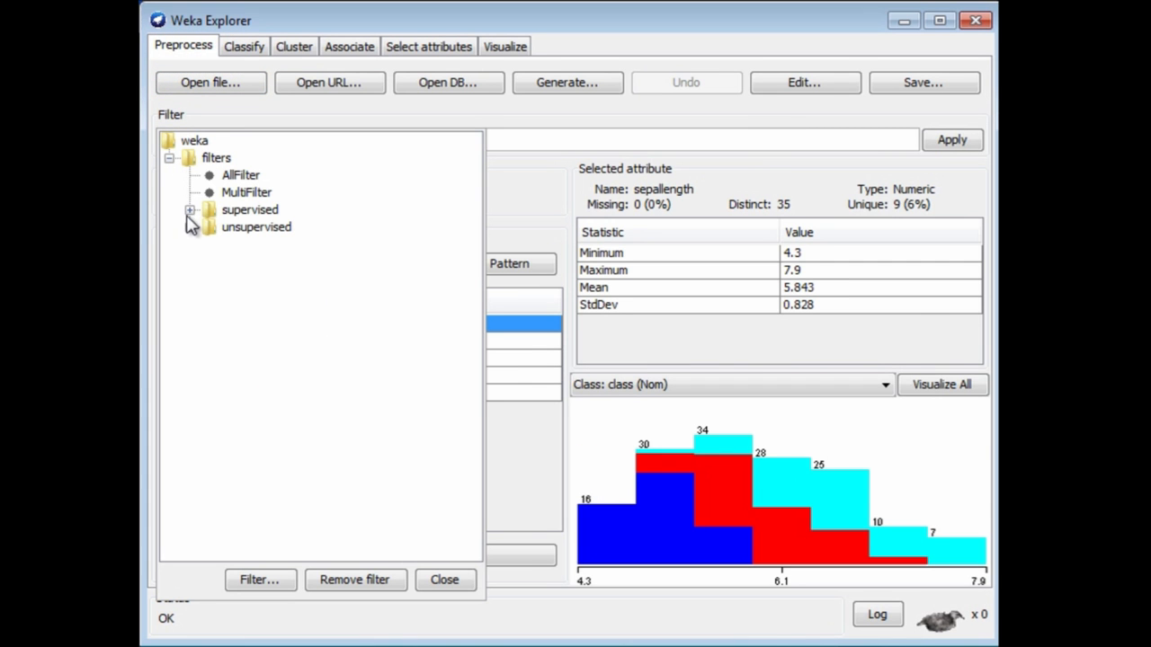
click(190, 209)
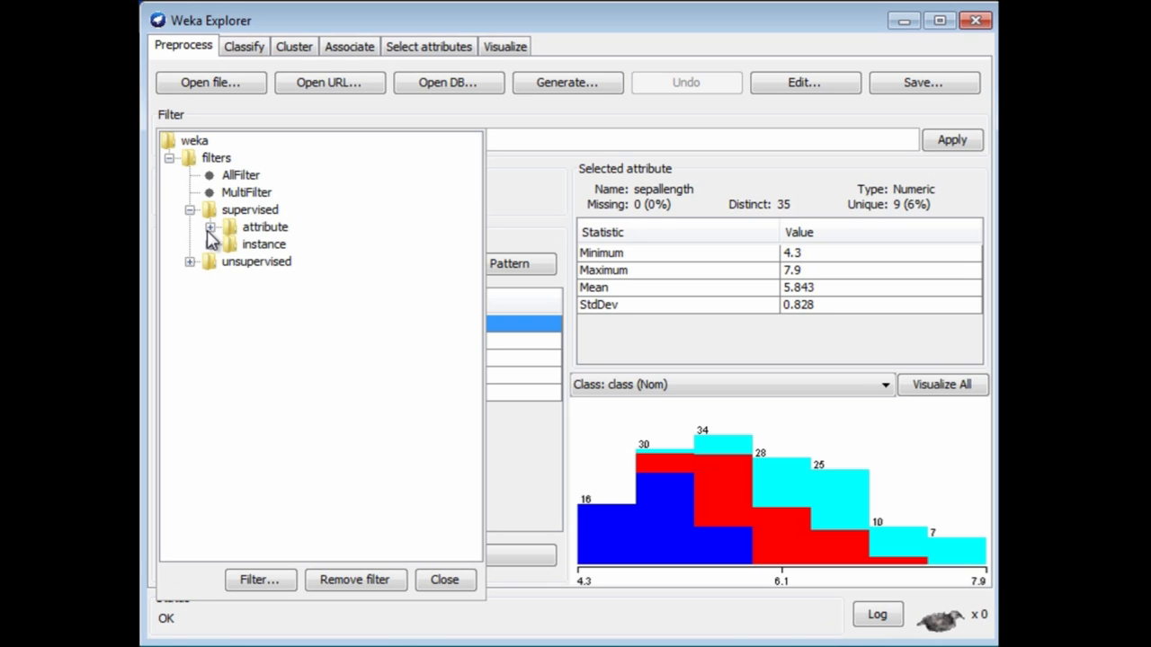
click(210, 227)
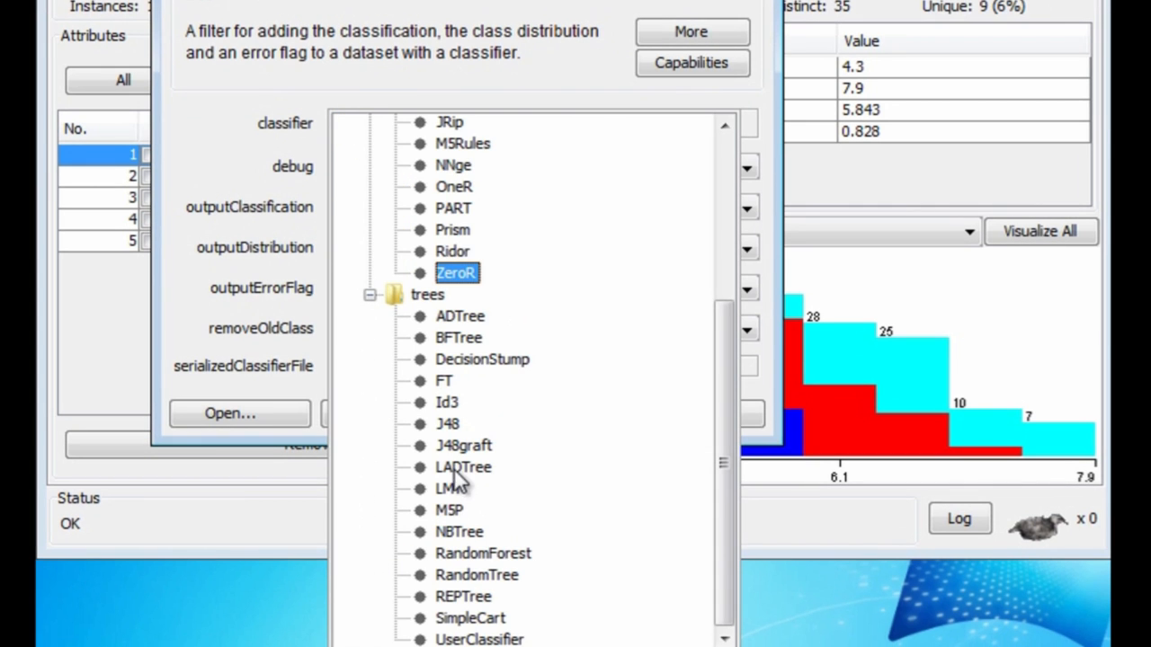
- Set AddClassification's classifier to J48 and confirm the filter settings
click(447, 423)
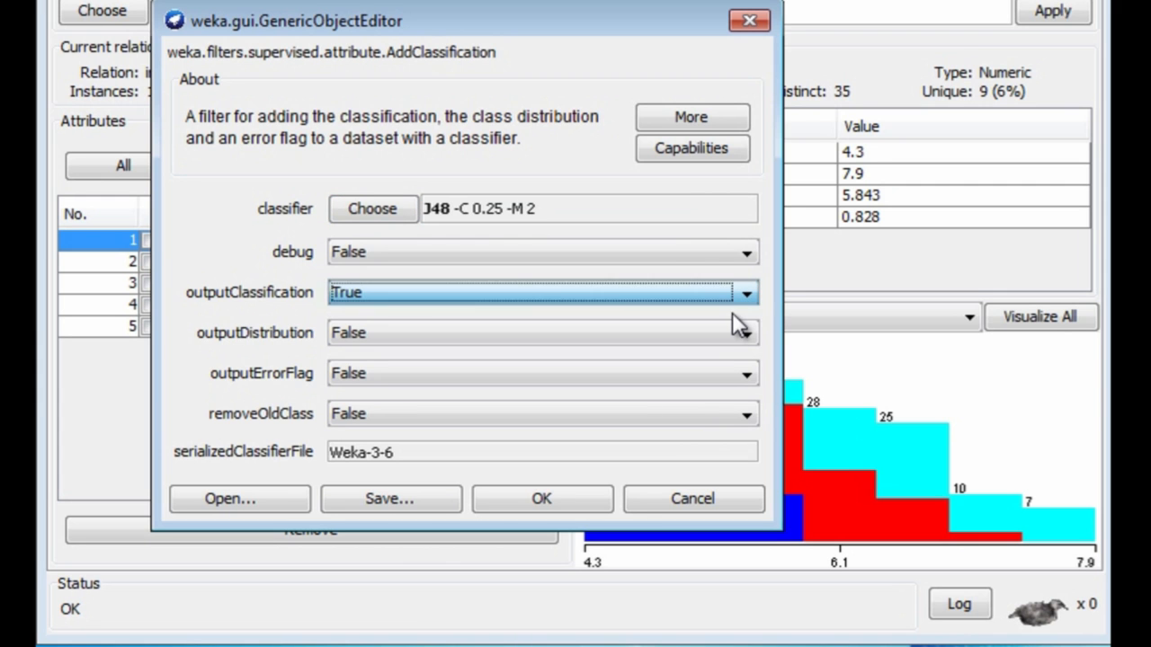
click(541, 499)
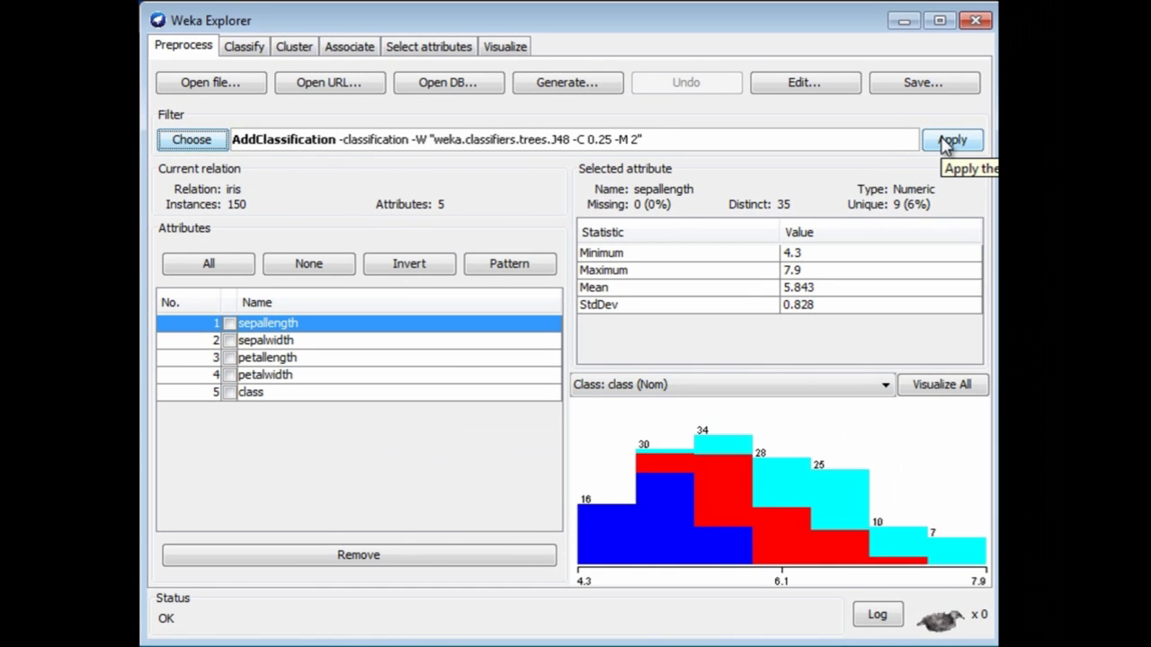
- Apply AddClassification, adding a sixth 'classification' attribute to the iris data
click(951, 140)
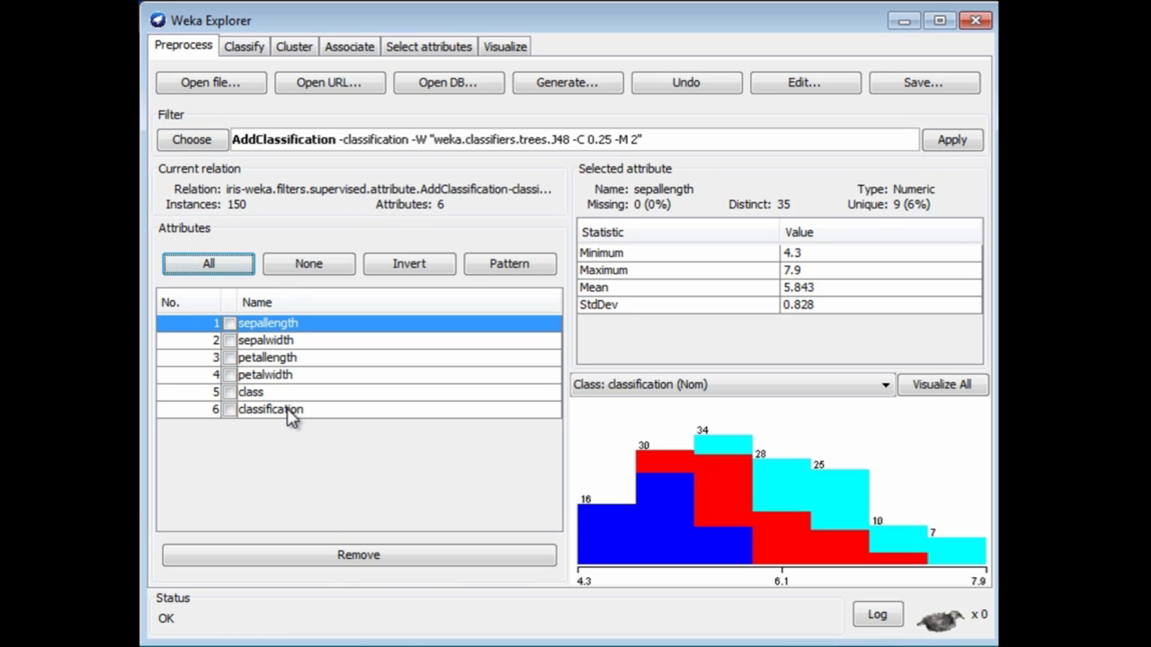
mouse_move(287, 425)
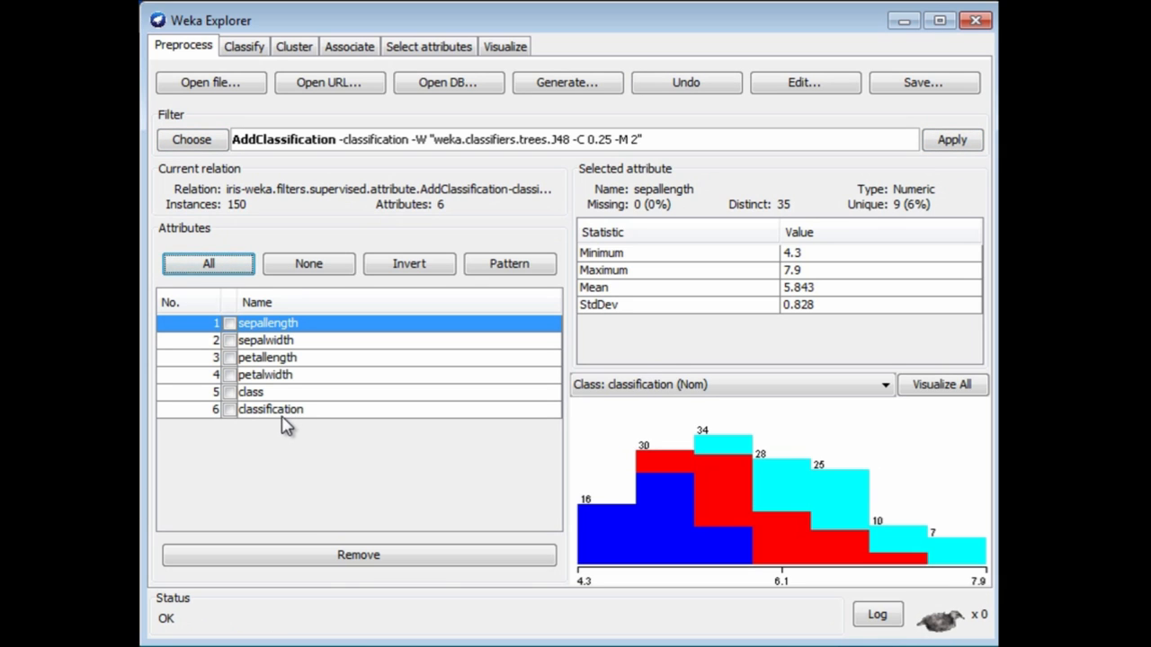
mouse_move(300, 416)
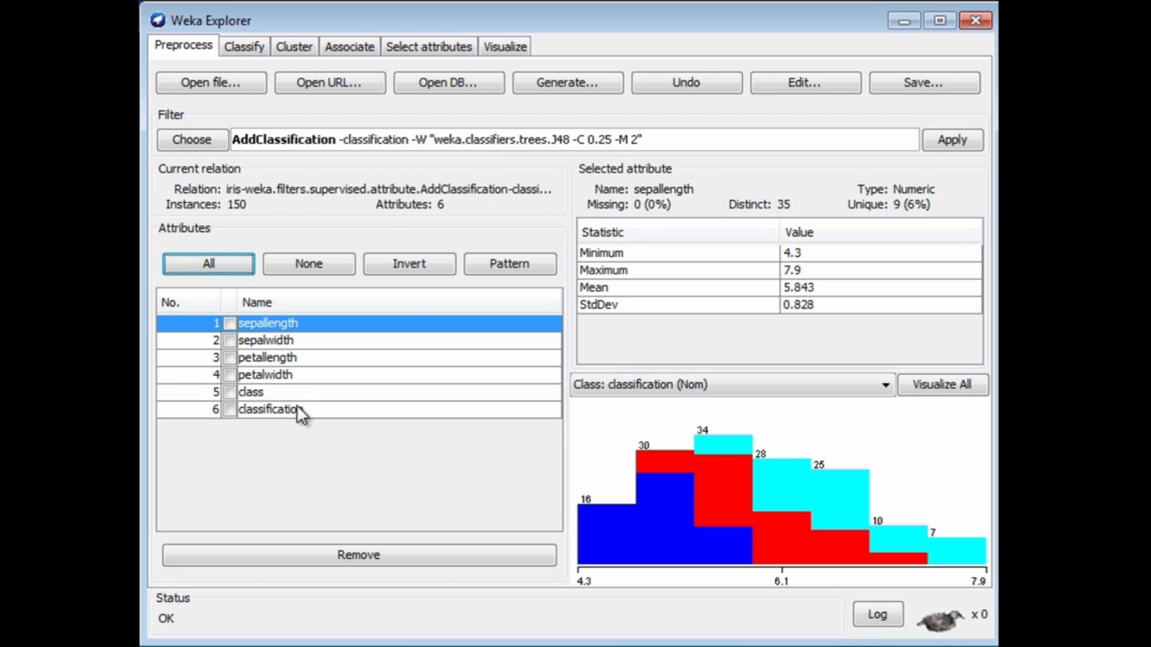